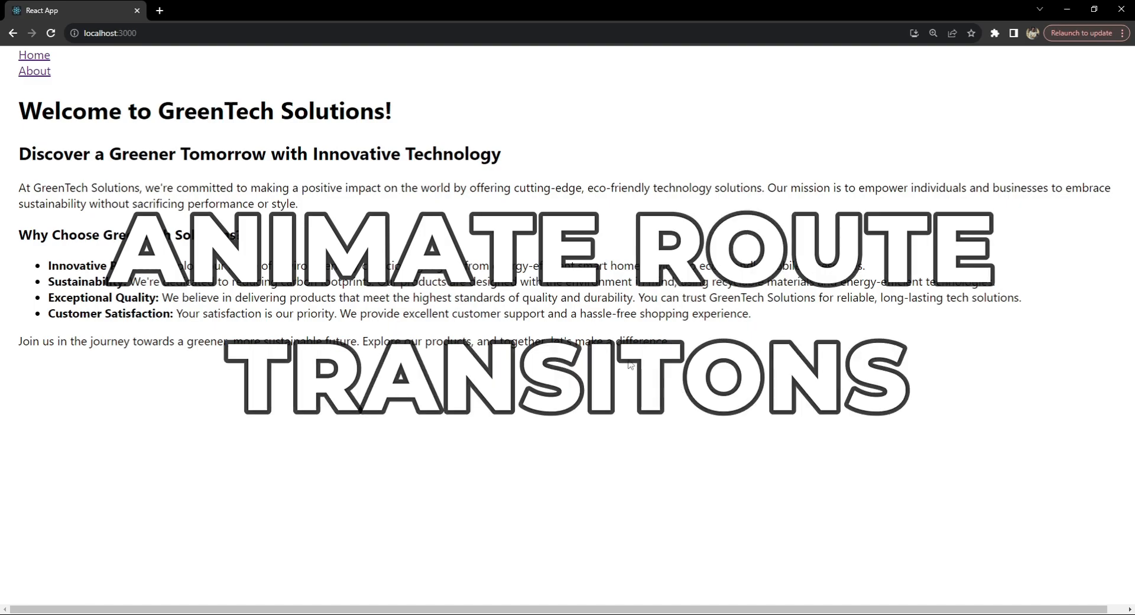
pyautogui.moveTo(629, 366)
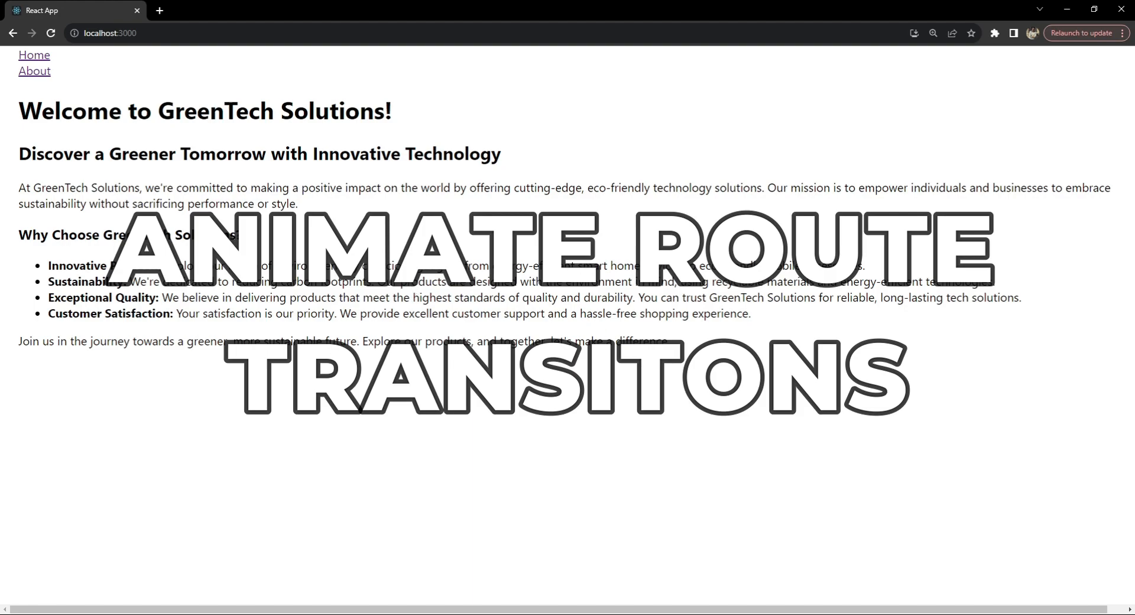
pyautogui.moveTo(34, 71)
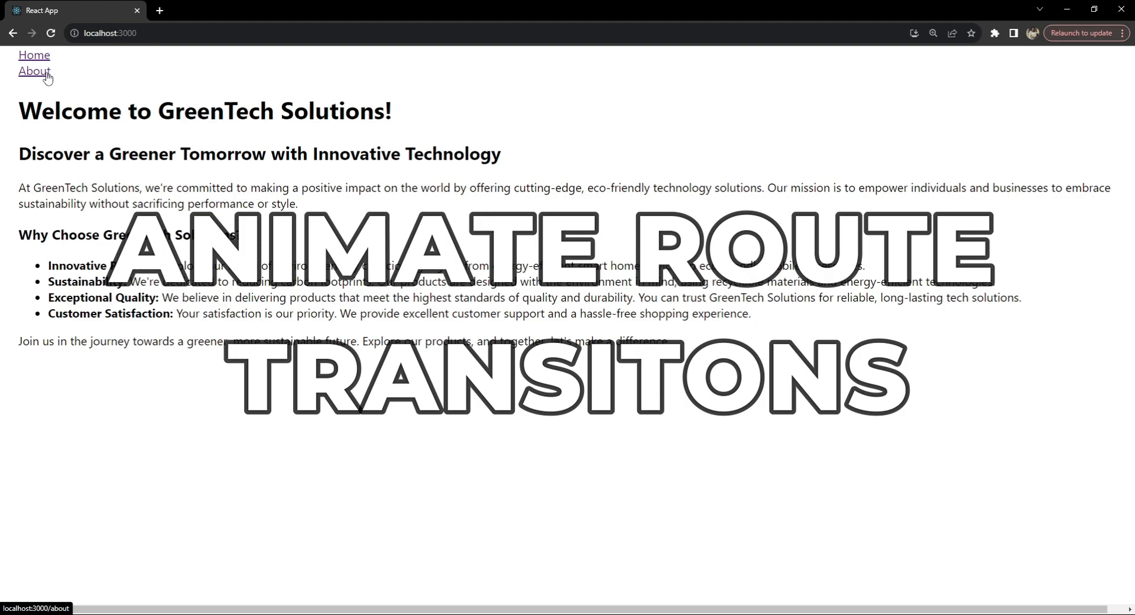
# Switch between the GreenTech app's About and Home pages twice to test navigation
pyautogui.click(34, 55)
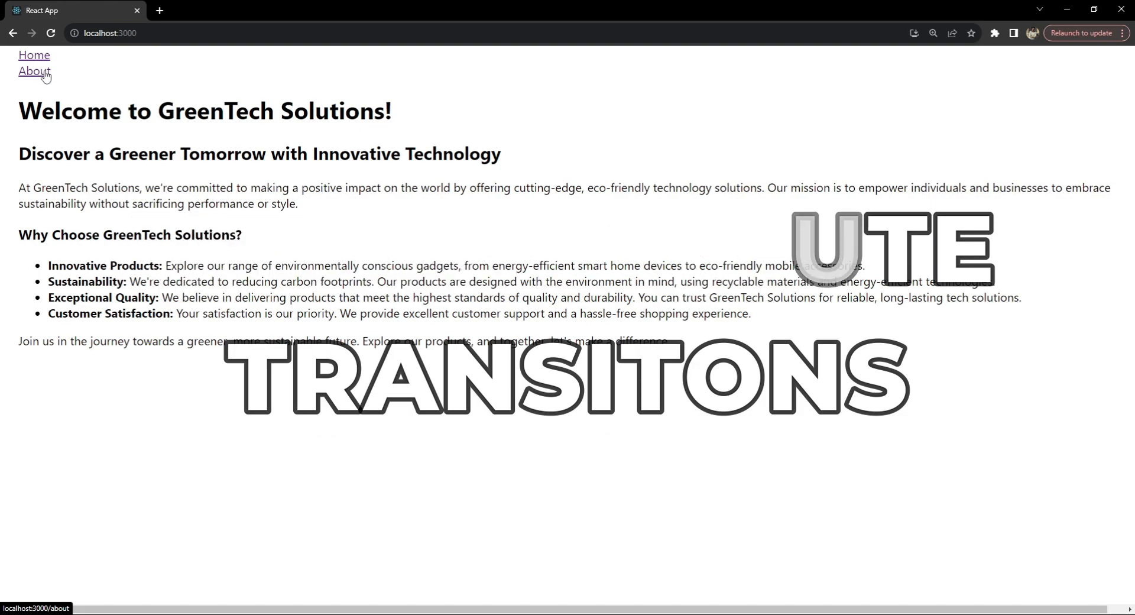
pyautogui.click(34, 71)
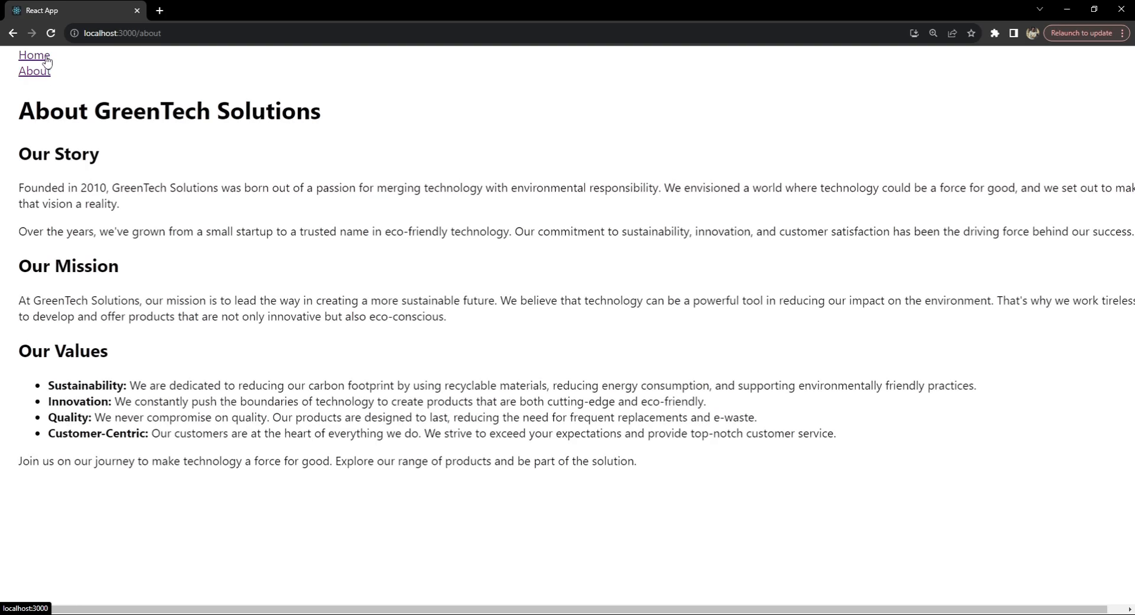
pyautogui.click(33, 55)
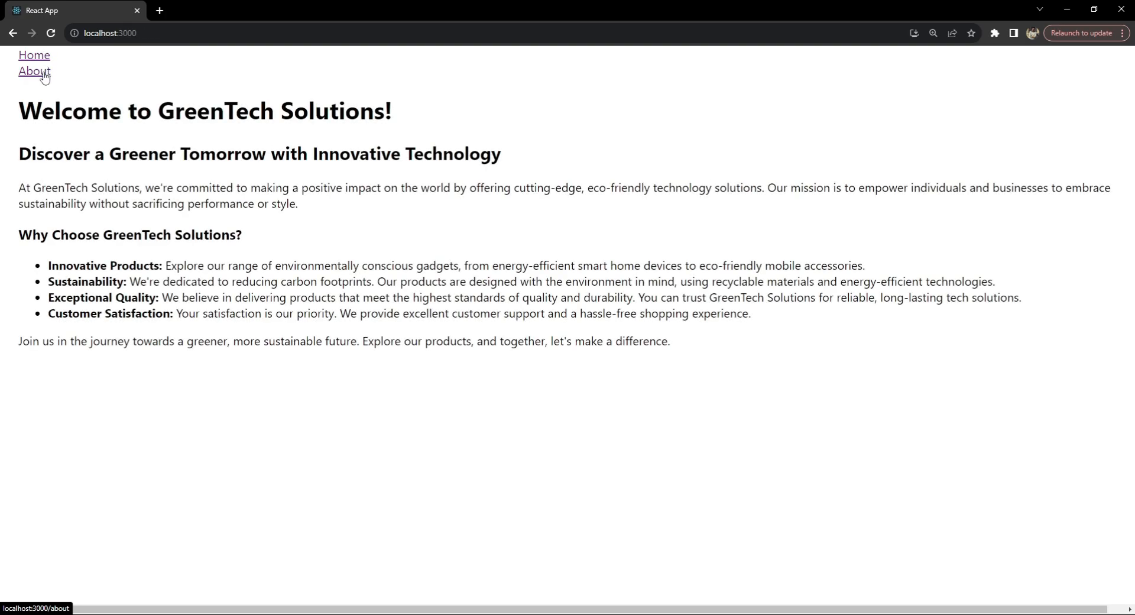
pyautogui.moveTo(244, 239)
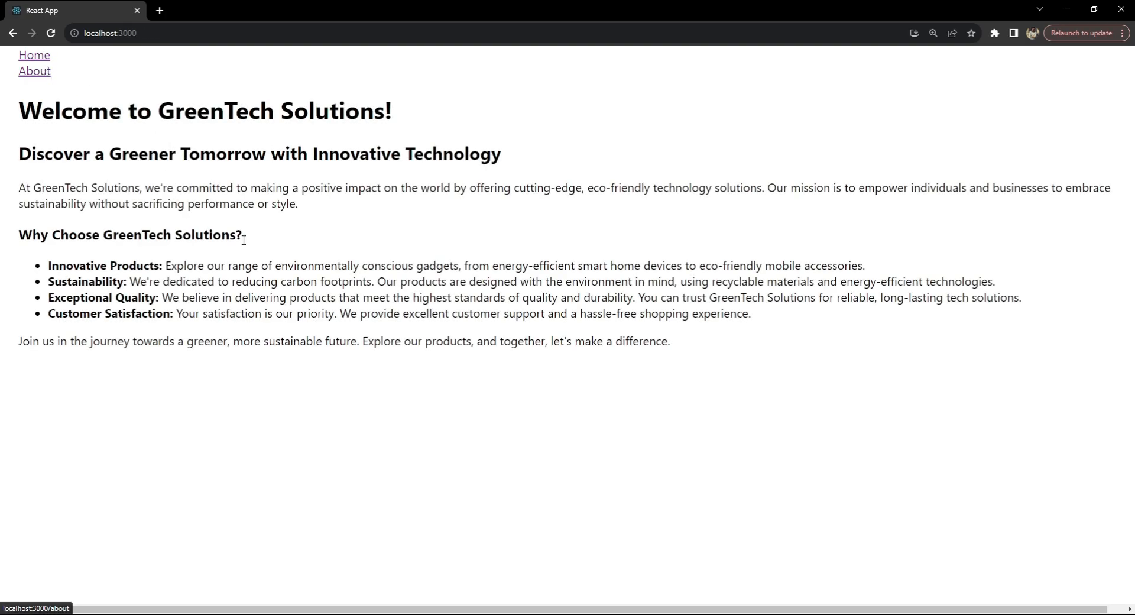
pyautogui.click(33, 70)
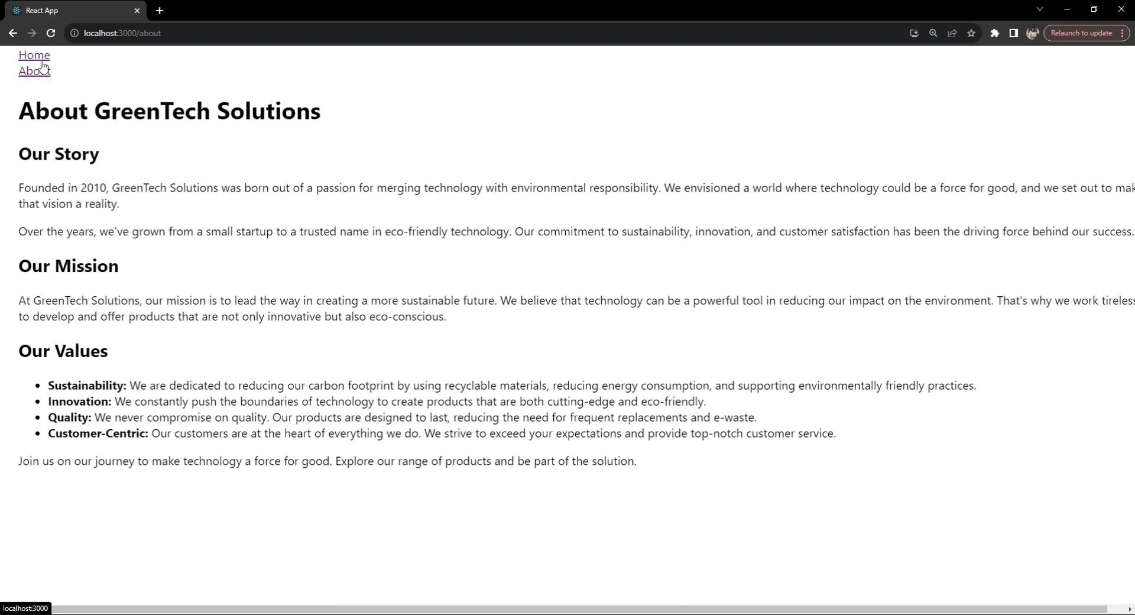
pyautogui.click(33, 55)
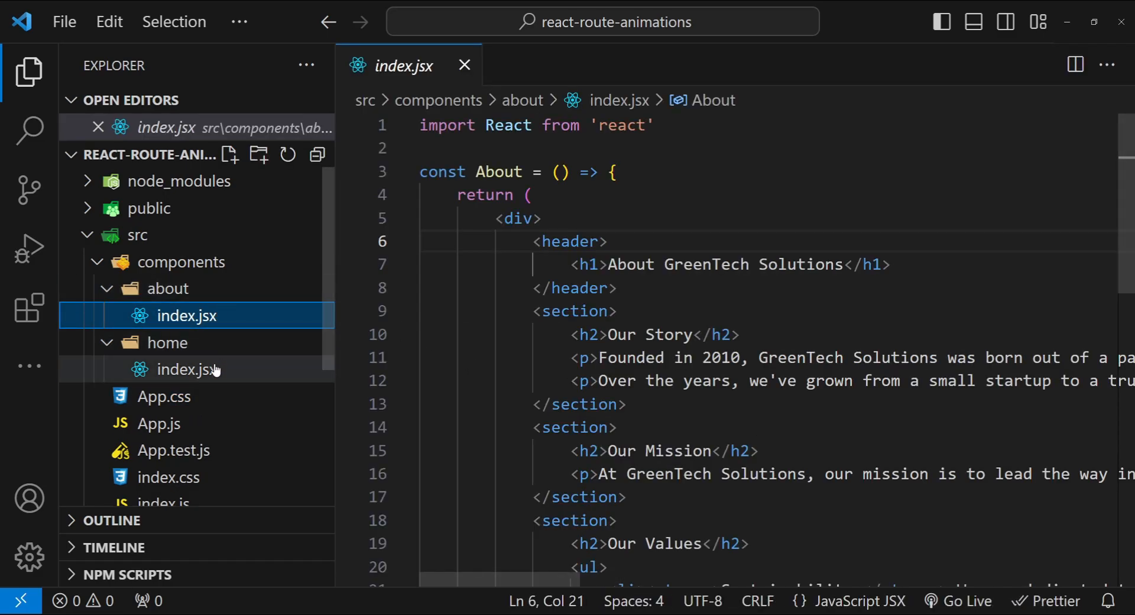
# Open App.js and scroll to the top to view the useRoutes Home and About routes
pyautogui.click(155, 422)
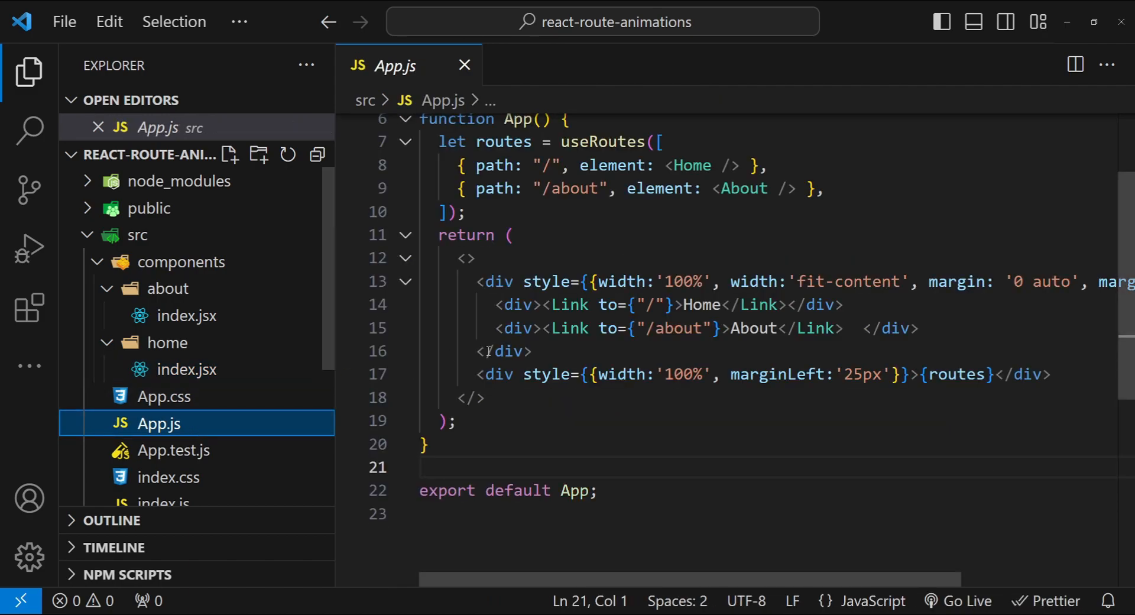
pyautogui.scroll(3)
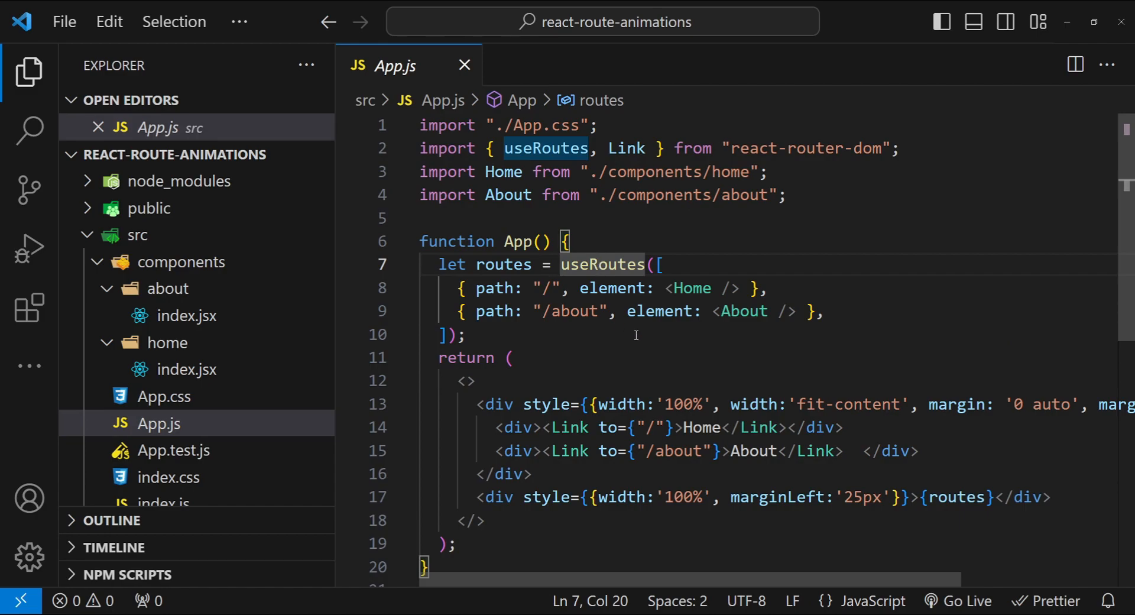
pyautogui.moveTo(697, 373)
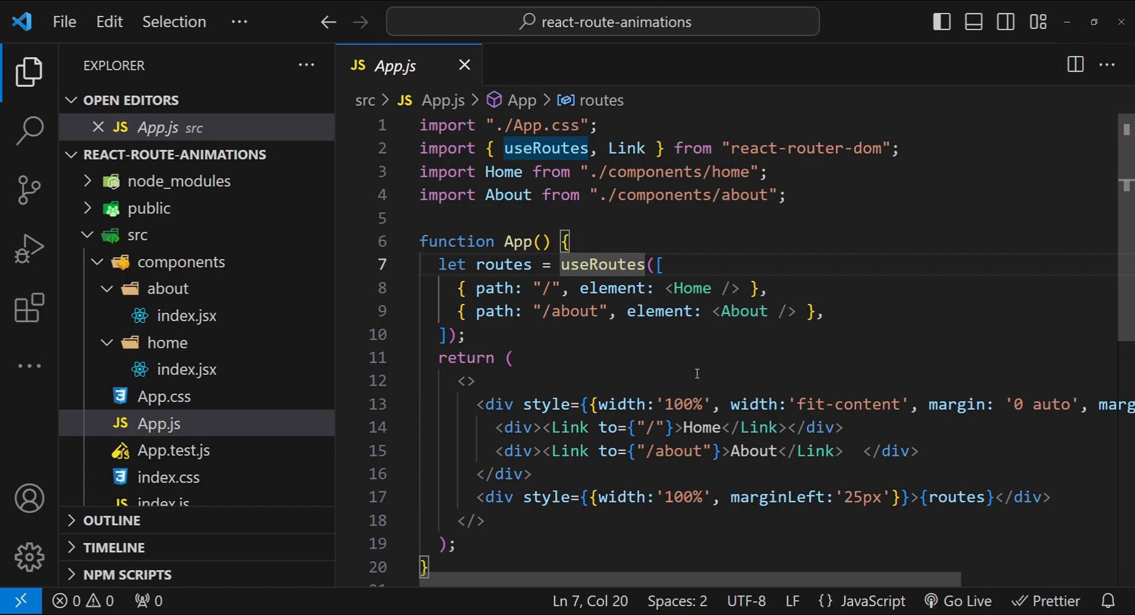
pyautogui.moveTo(646, 354)
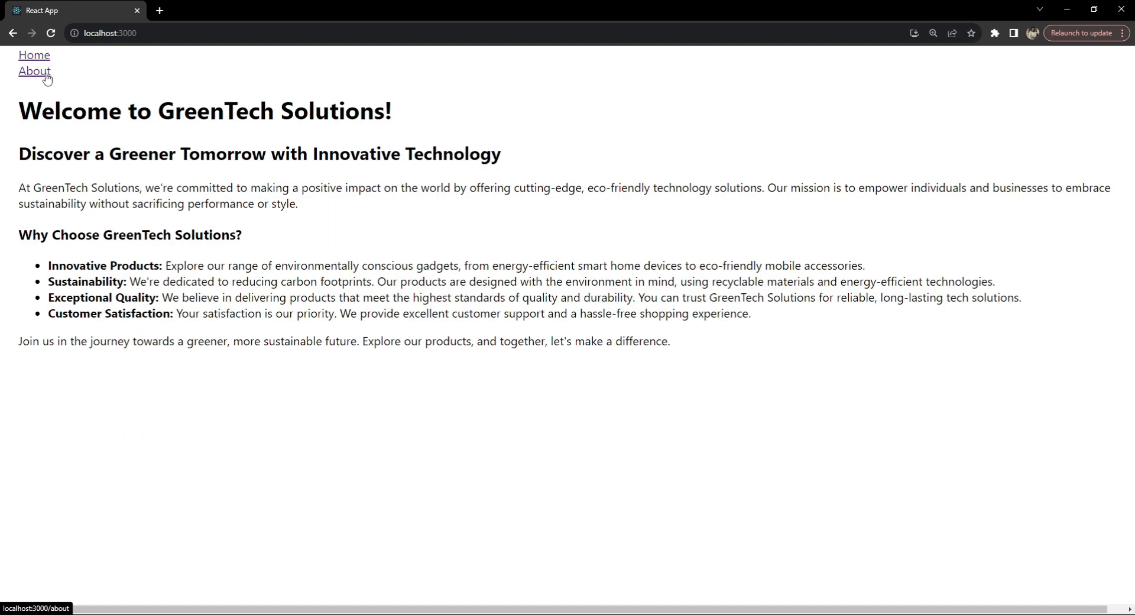
pyautogui.moveTo(45, 73)
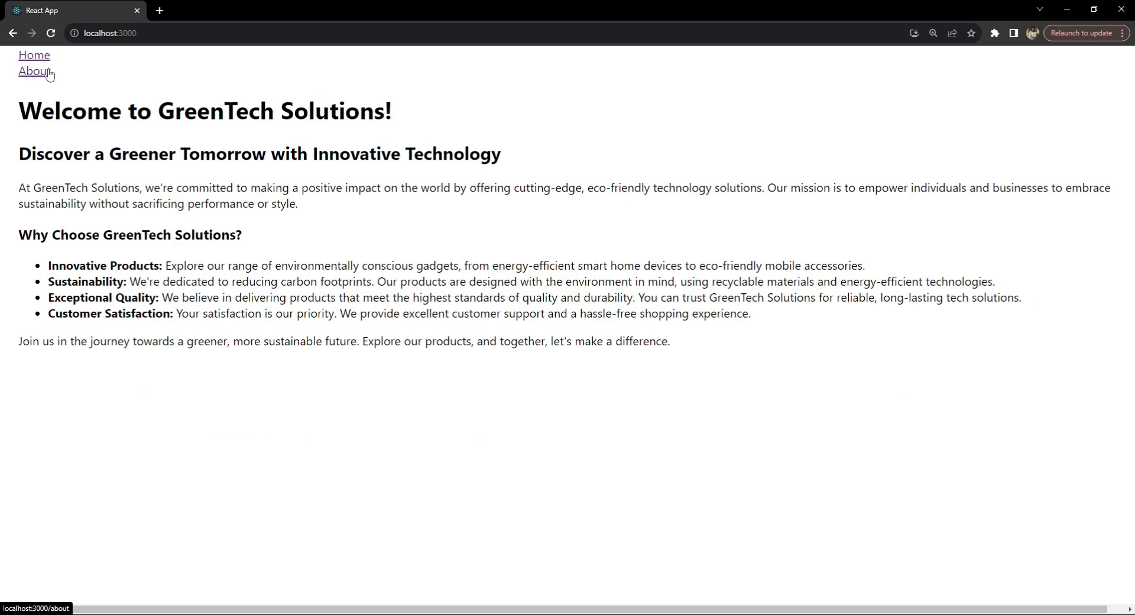
# Navigate from the Home page to the About GreenTech Solutions page at /about
pyautogui.click(33, 71)
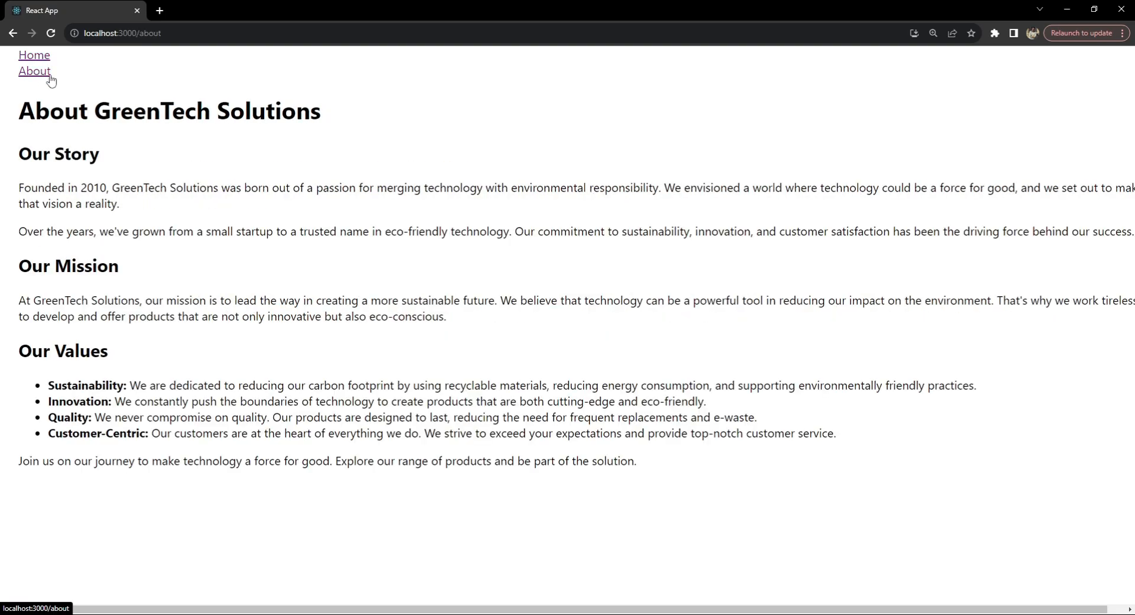
pyautogui.moveTo(381, 366)
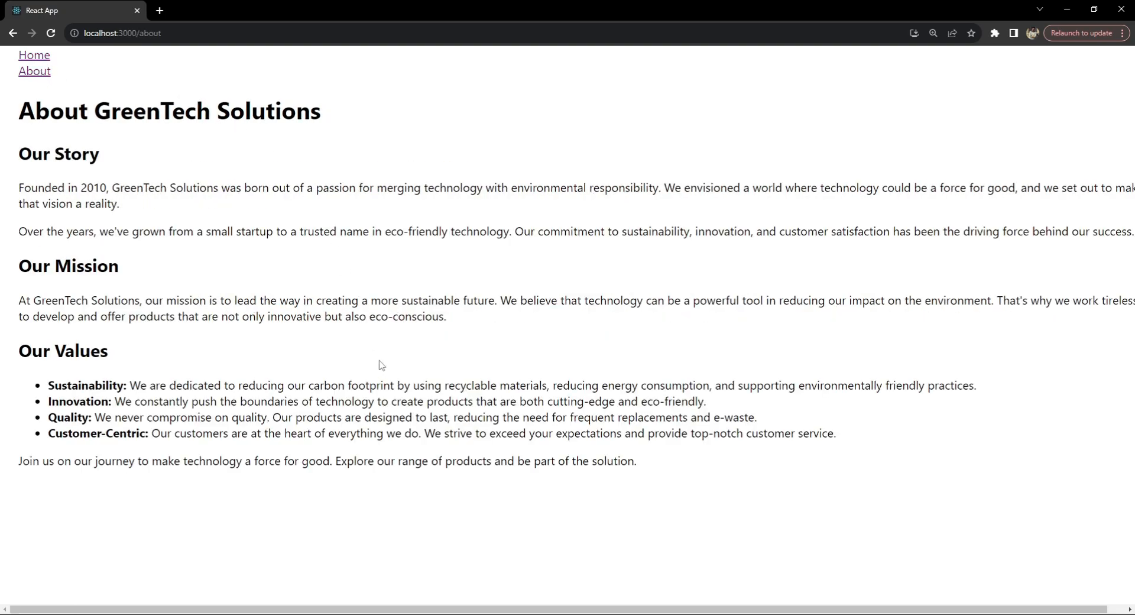
pyautogui.moveTo(209, 203)
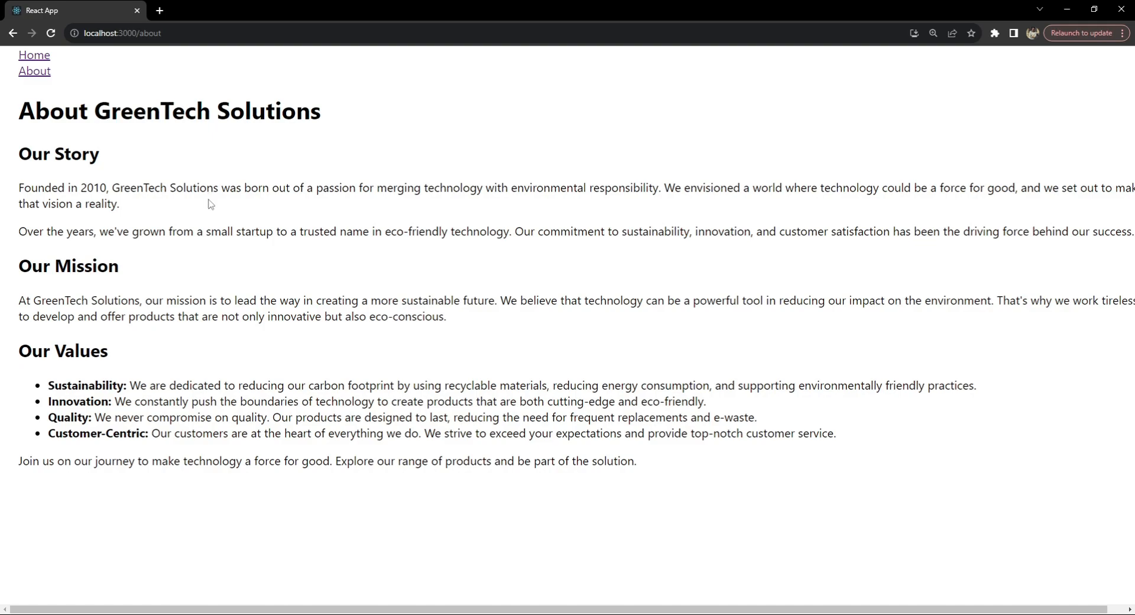
pyautogui.moveTo(151, 125)
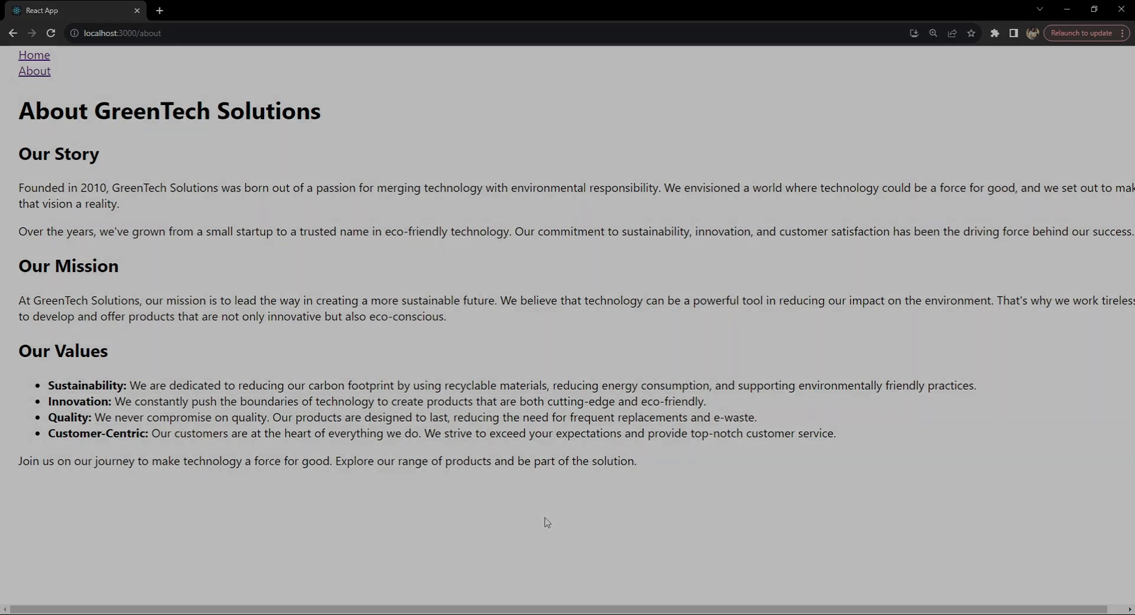
# Create src/hooks/useAnimatedRoute folders and add a new index.js file inside
pyautogui.press('alt+tab')
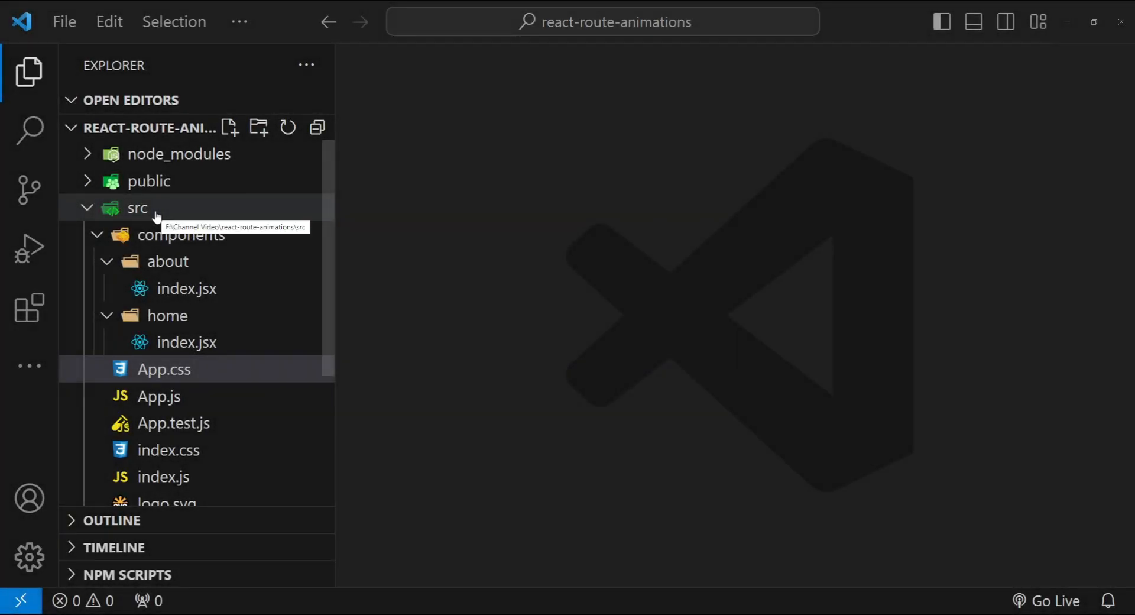
pyautogui.click(257, 128)
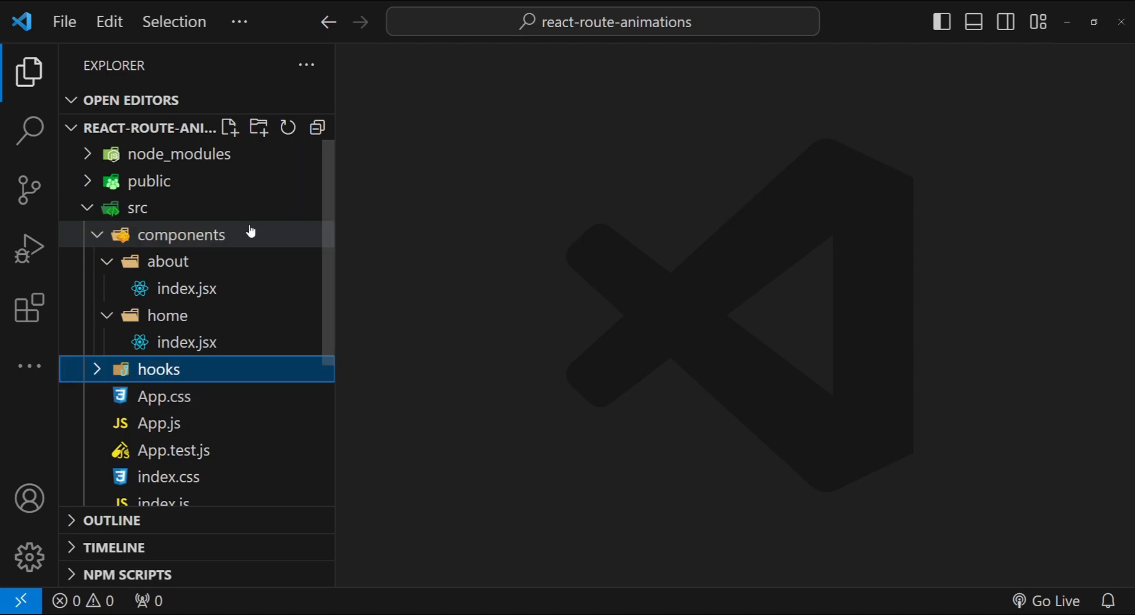
pyautogui.rightClick(158, 369)
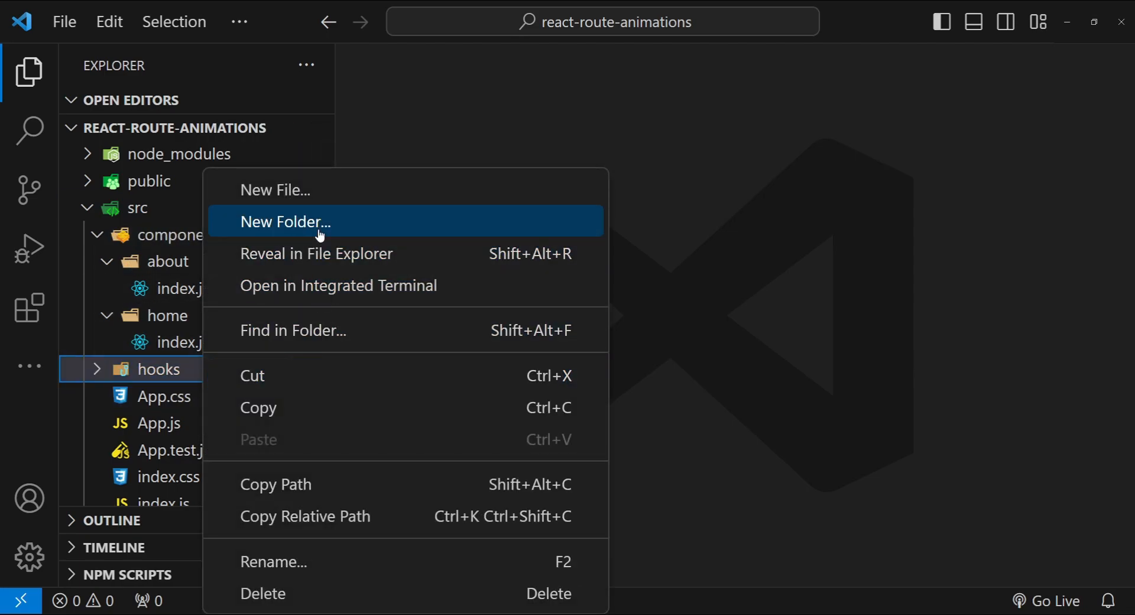
pyautogui.click(284, 221)
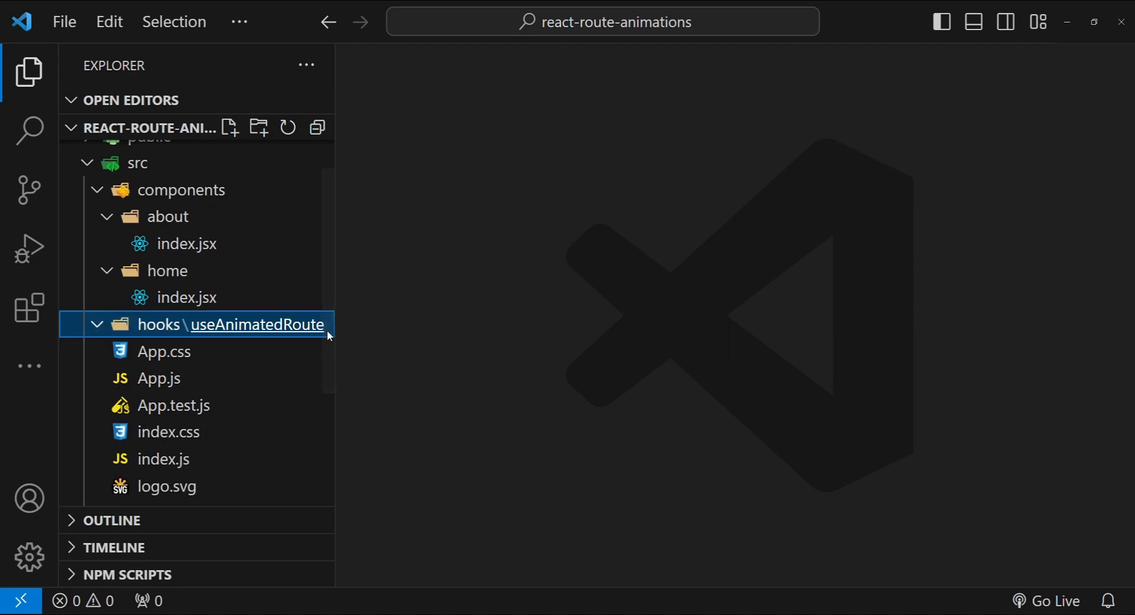
pyautogui.click(230, 128)
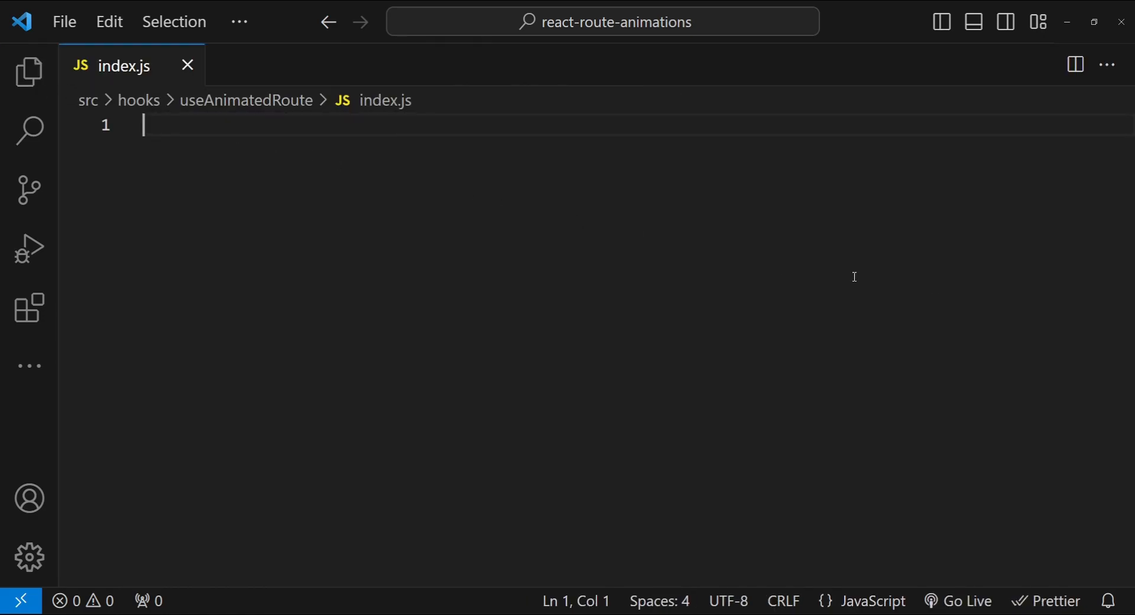
pyautogui.moveTo(545, 170)
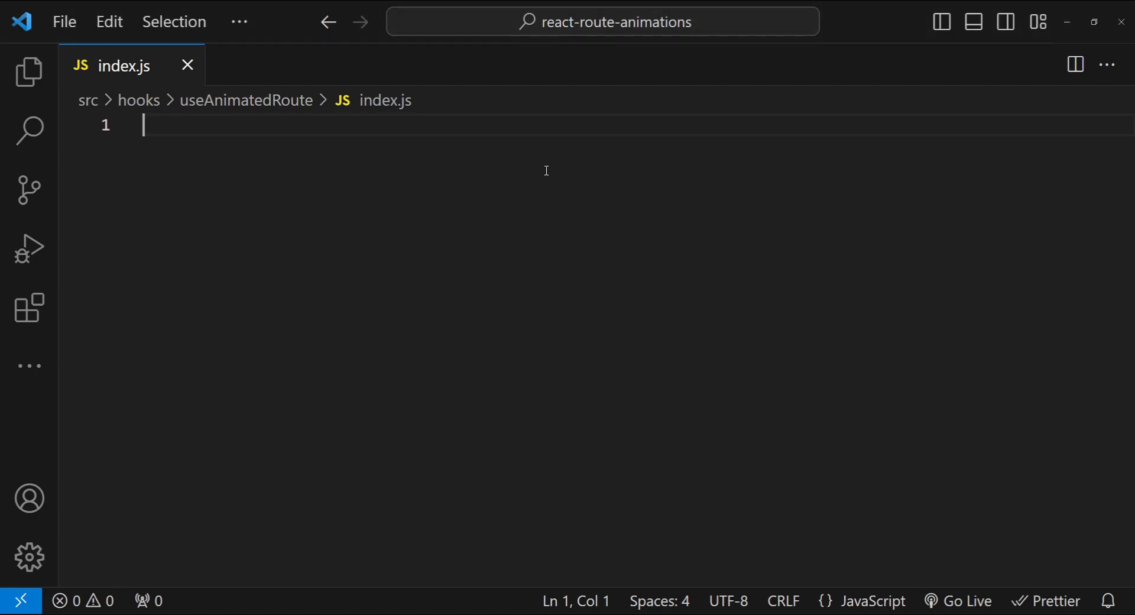
# Write an empty useAnimateRoute arrow function and add export default useAnimateRoute
pyautogui.write('const')
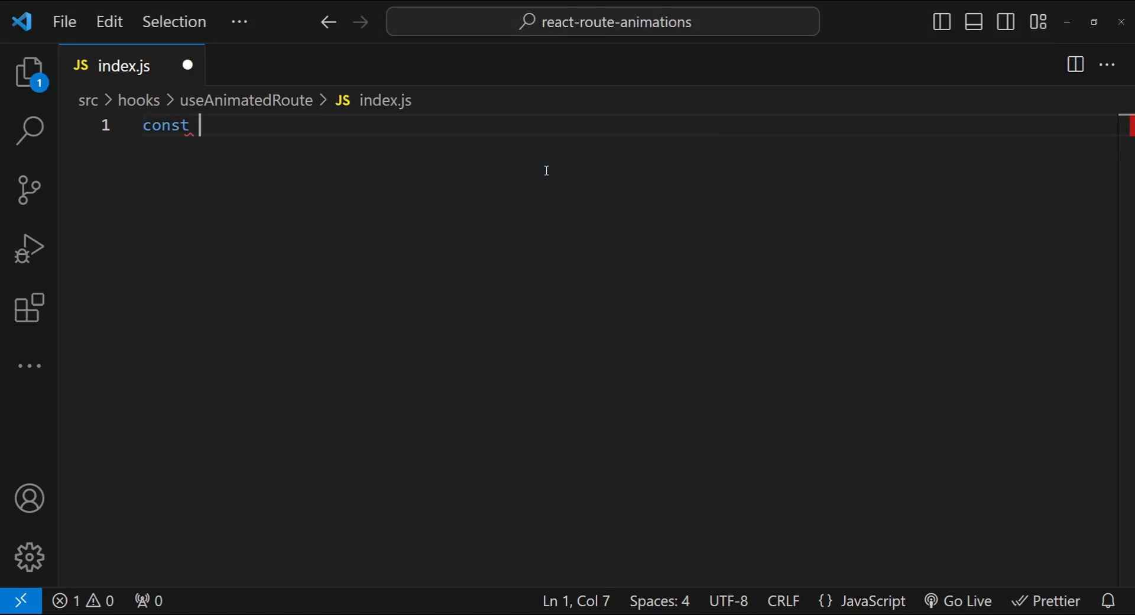
pyautogui.write('useAnimateR')
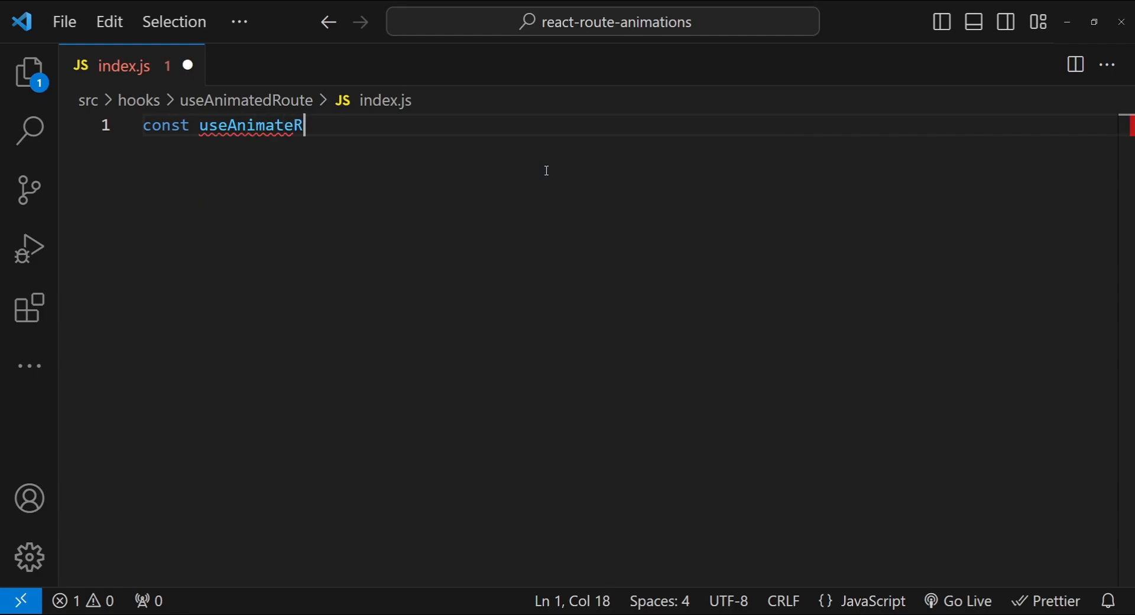
pyautogui.write('oute = ()')
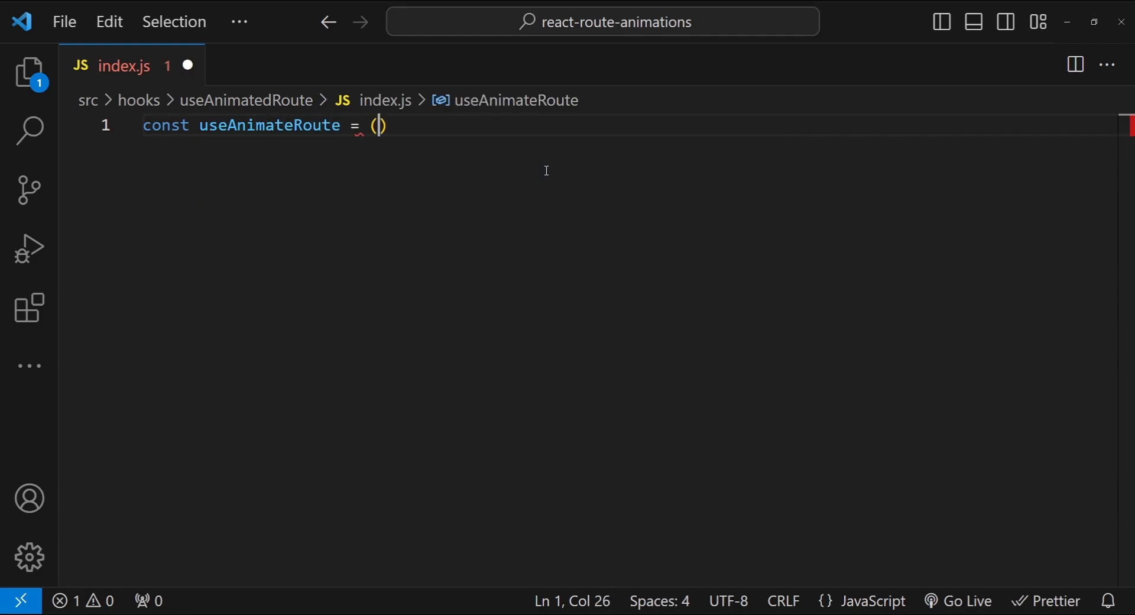
pyautogui.write('=> {}')
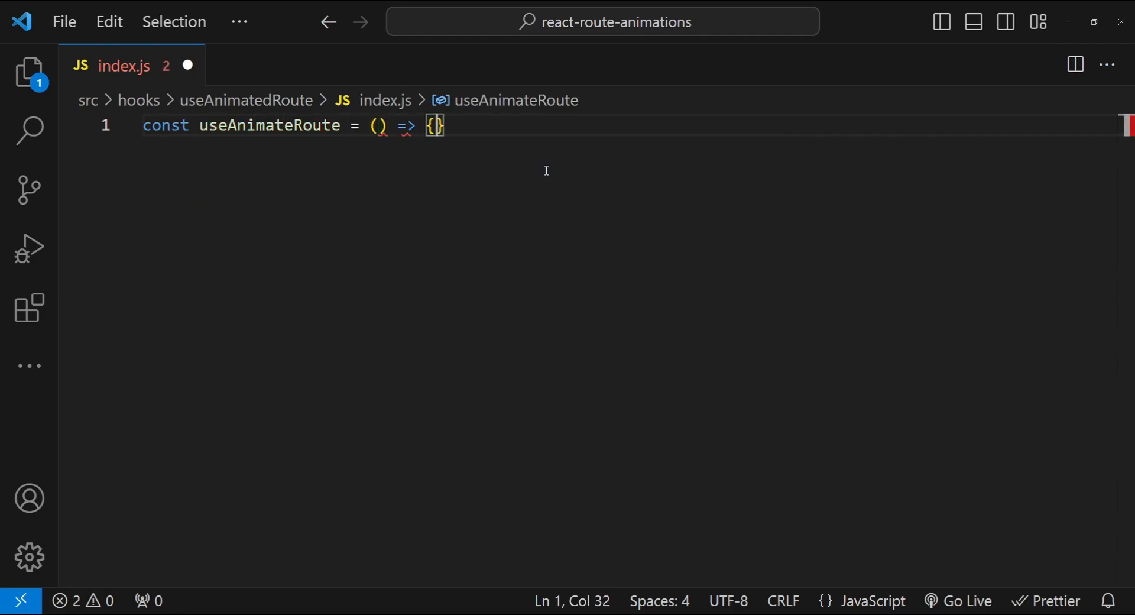
pyautogui.write('export')
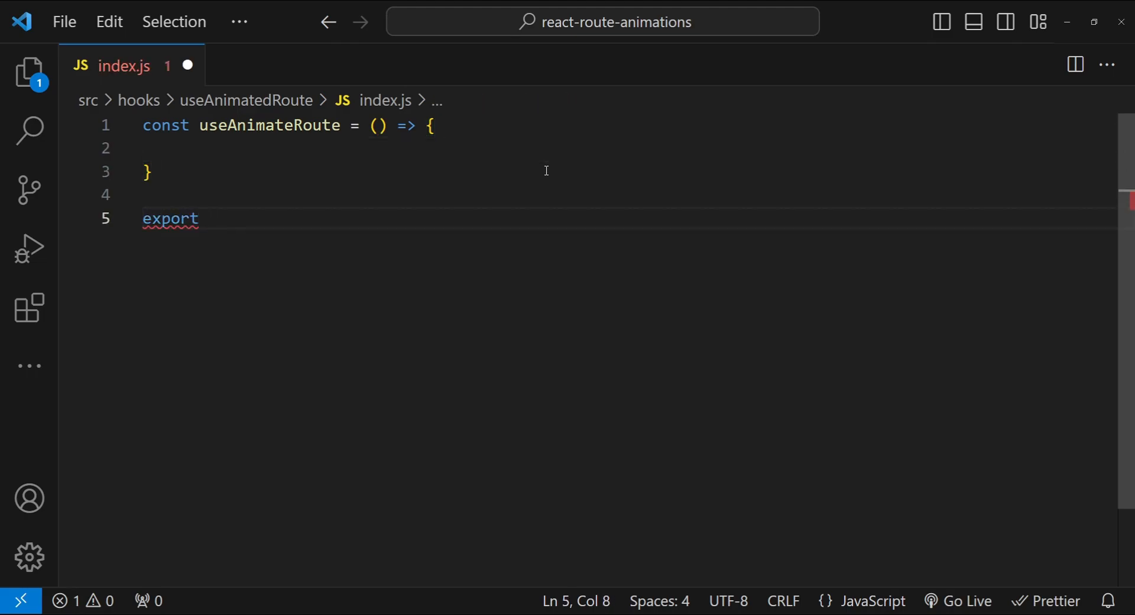
pyautogui.write('default')
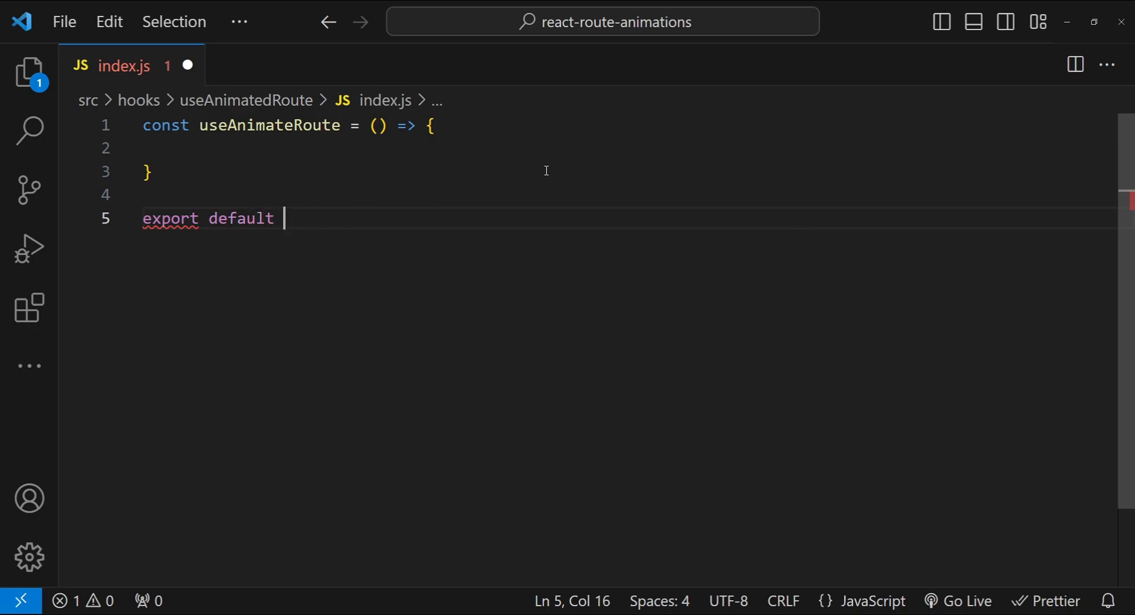
pyautogui.write('useAnimateRoute')
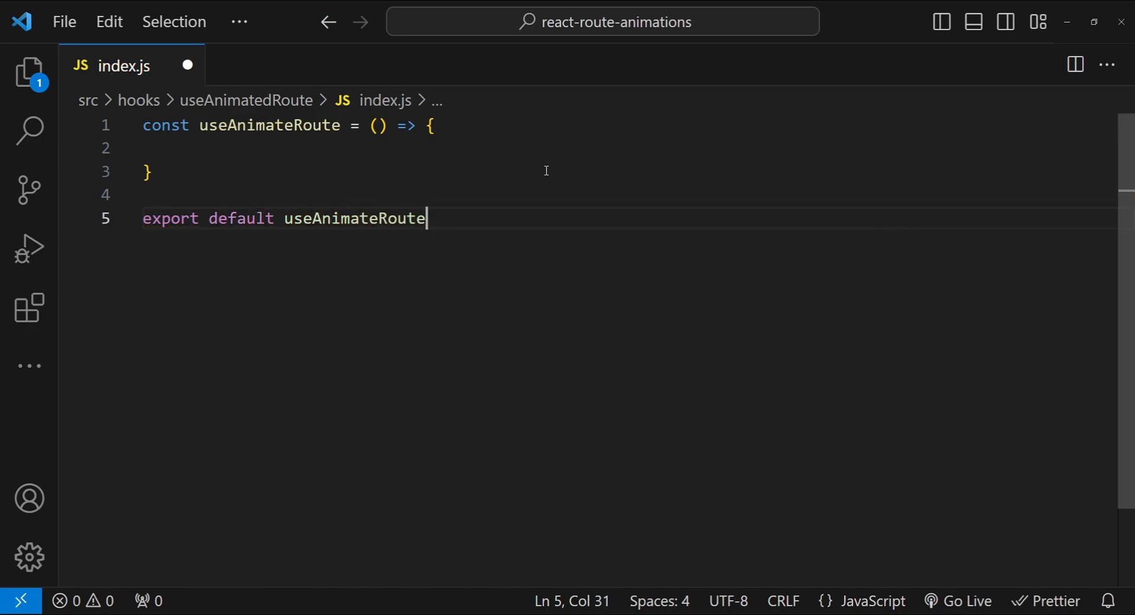
pyautogui.click(181, 147)
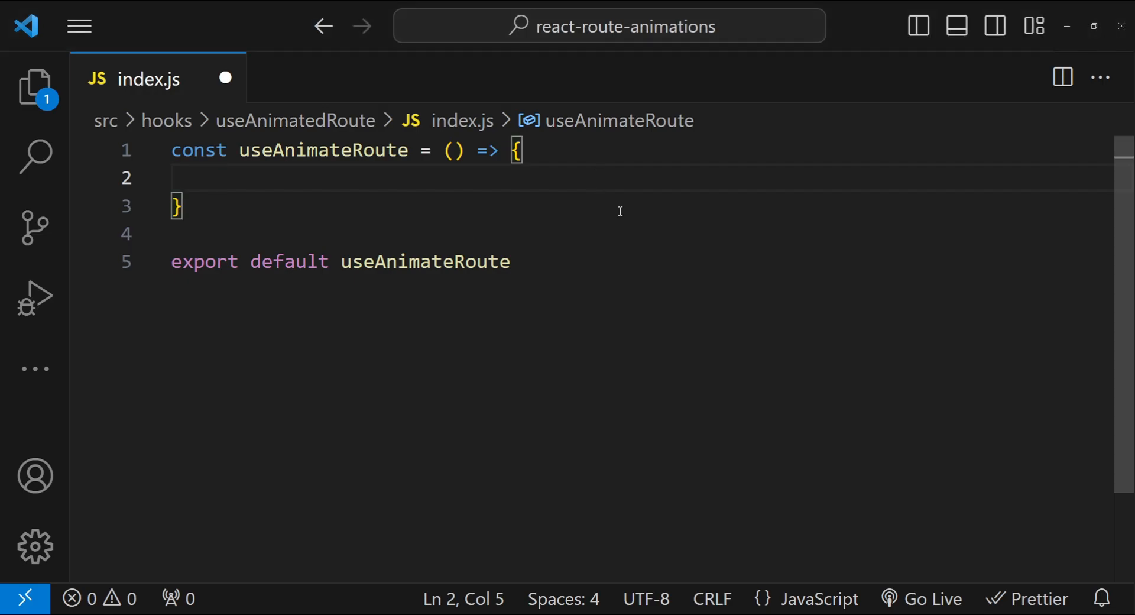
pyautogui.moveTo(628, 205)
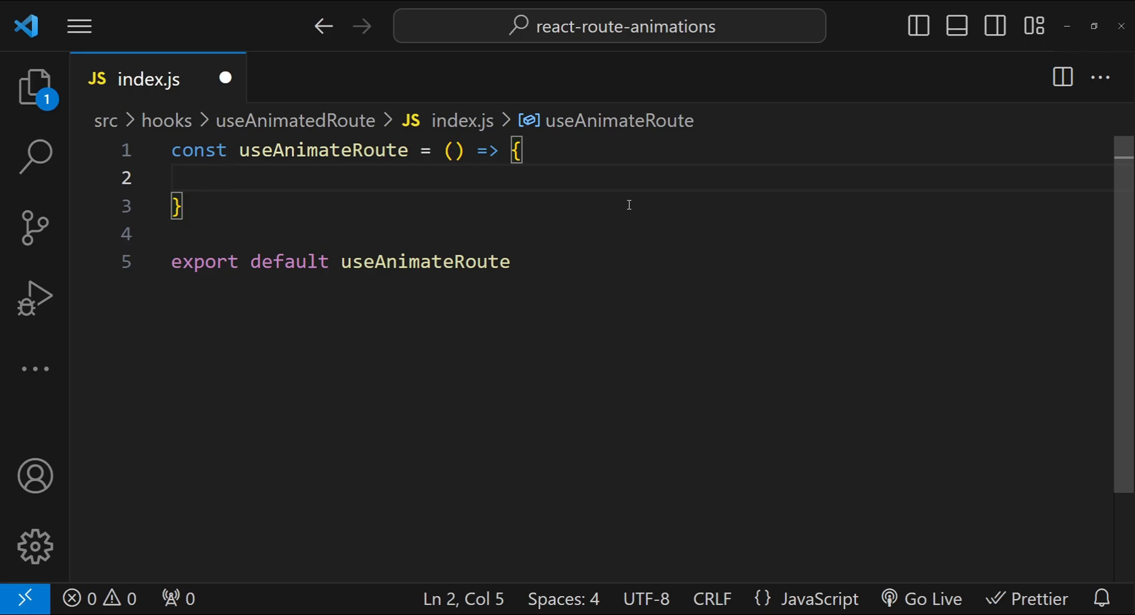
# Declare animationClass state with useState('route-enter'), then open the empty App.css
pyautogui.write('us')
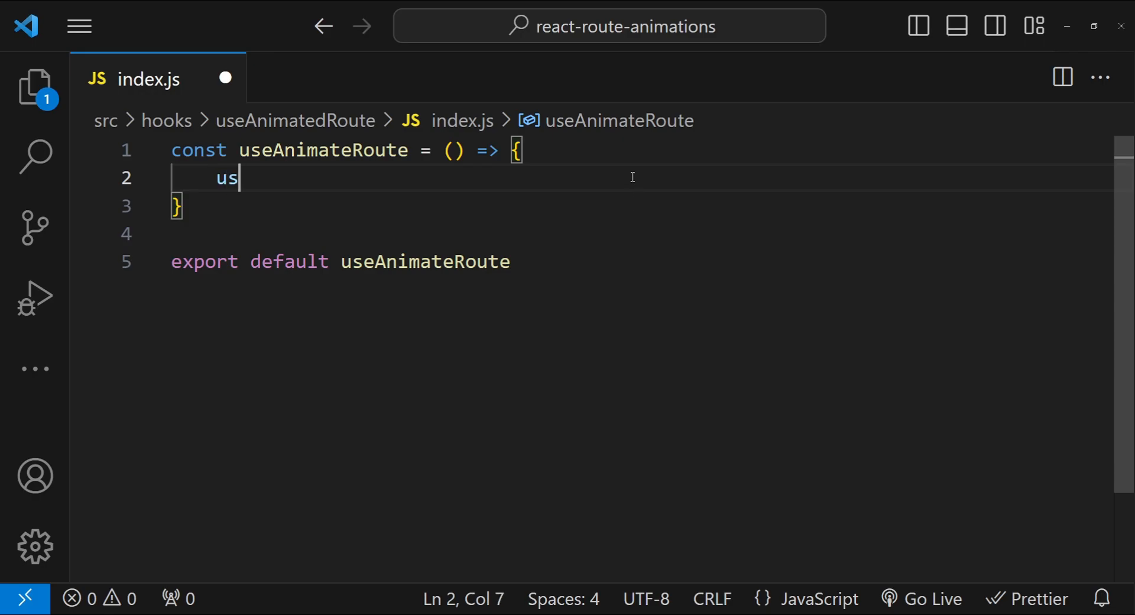
pyautogui.press('Backspace')
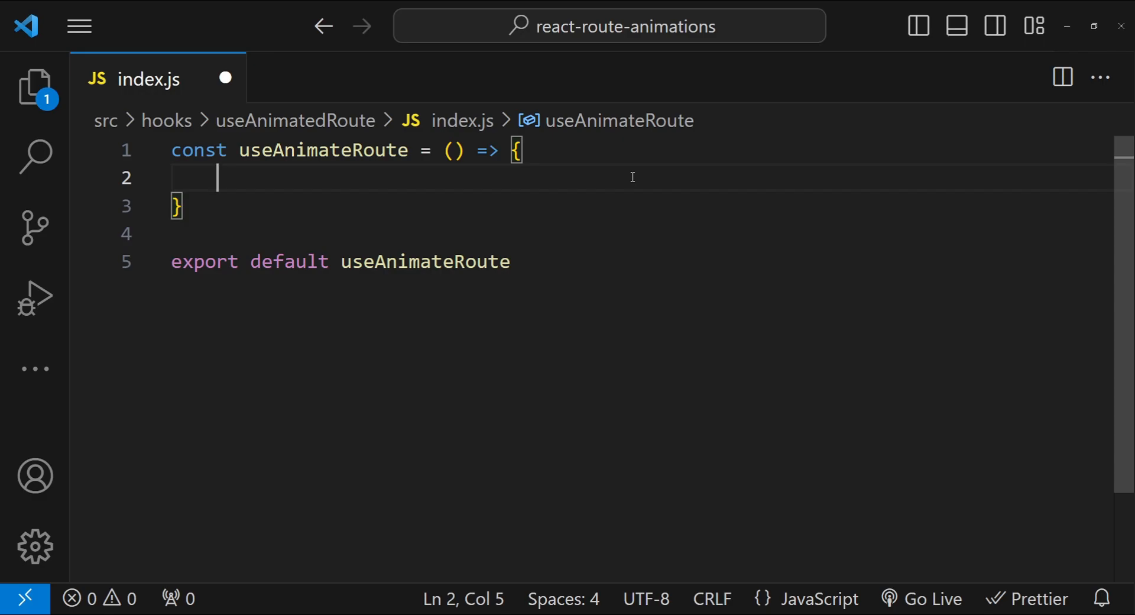
pyautogui.write('const [')
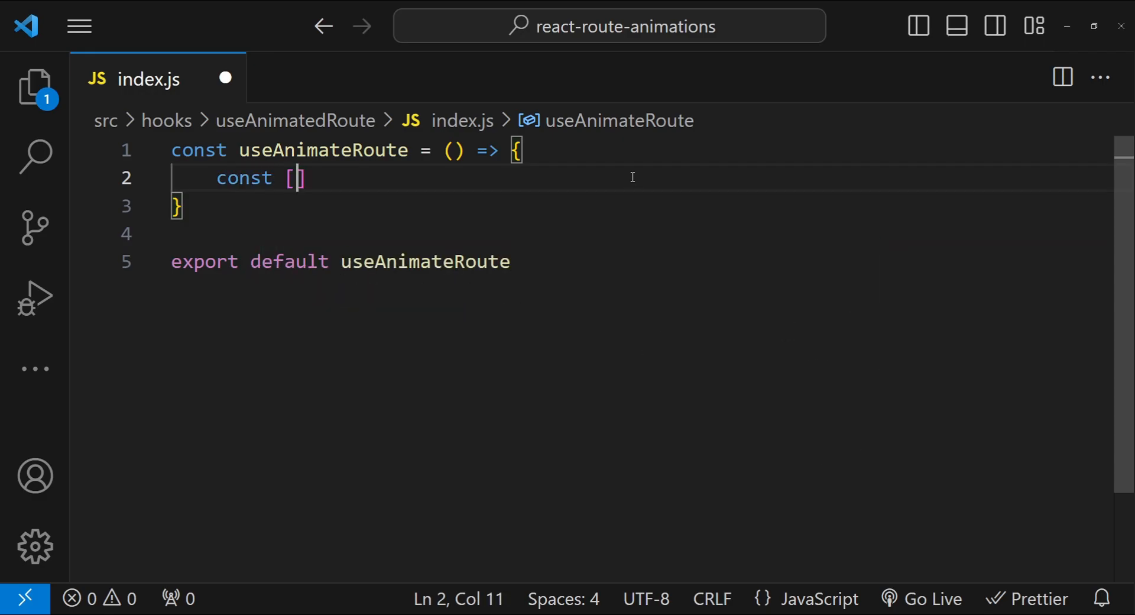
pyautogui.write('animationClass, setAnimationClass')
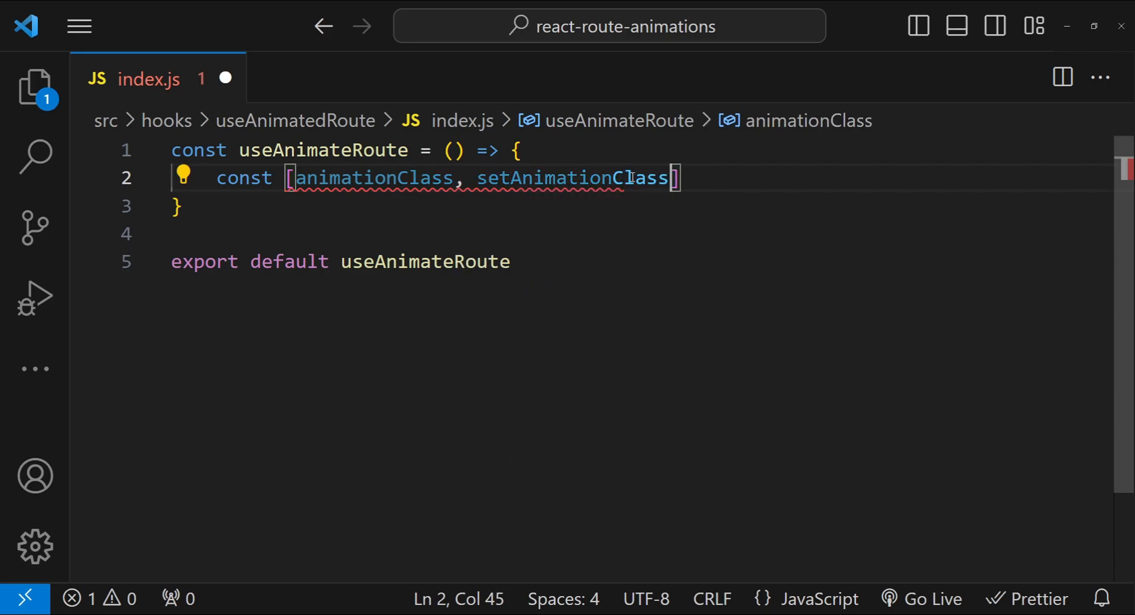
pyautogui.write('= use')
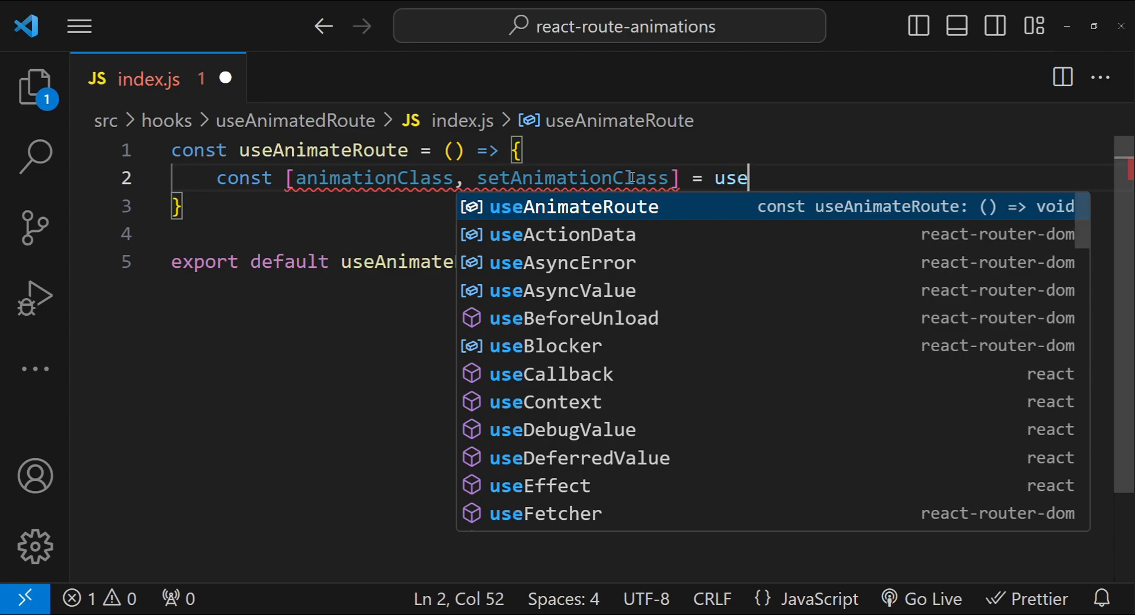
pyautogui.write('State(')
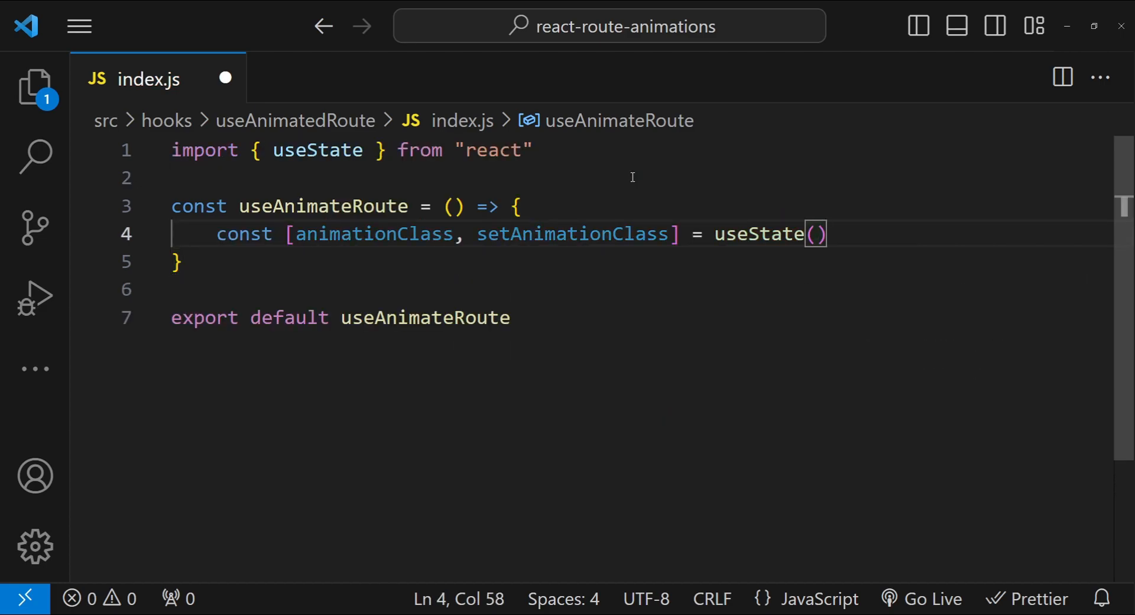
pyautogui.write("''")
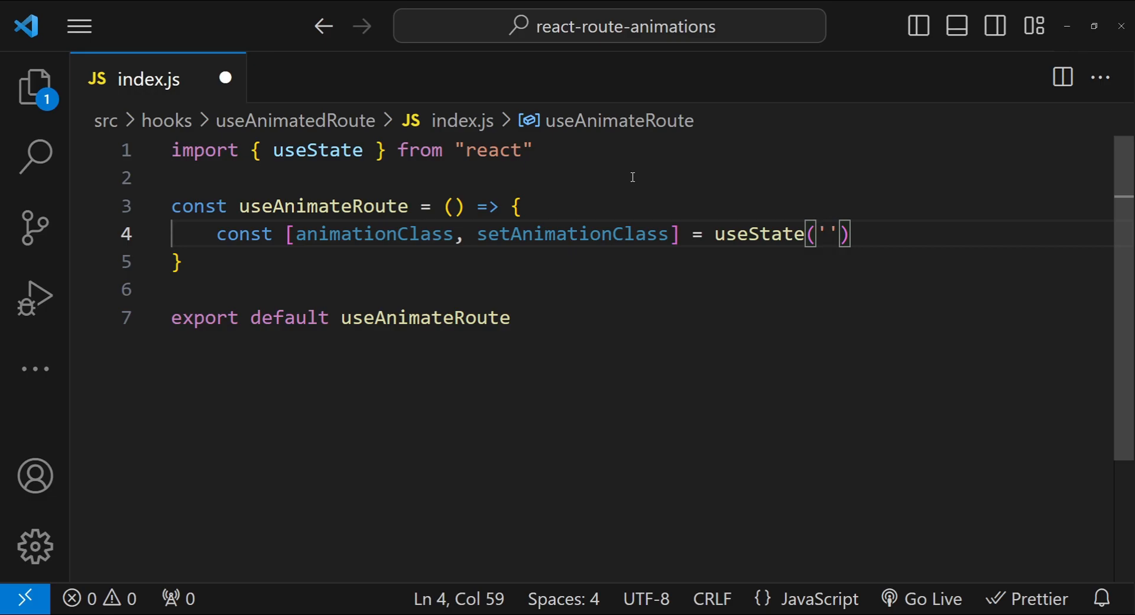
pyautogui.write('route-ente')
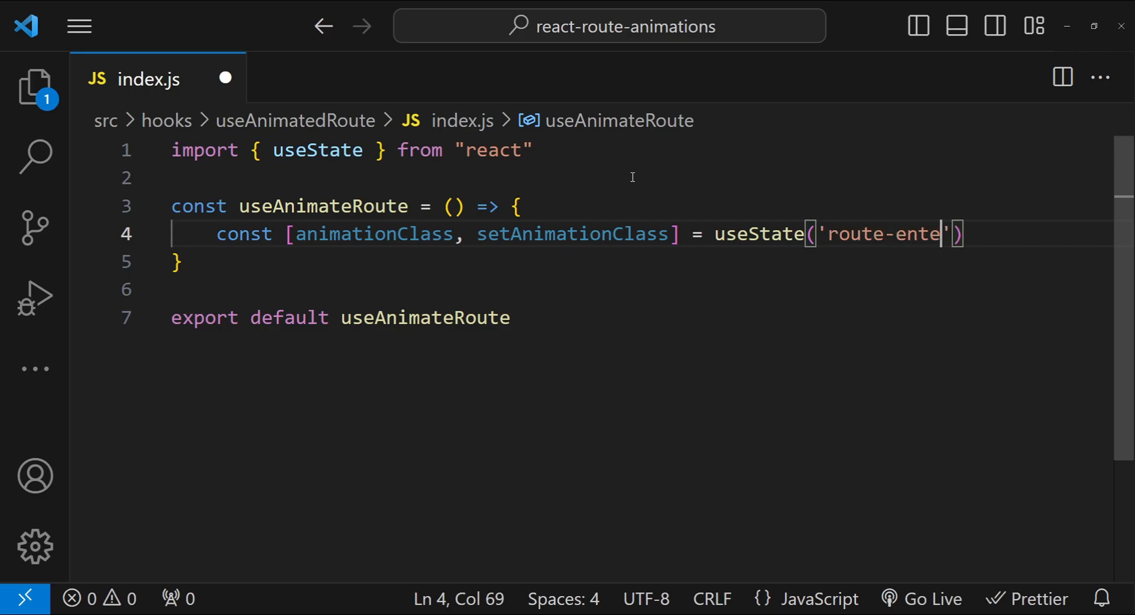
pyautogui.write('r')
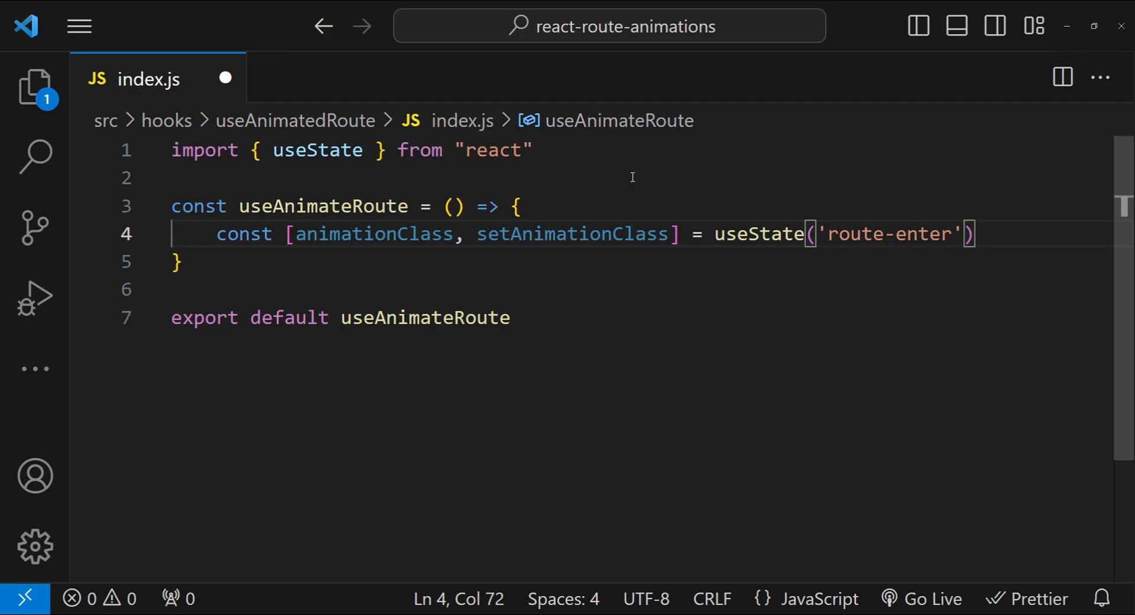
pyautogui.press('Enter')
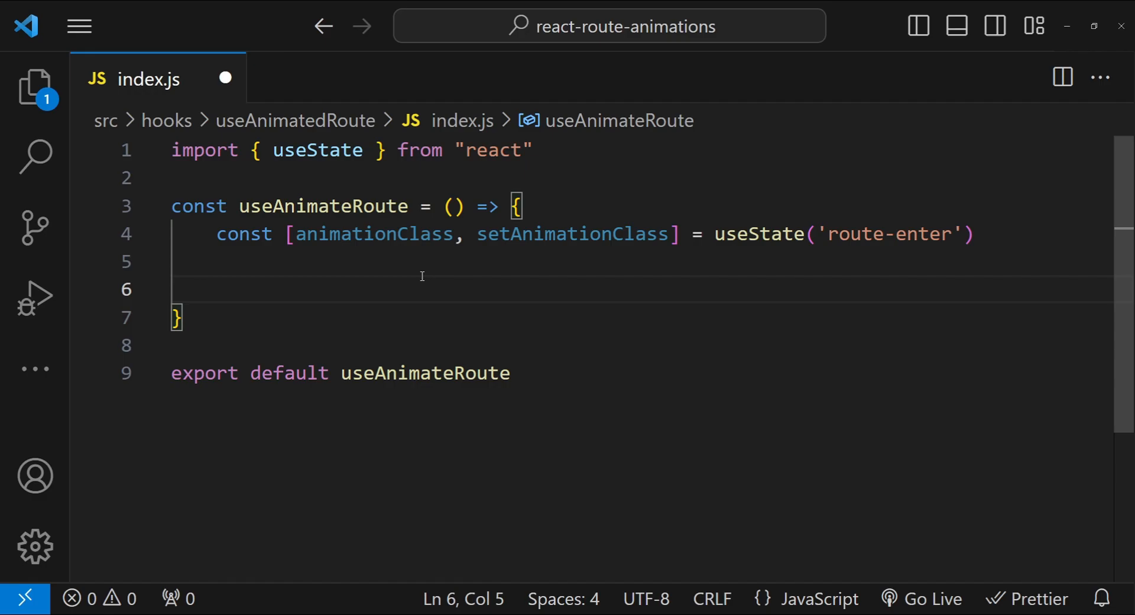
pyautogui.moveTo(416, 245)
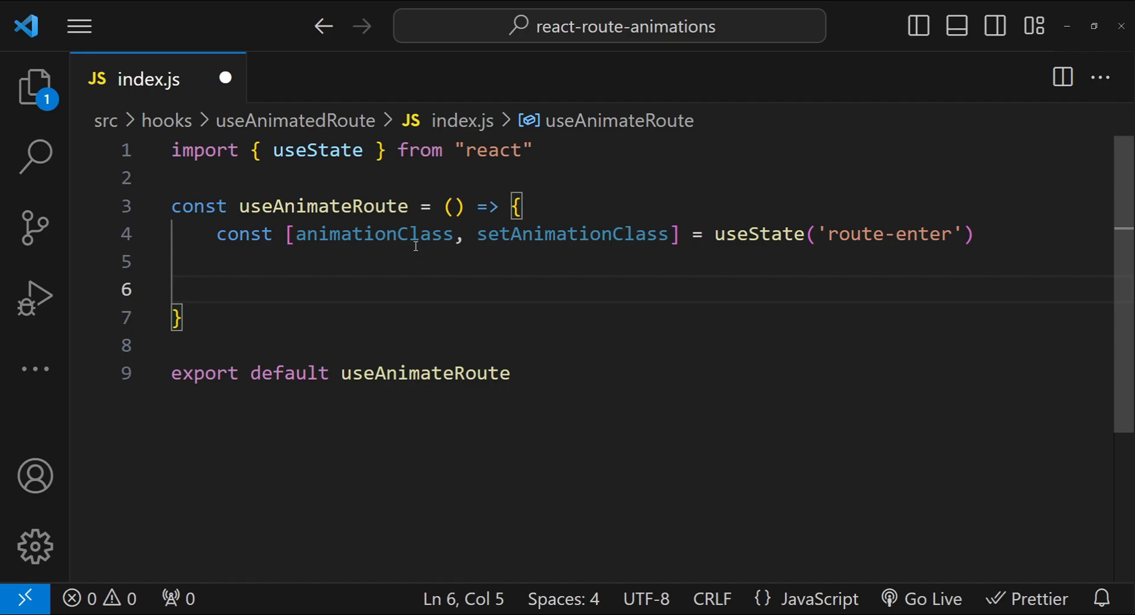
pyautogui.doubleClick(375, 233)
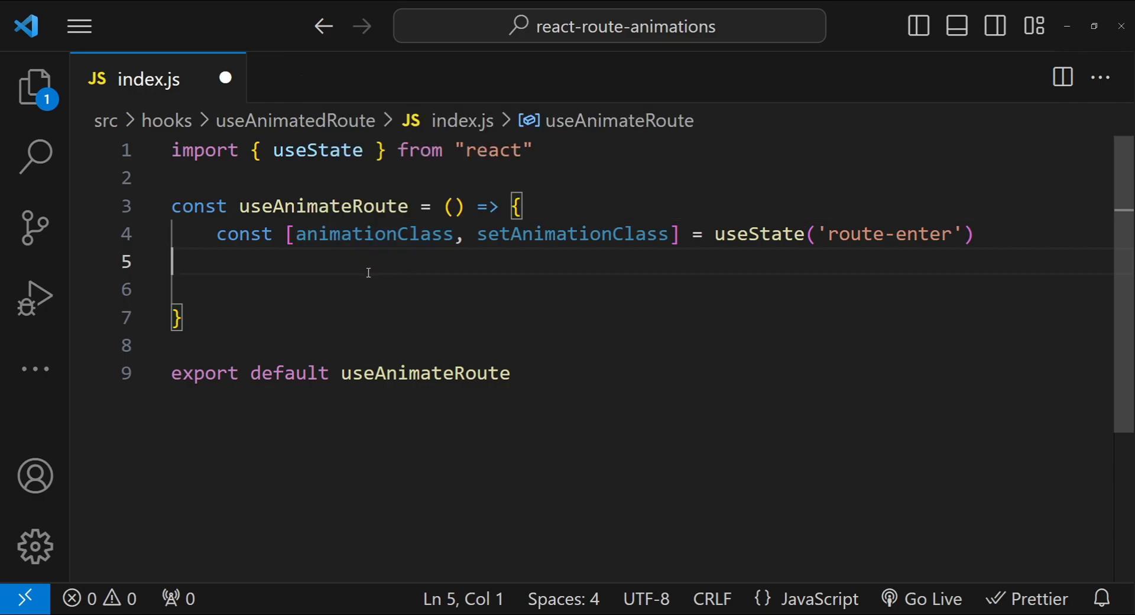
pyautogui.click(35, 87)
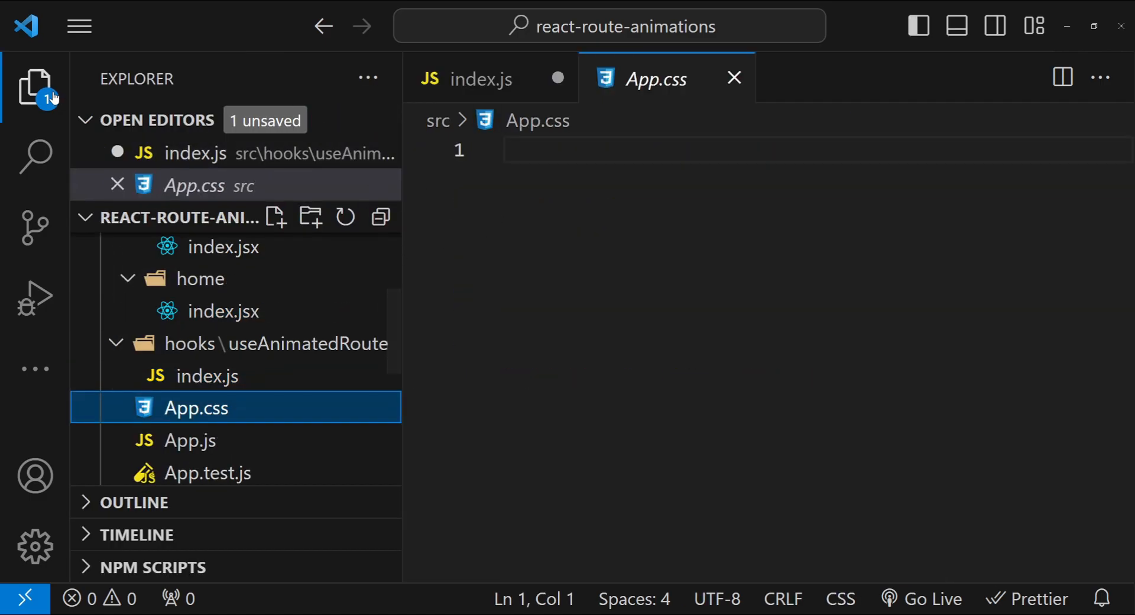
pyautogui.write('@')
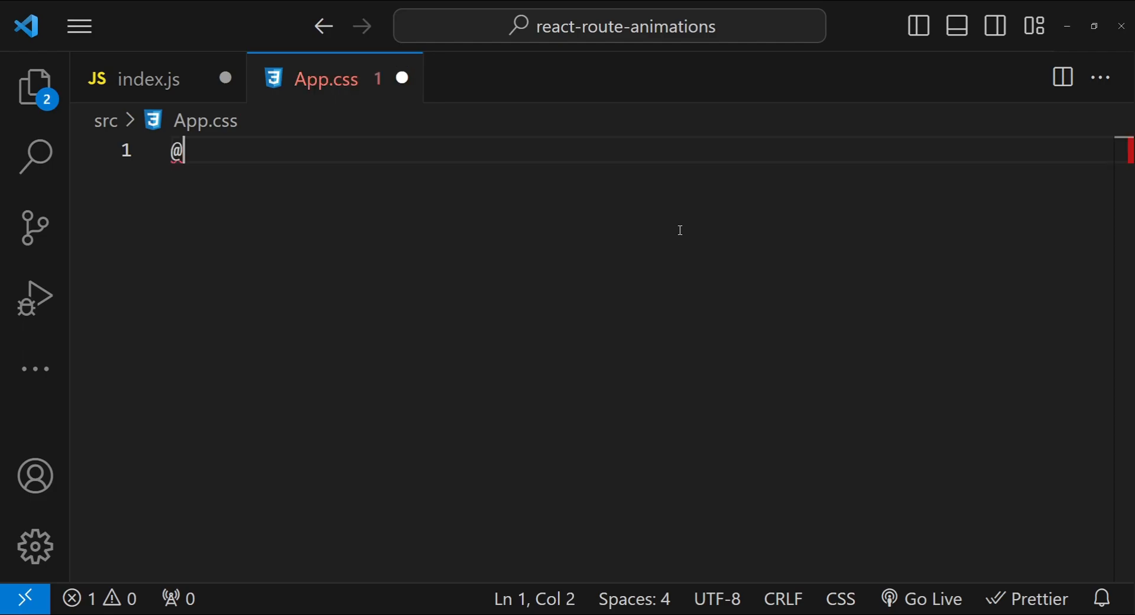
pyautogui.write('keyframes fade {')
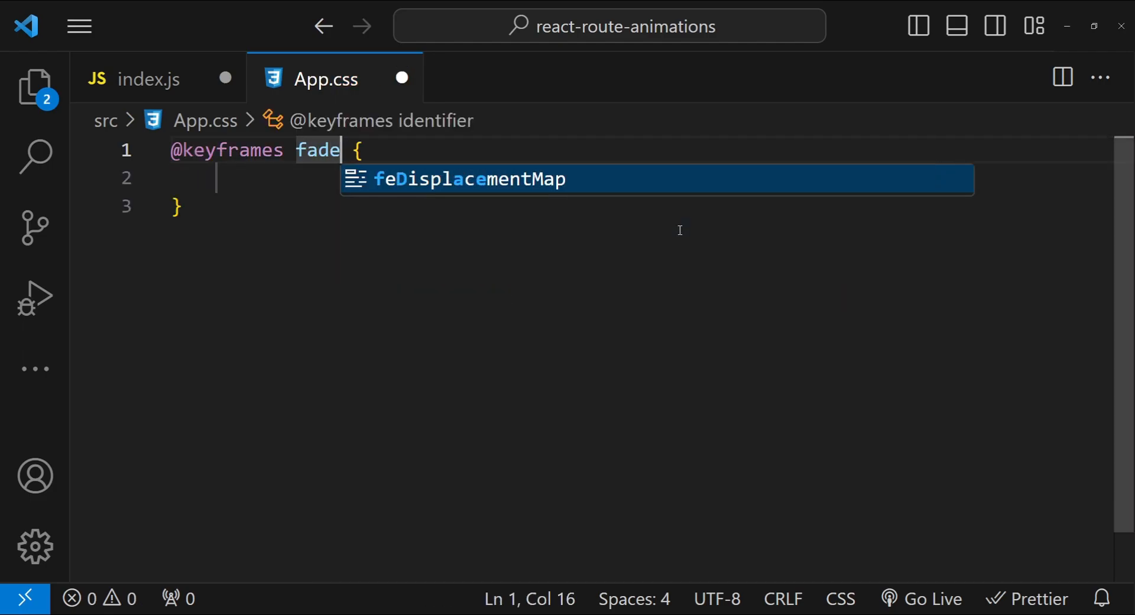
pyautogui.write('In')
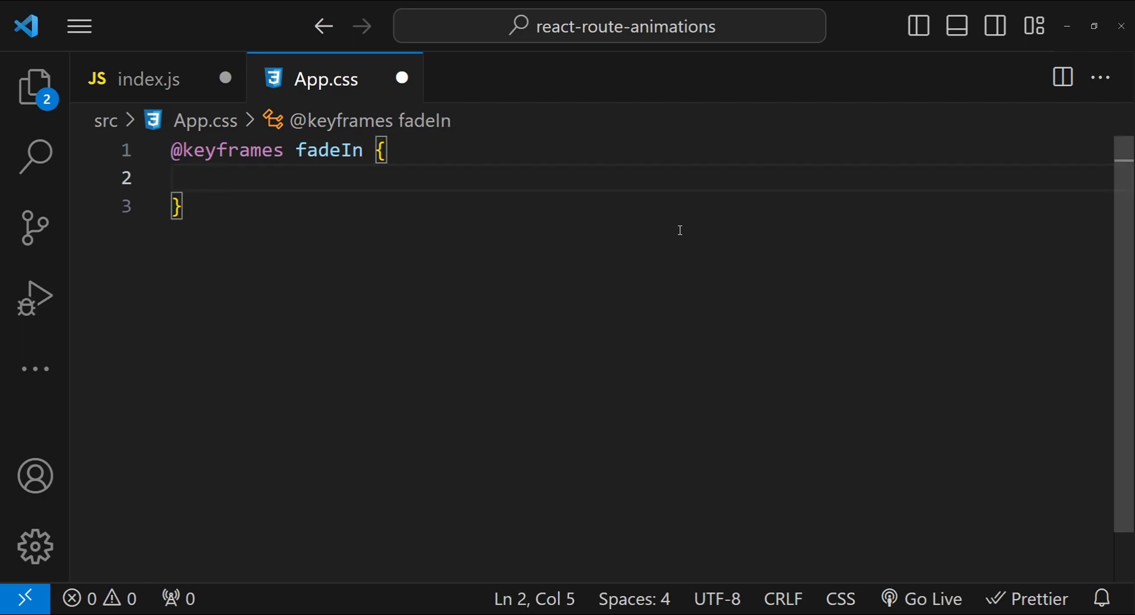
pyautogui.write('from {')
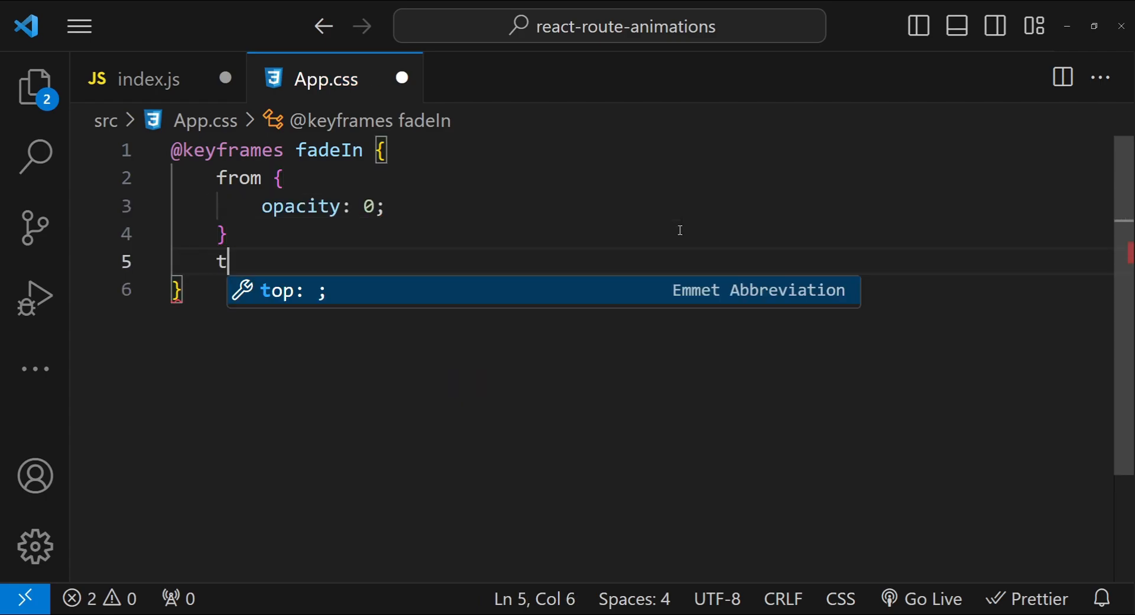
pyautogui.write('o{')
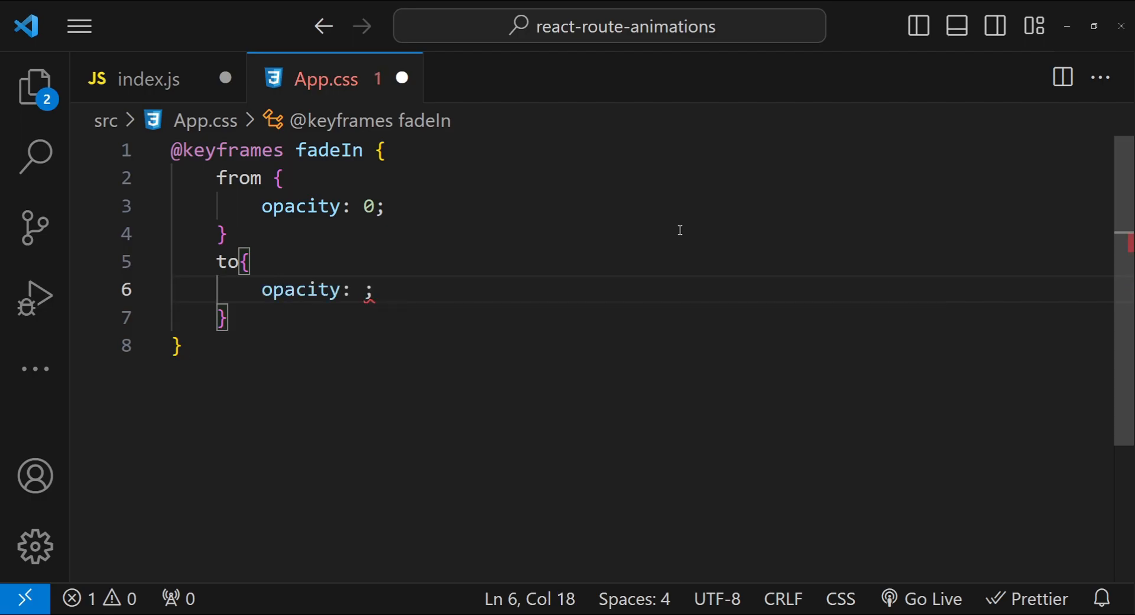
pyautogui.write('1')
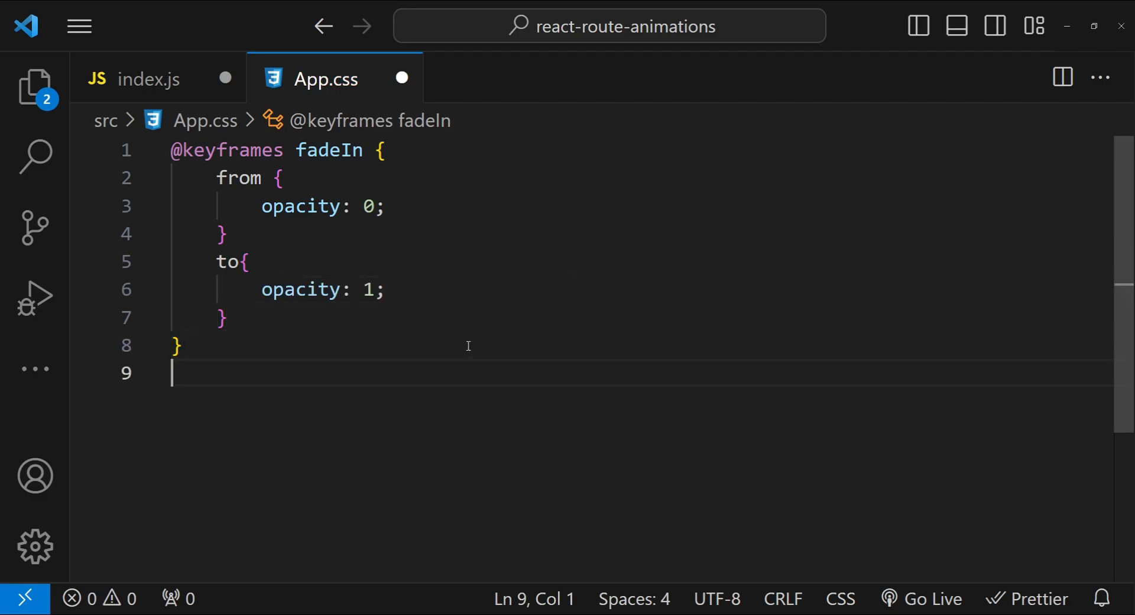
# Add a .route-enter rule with animation fadeIn 0.5s ease-in-out forwards
pyautogui.write('.route')
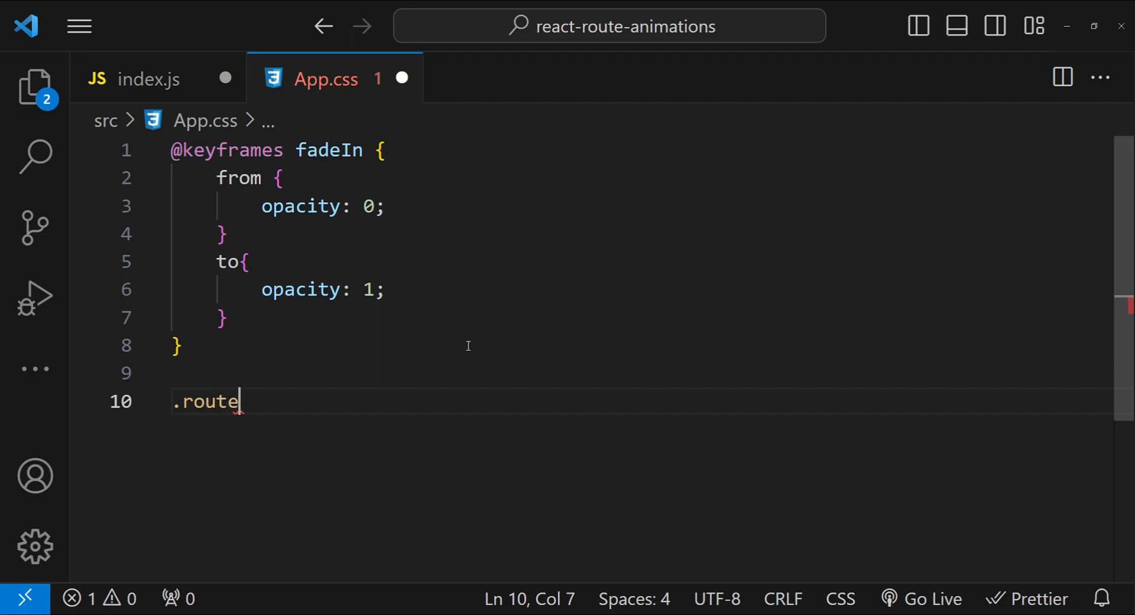
pyautogui.write('-enter')
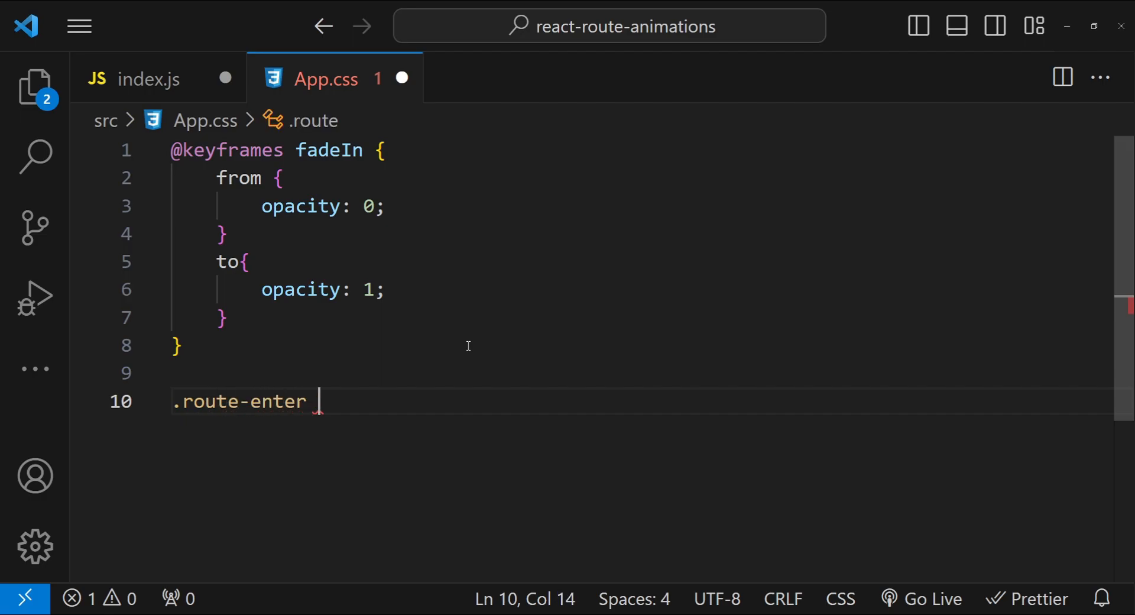
pyautogui.write('animati')
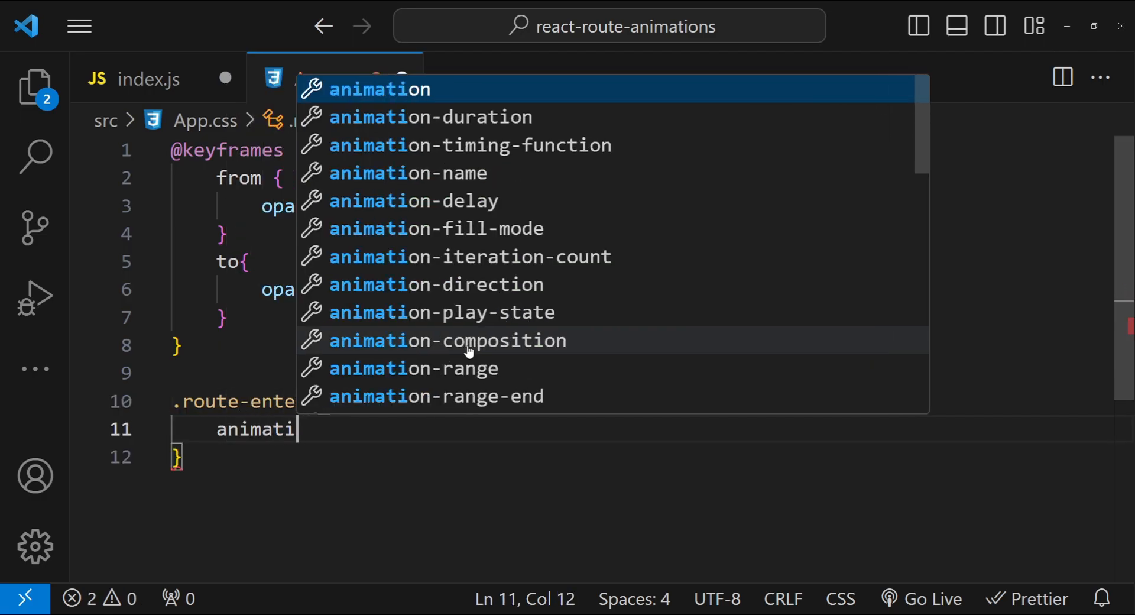
pyautogui.write('on: fadeIn 0.;')
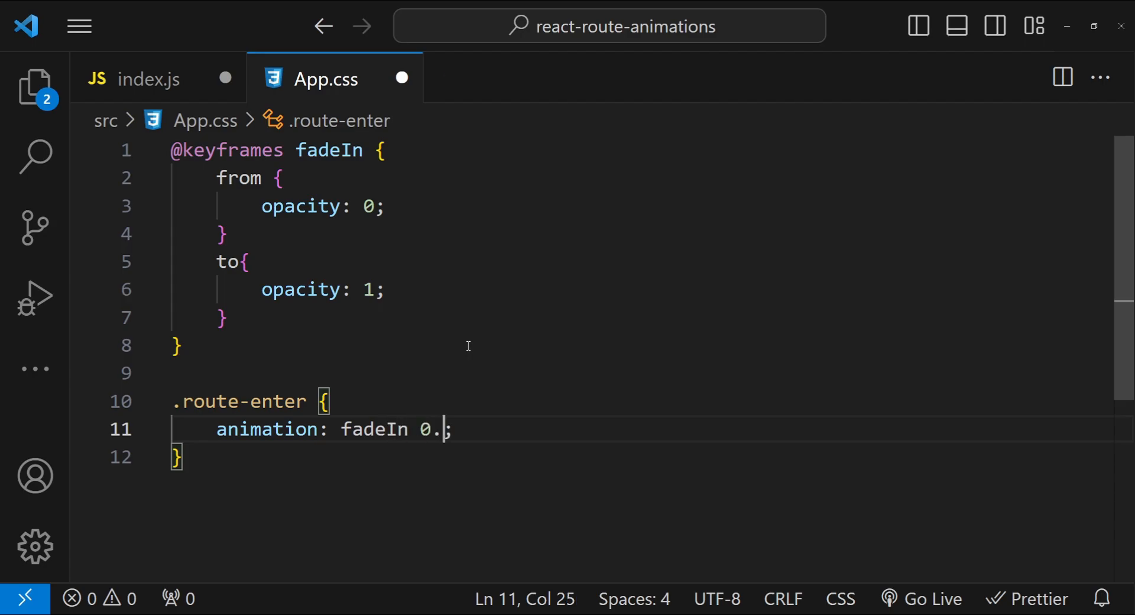
pyautogui.write('5s')
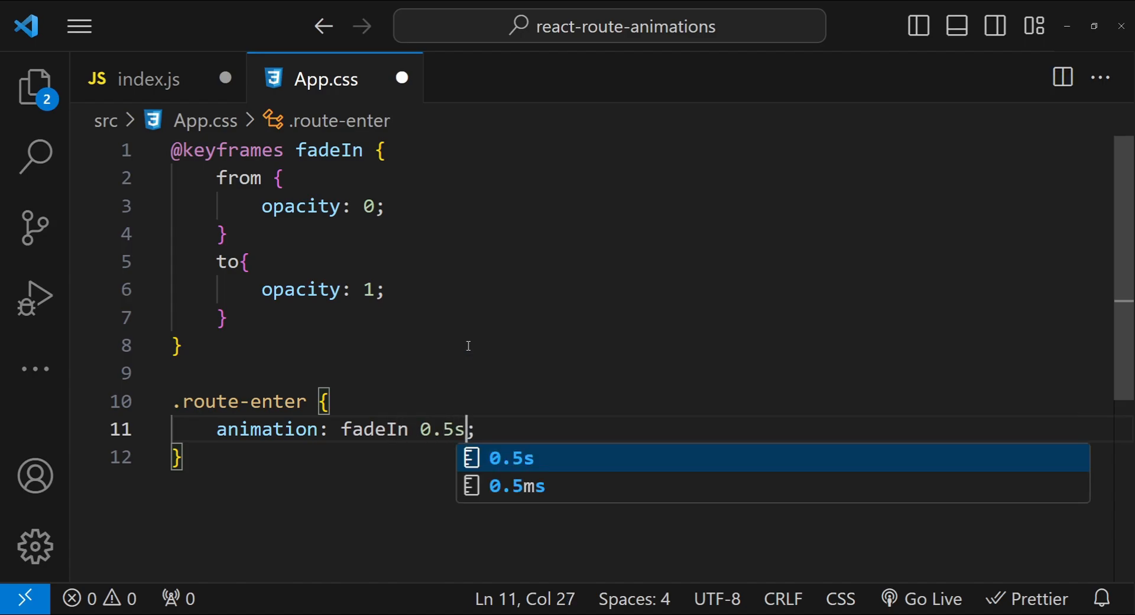
pyautogui.write('ease-')
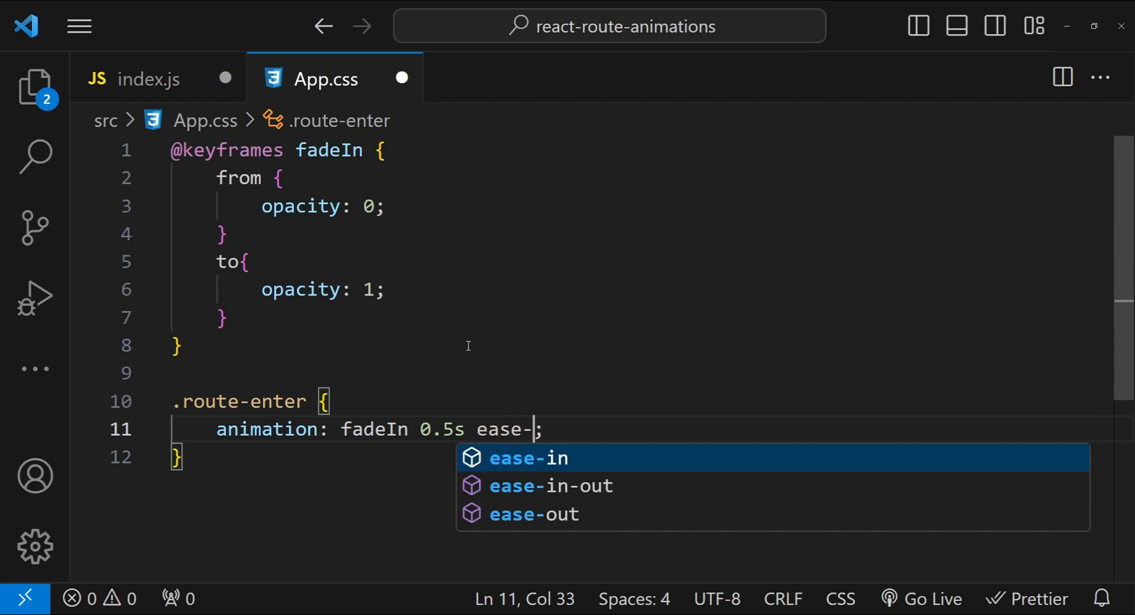
pyautogui.write('in-out')
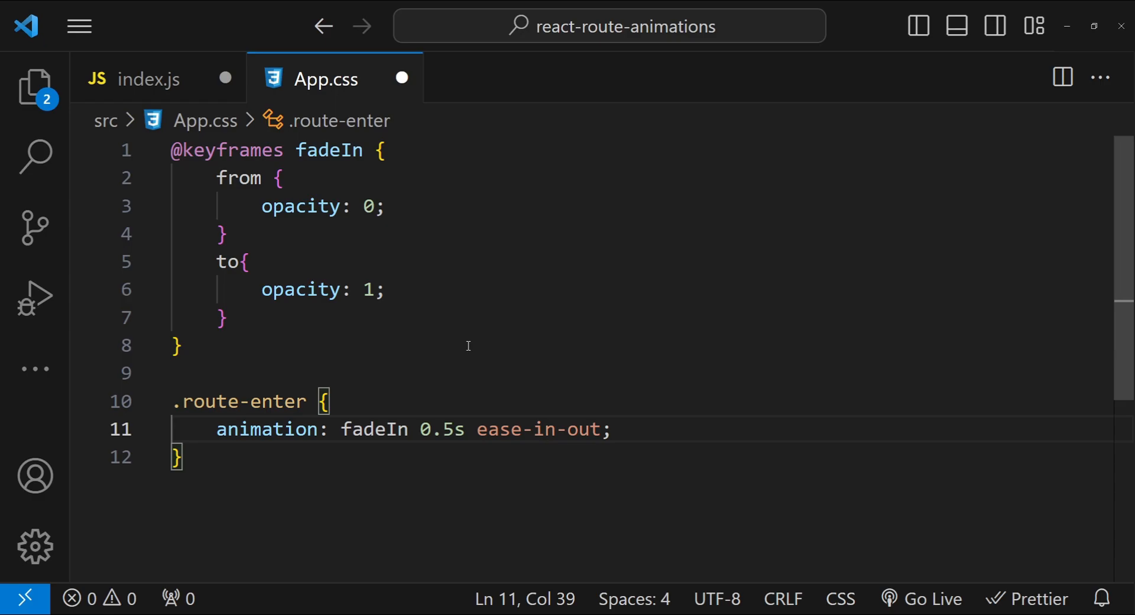
pyautogui.write('forwards')
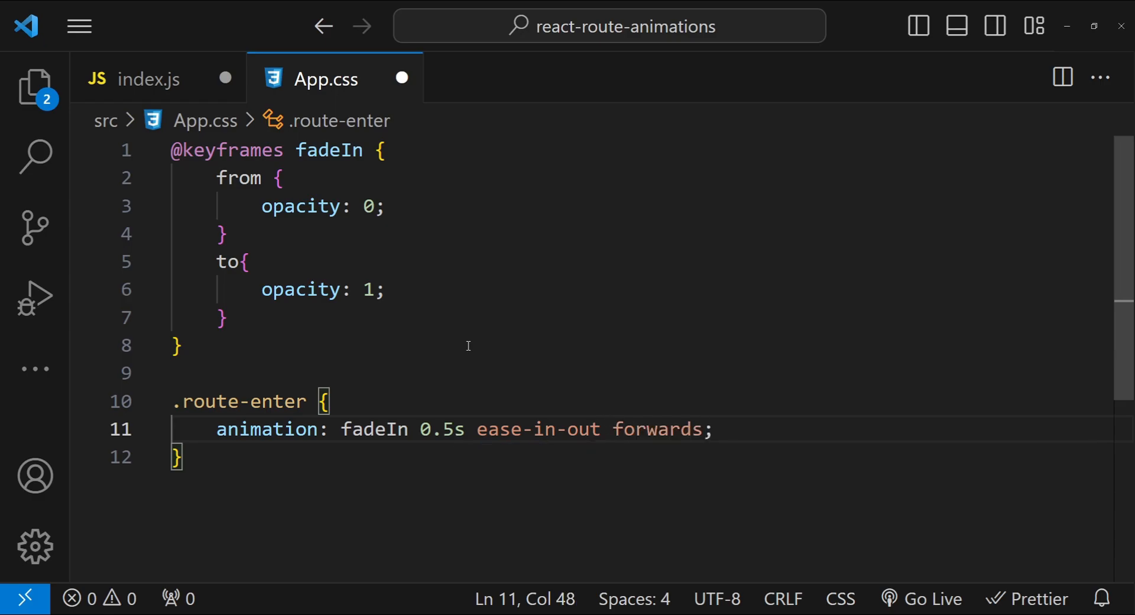
# Save App.css and return to the hook's index.js
pyautogui.click(180, 345)
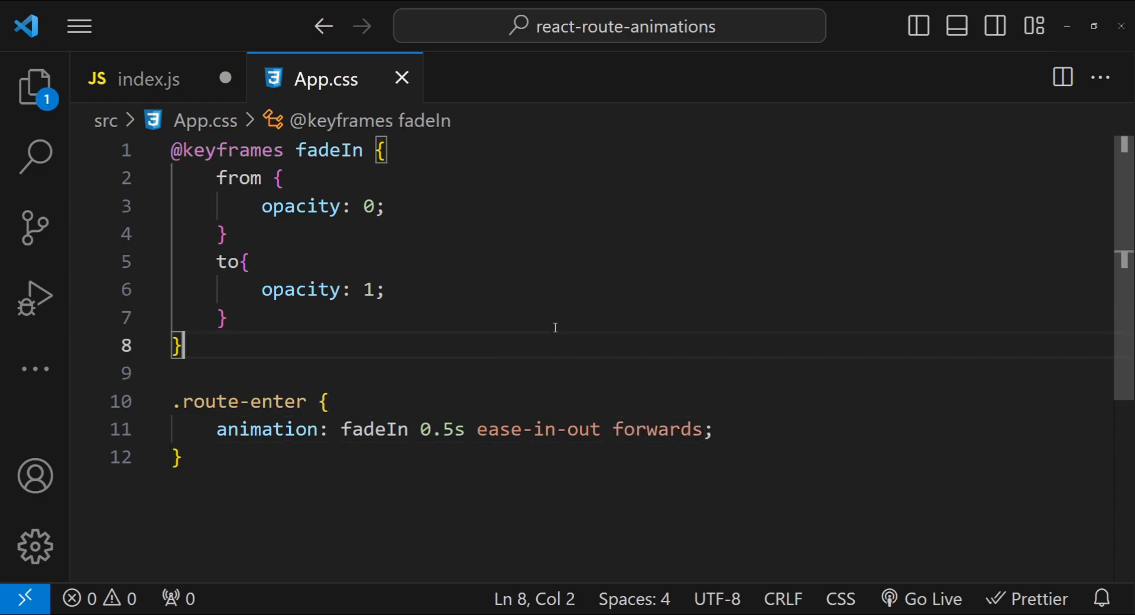
pyautogui.click(420, 428)
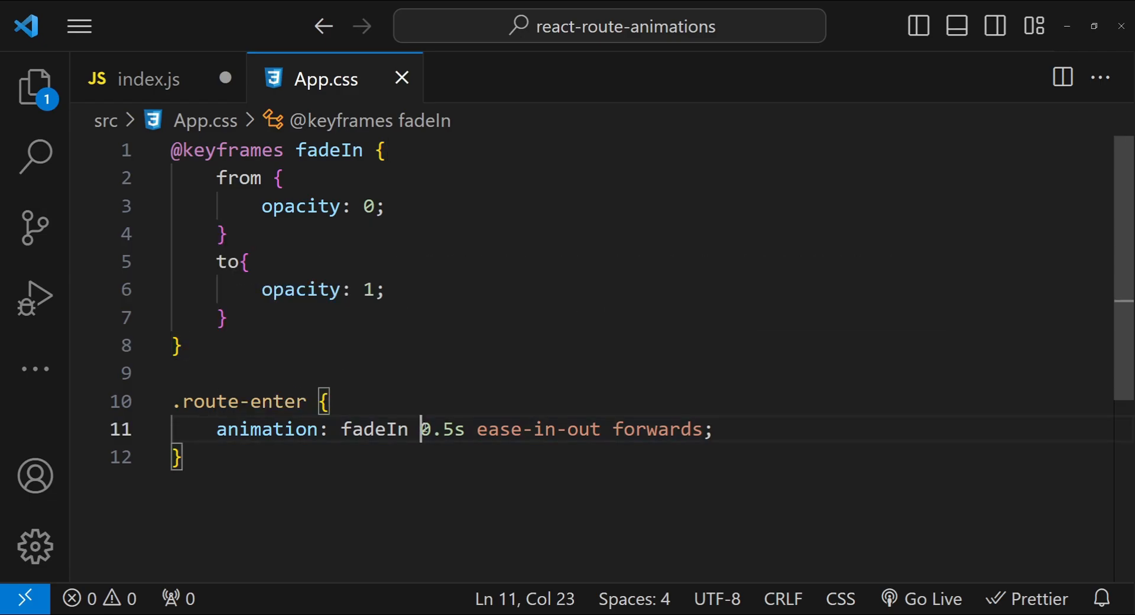
pyautogui.click(469, 371)
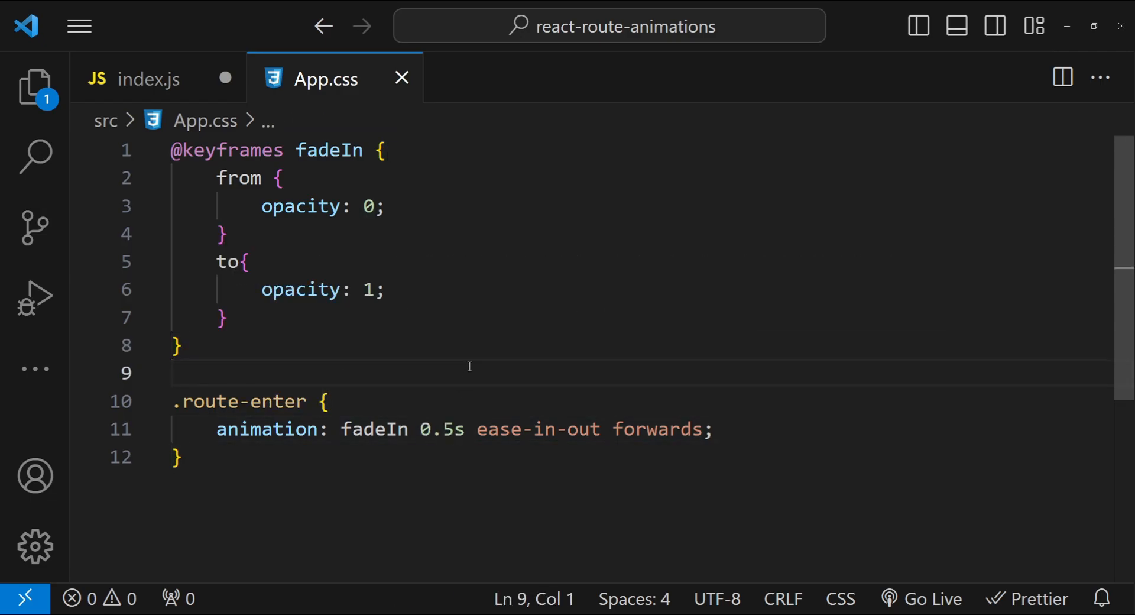
pyautogui.click(177, 346)
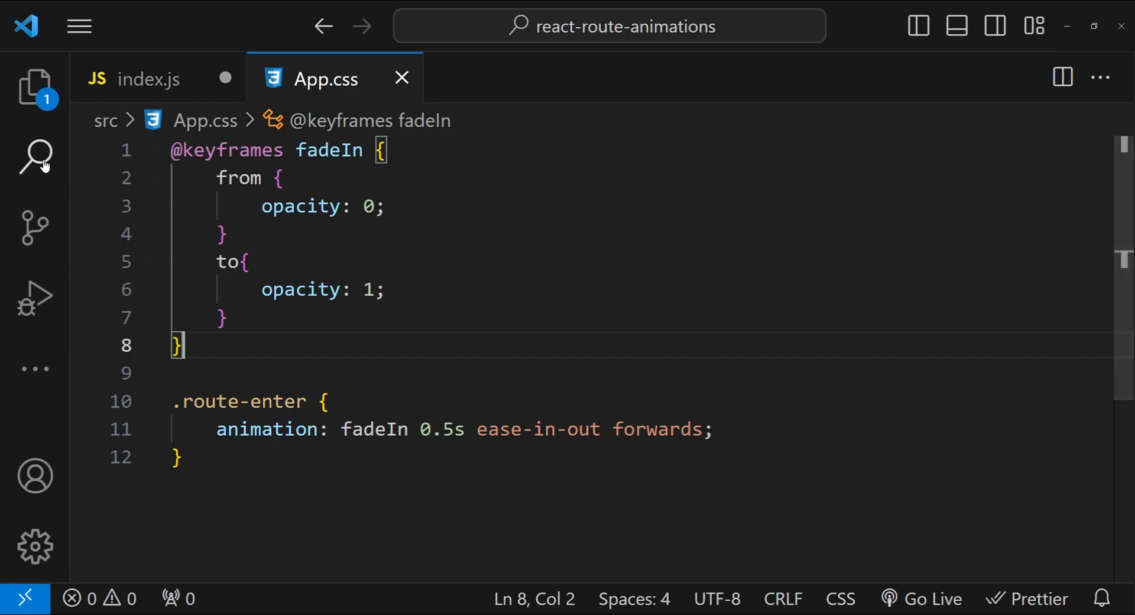
pyautogui.click(35, 87)
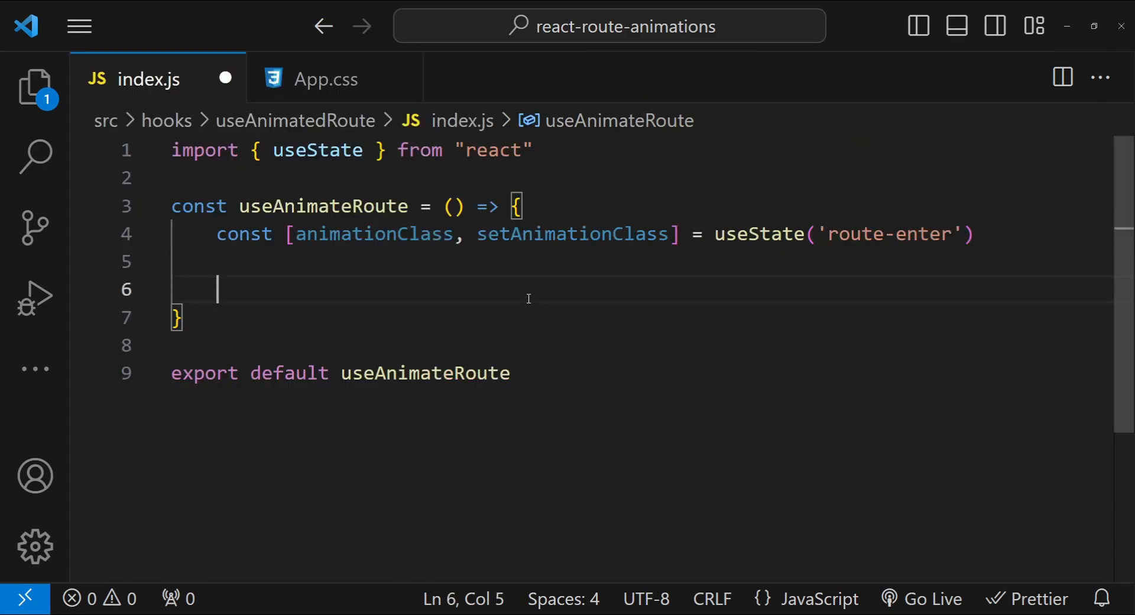
# Import useEffect and add an effect whose 500 ms setTimeout calls setAnimationClass('')
pyautogui.write(', useEffect')
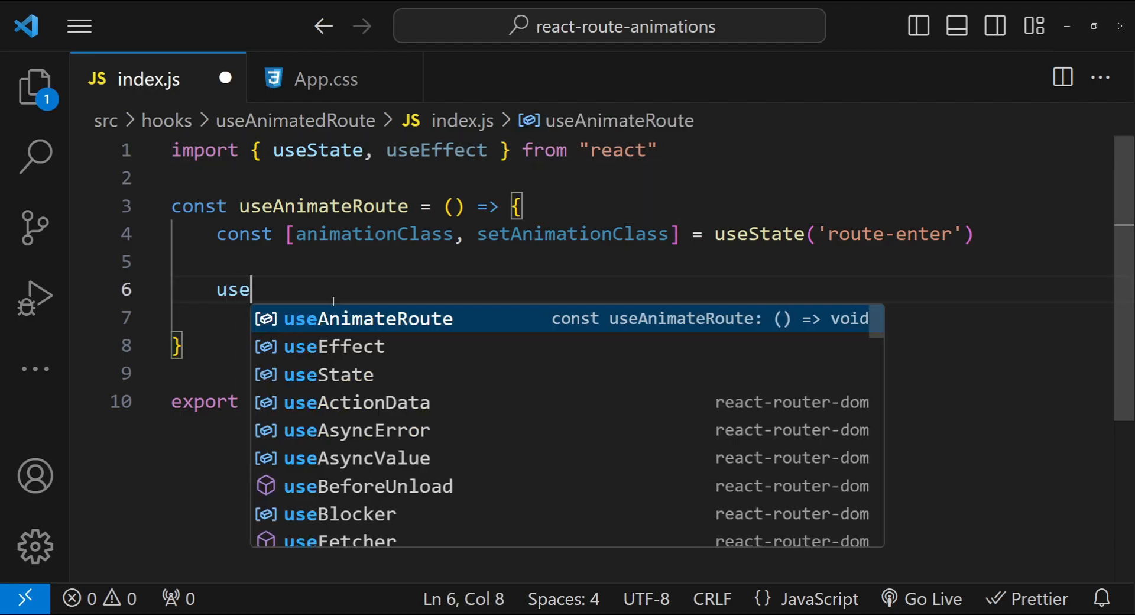
pyautogui.write('Efect((')
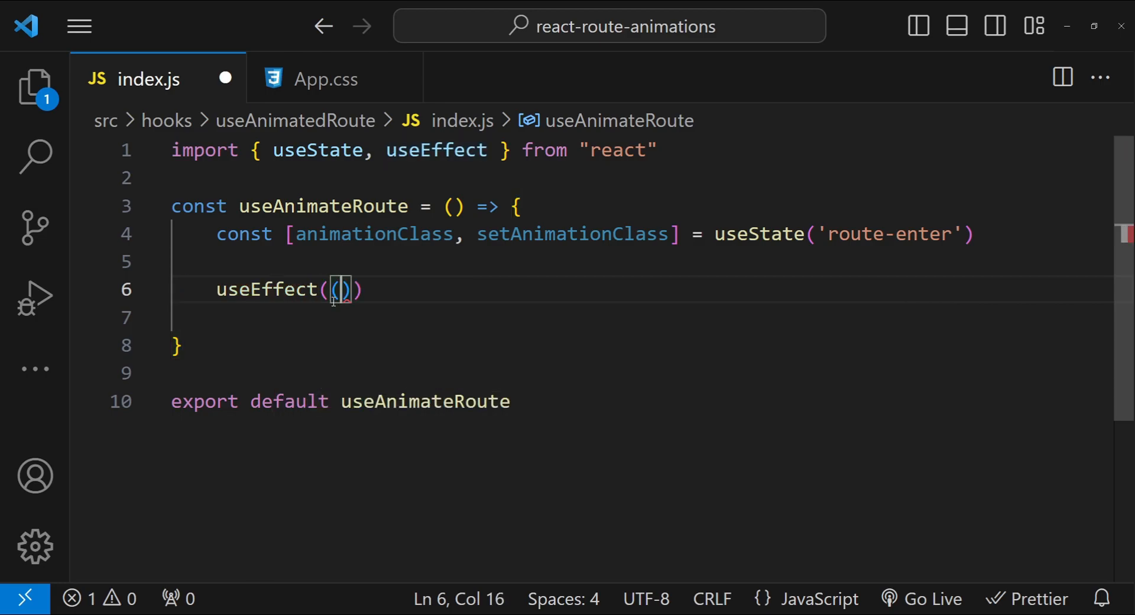
pyautogui.write('()=>{')
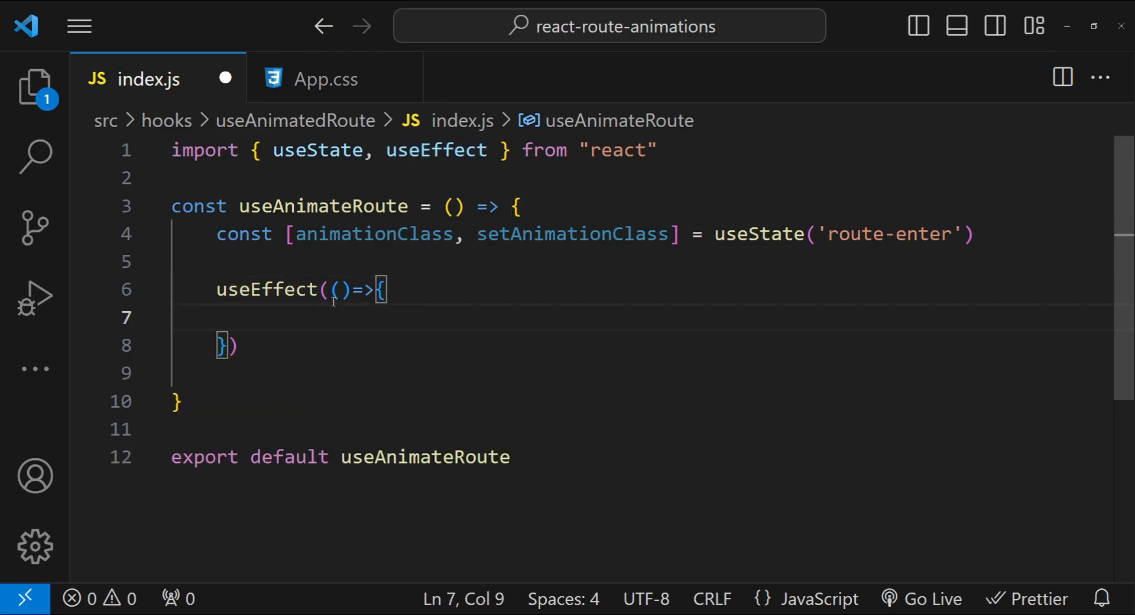
pyautogui.write('const')
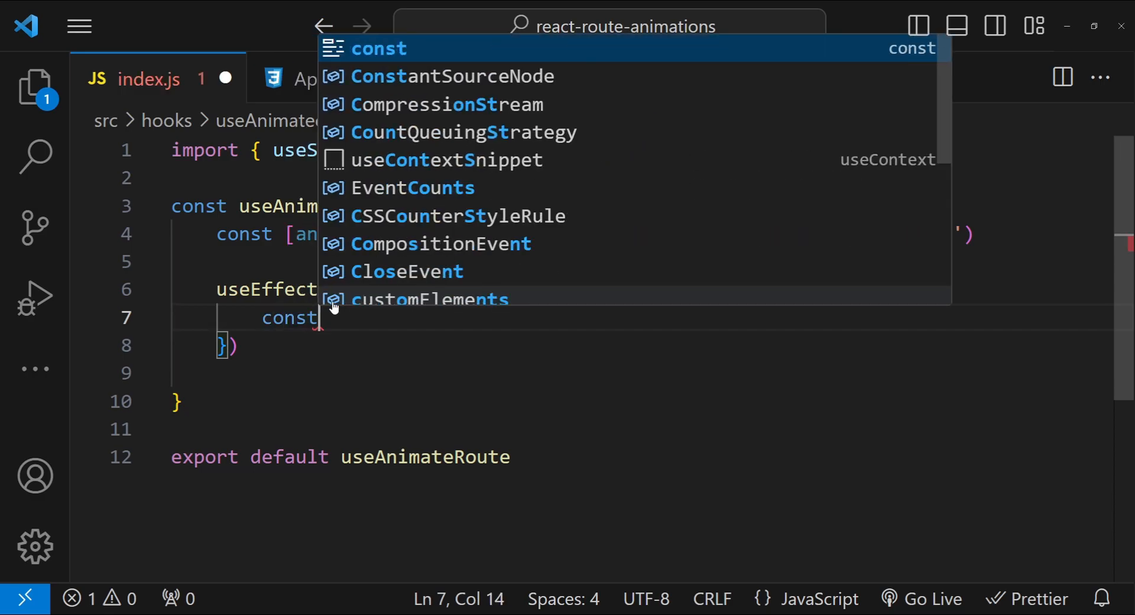
pyautogui.write('timeou')
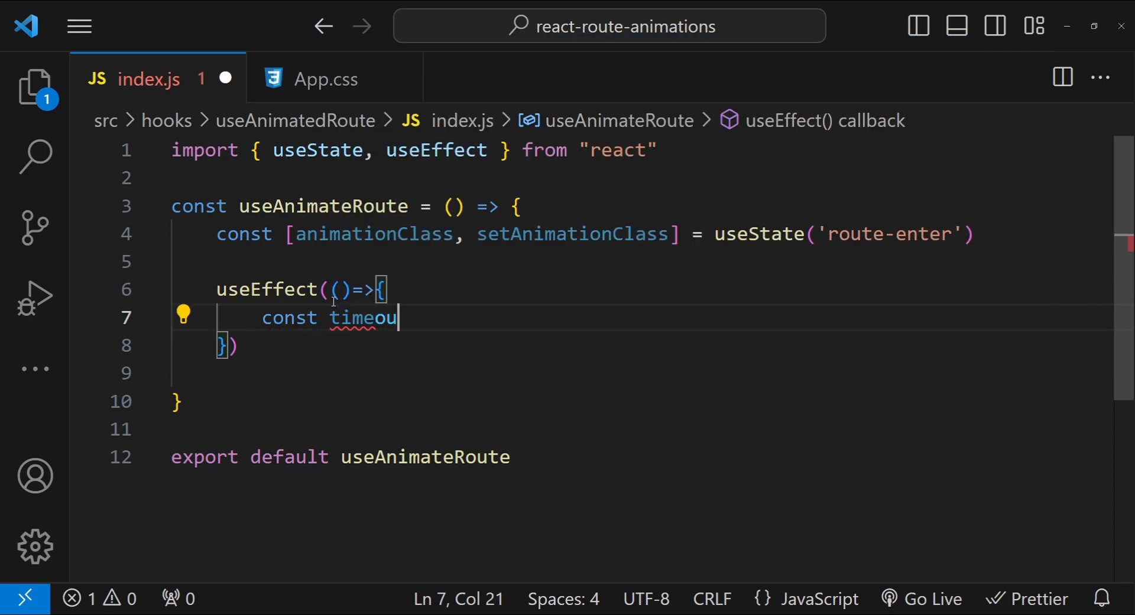
pyautogui.write('tId')
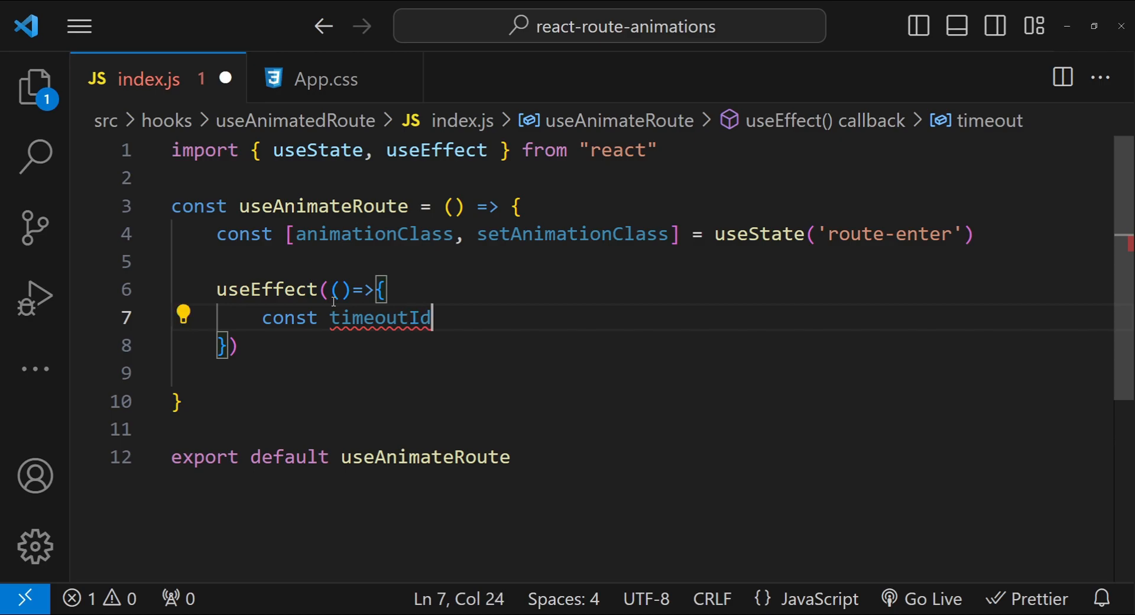
pyautogui.write('= setTimeout')
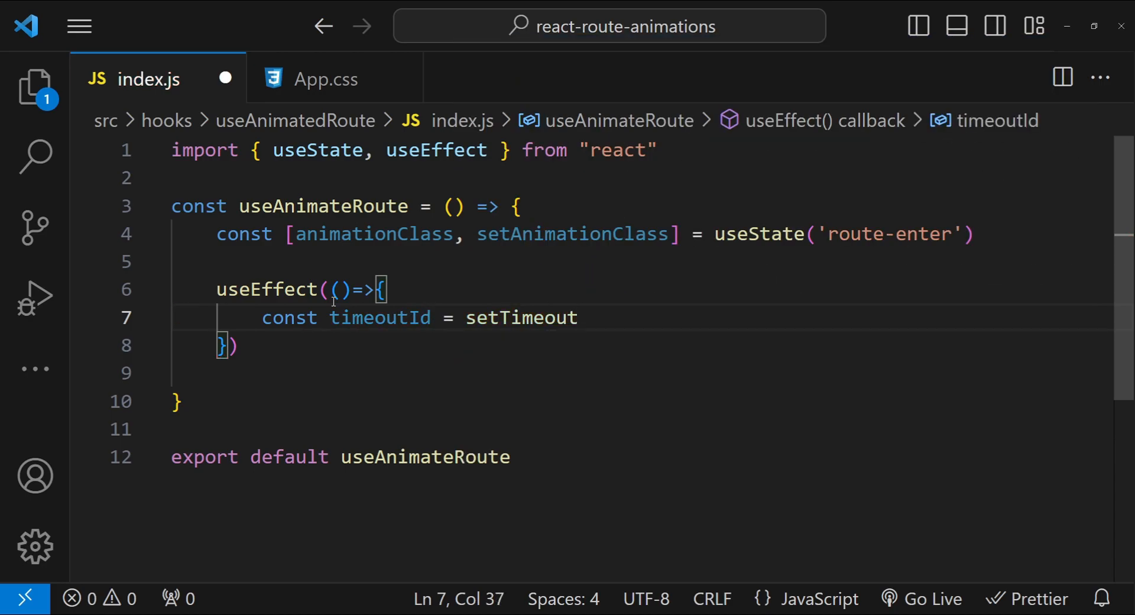
pyautogui.write('(()=>{')
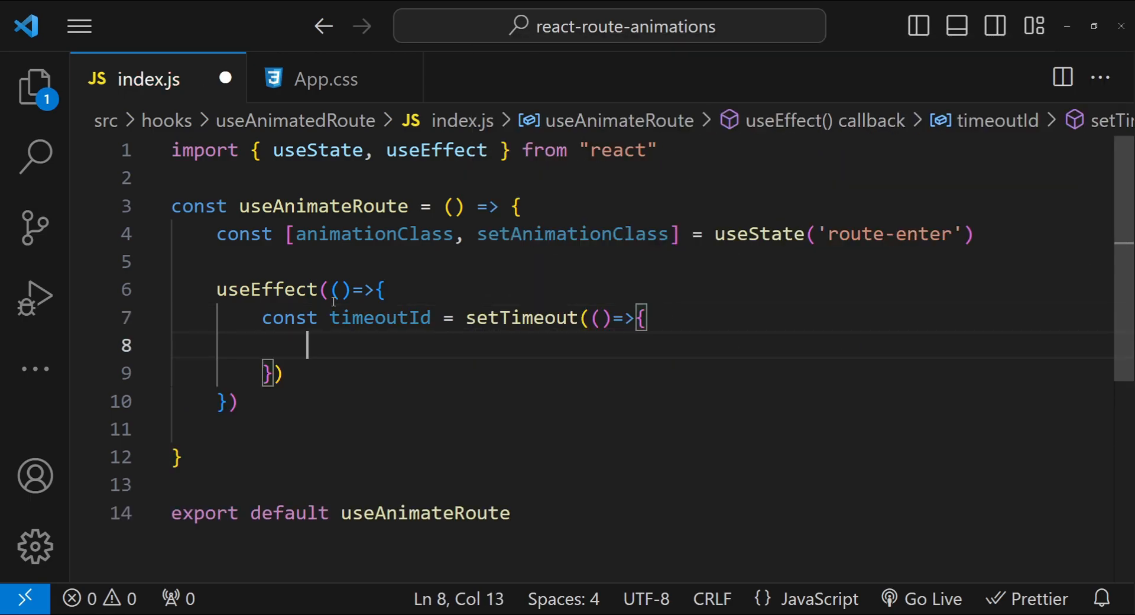
pyautogui.write('setAnimationClass')
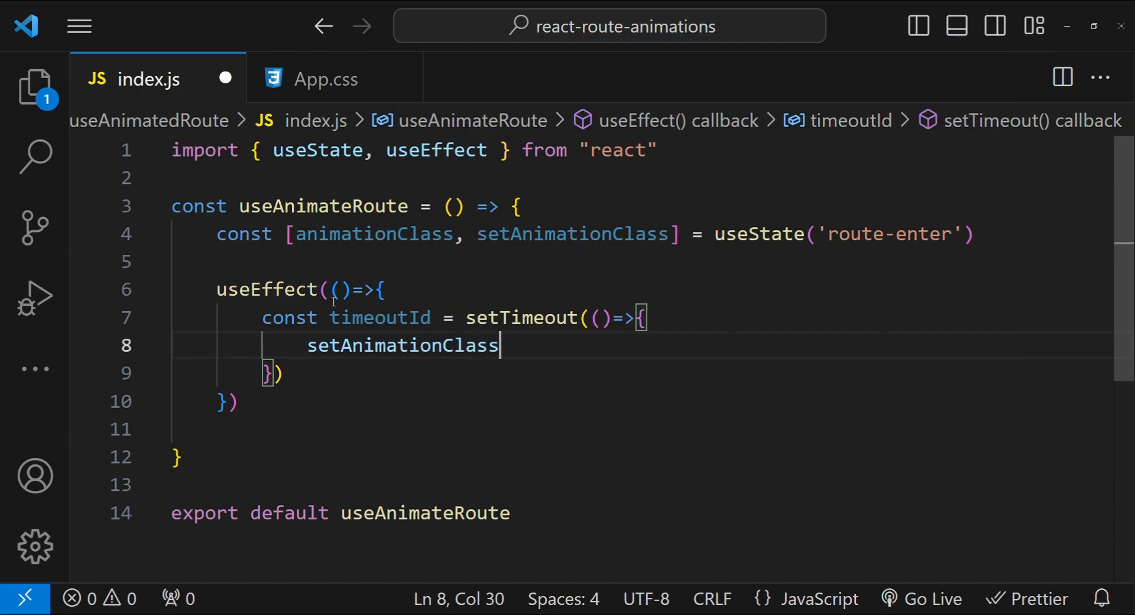
pyautogui.write("('')")
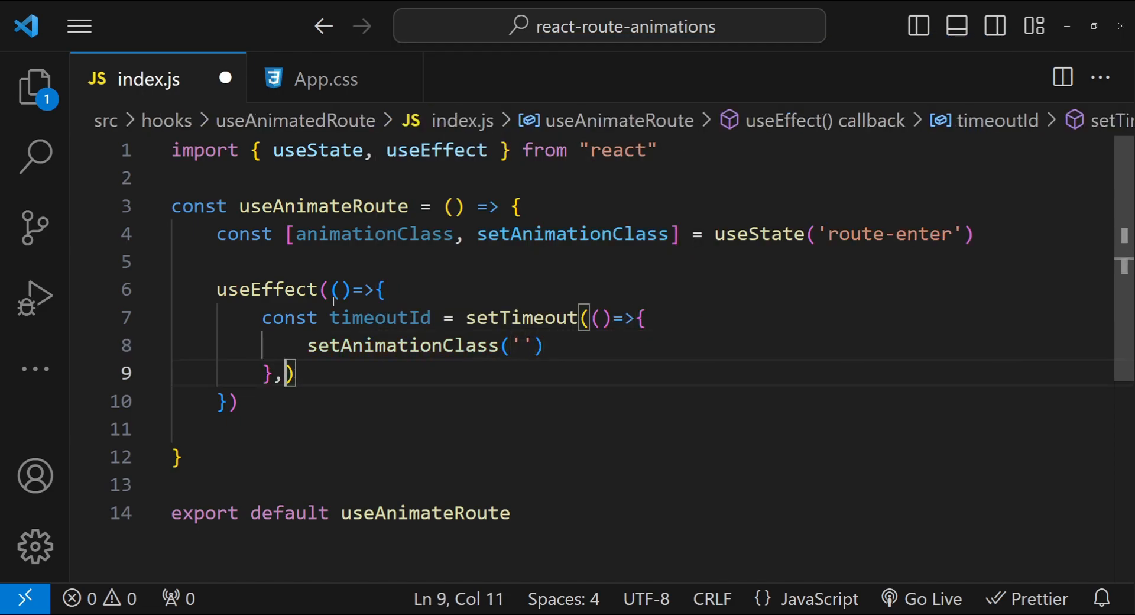
pyautogui.write('500')
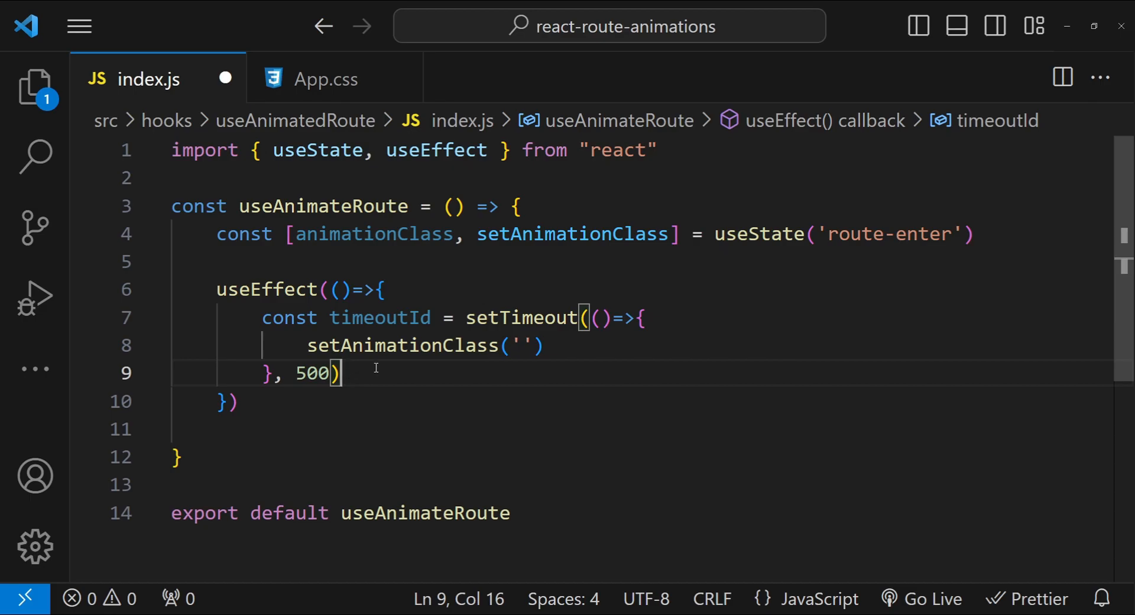
pyautogui.click(325, 79)
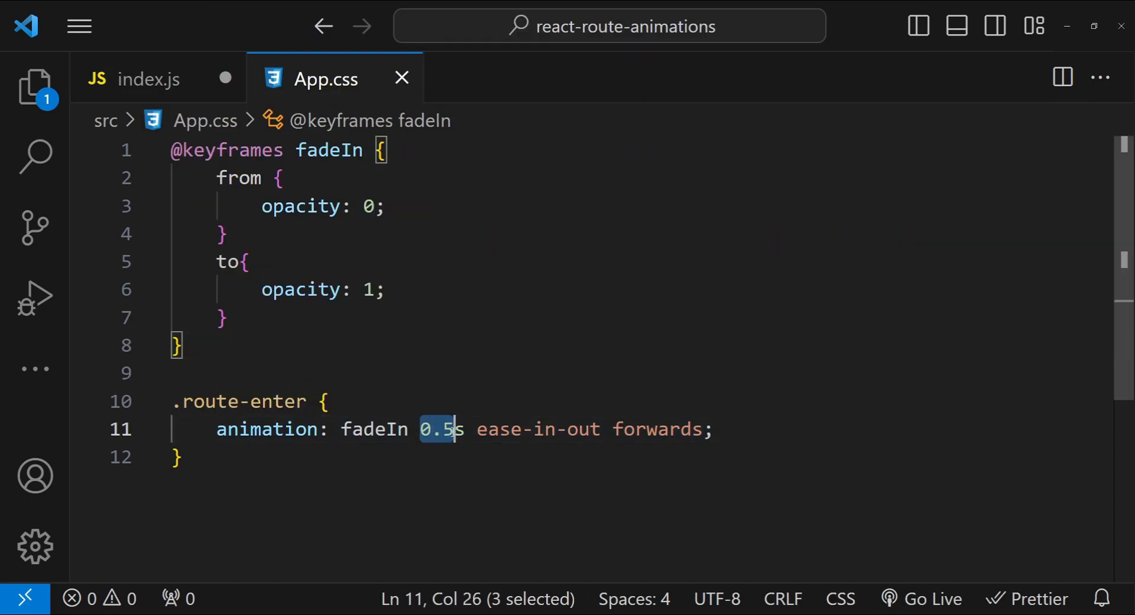
pyautogui.click(148, 79)
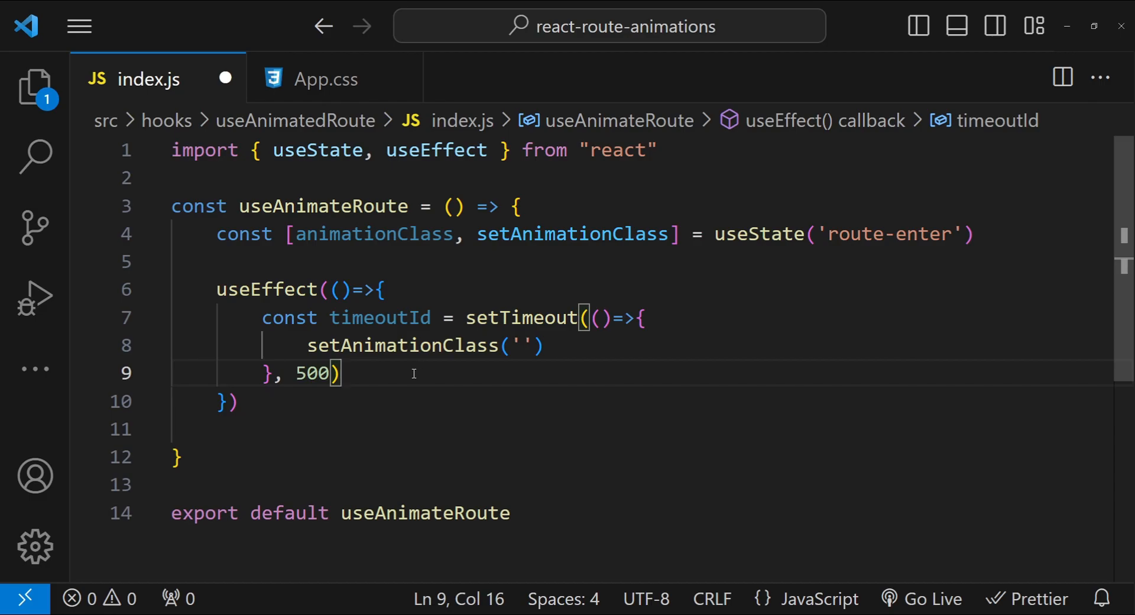
pyautogui.moveTo(490, 333)
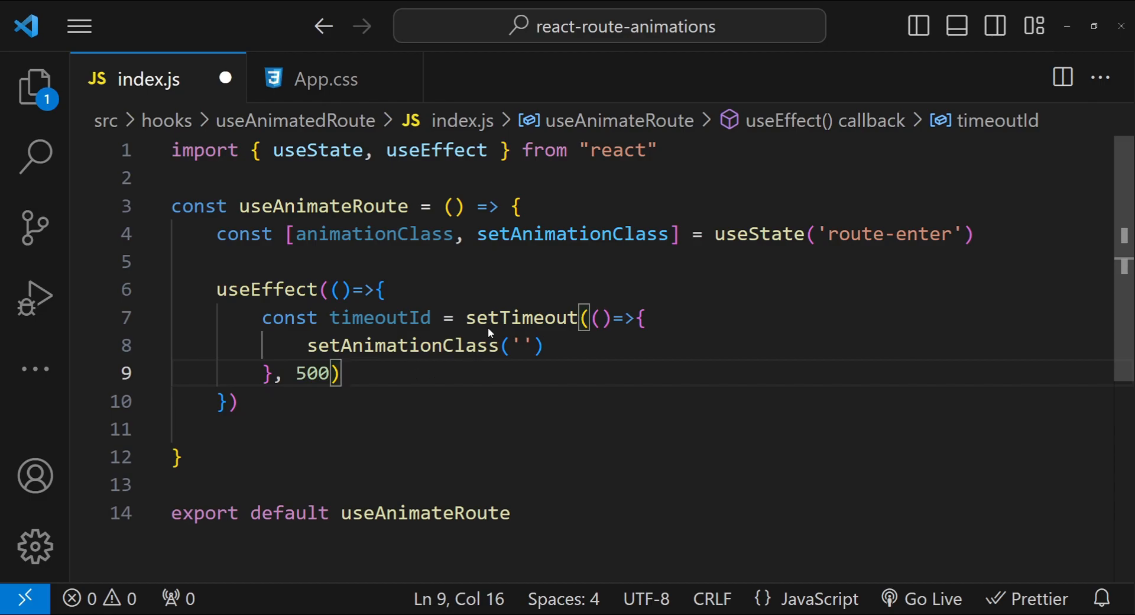
pyautogui.click(402, 345)
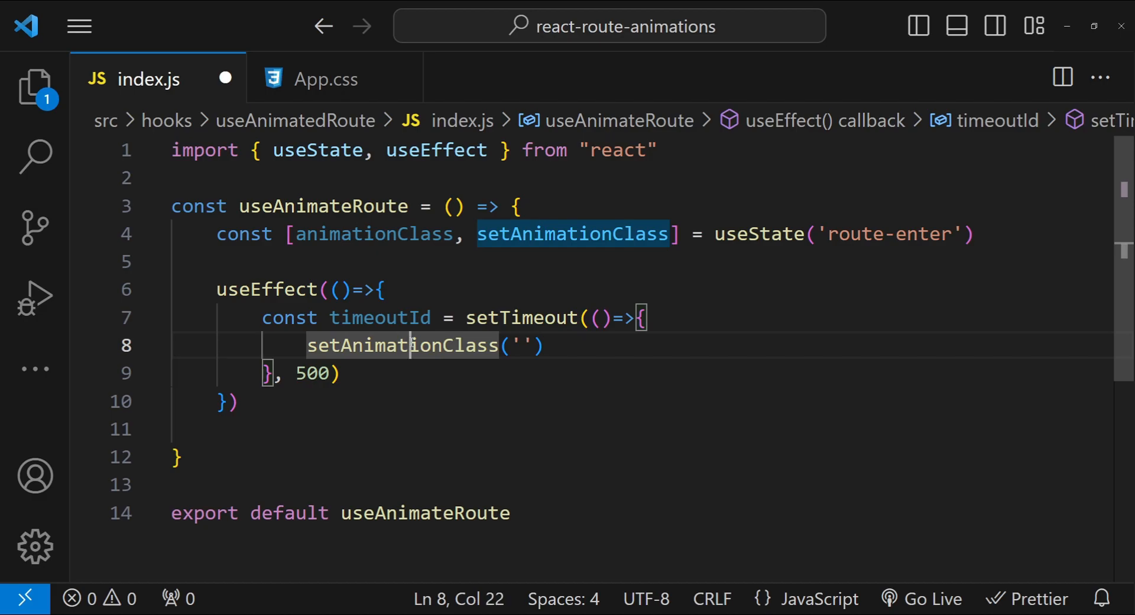
pyautogui.moveTo(370, 367)
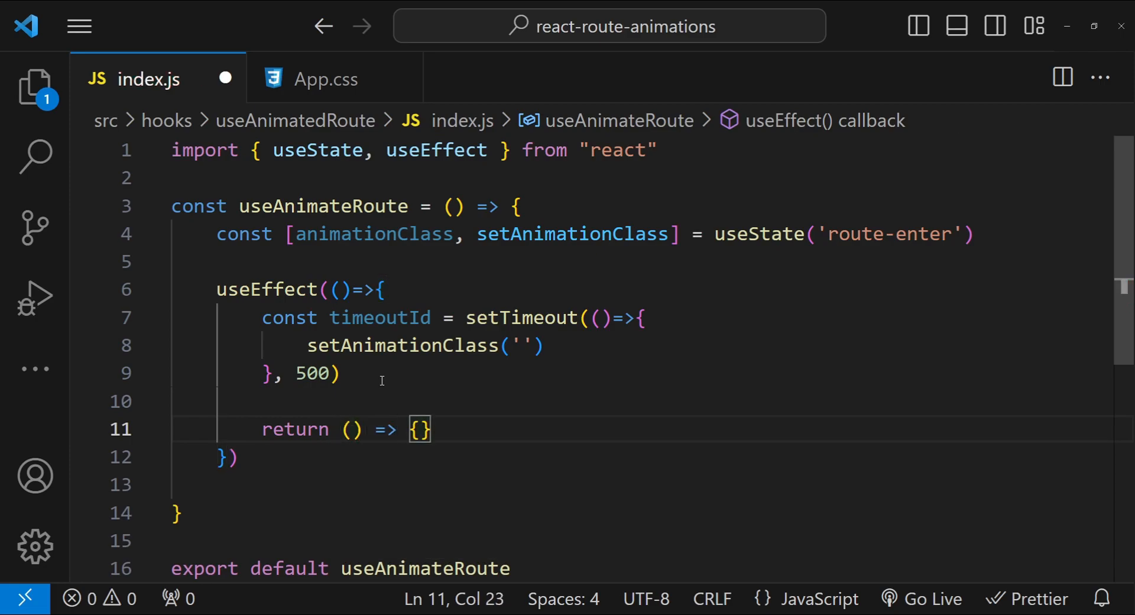
# Add a clearTimeout(timeoutId) cleanup, return animationClass, and save index.js
pyautogui.write('clear')
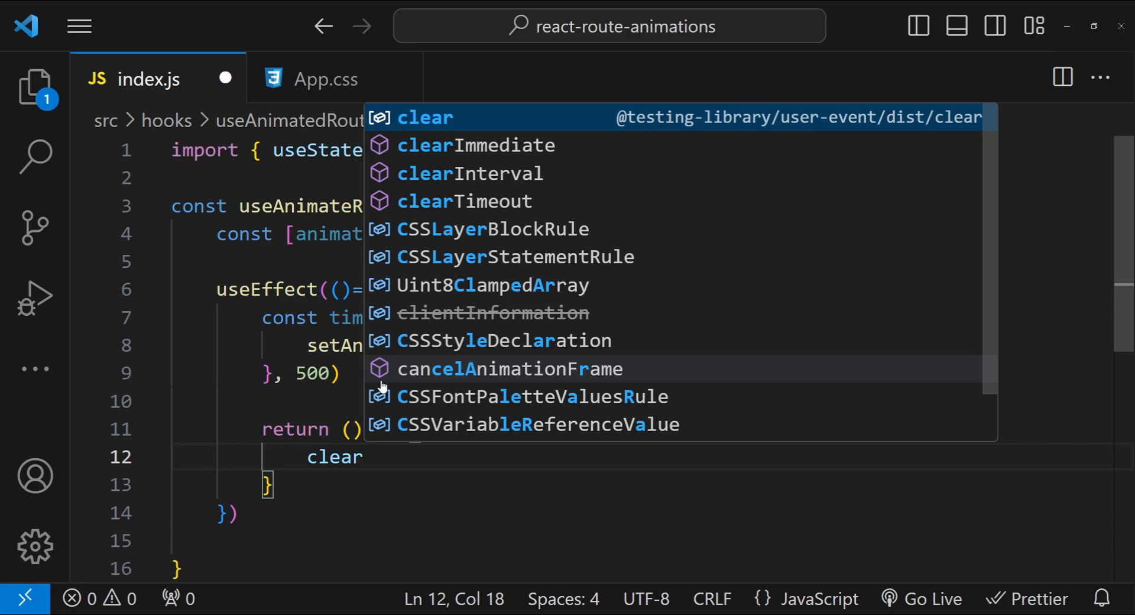
pyautogui.write('Timeout(timeoutId')
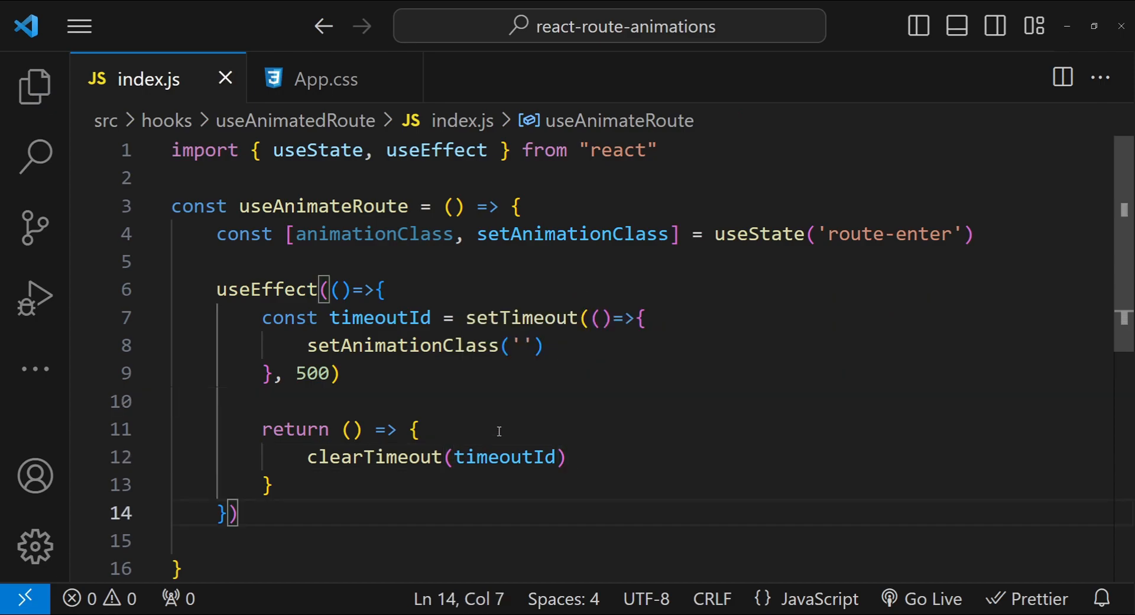
pyautogui.write('return')
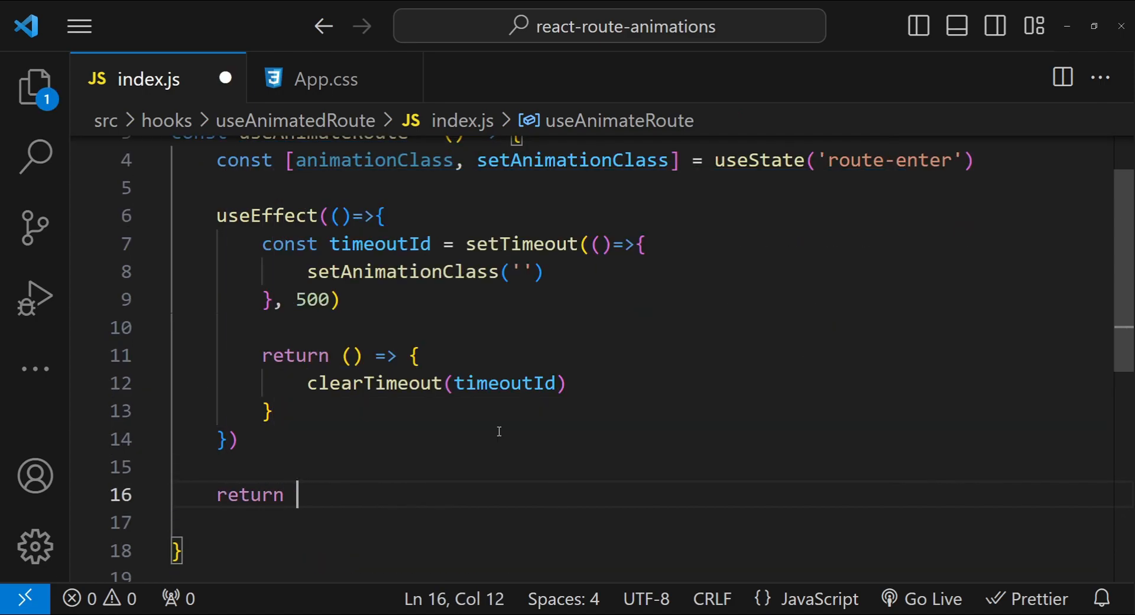
pyautogui.write('animationClass')
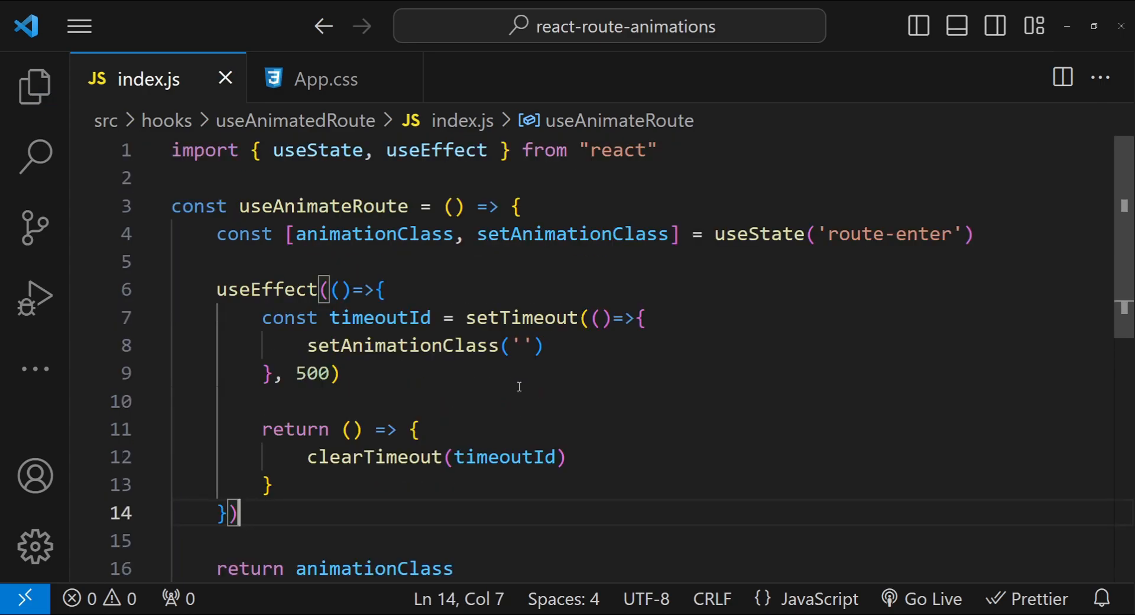
pyautogui.click(34, 154)
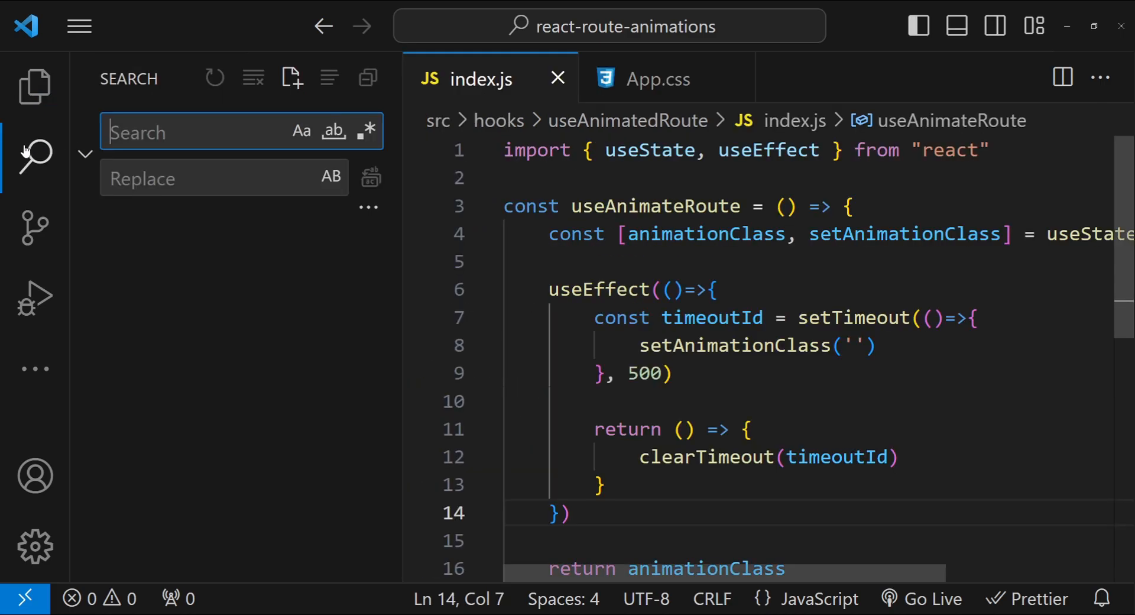
# In home/index.jsx, import useAnimateRoute and add const animationClass = useAnimateRoute()
pyautogui.click(34, 86)
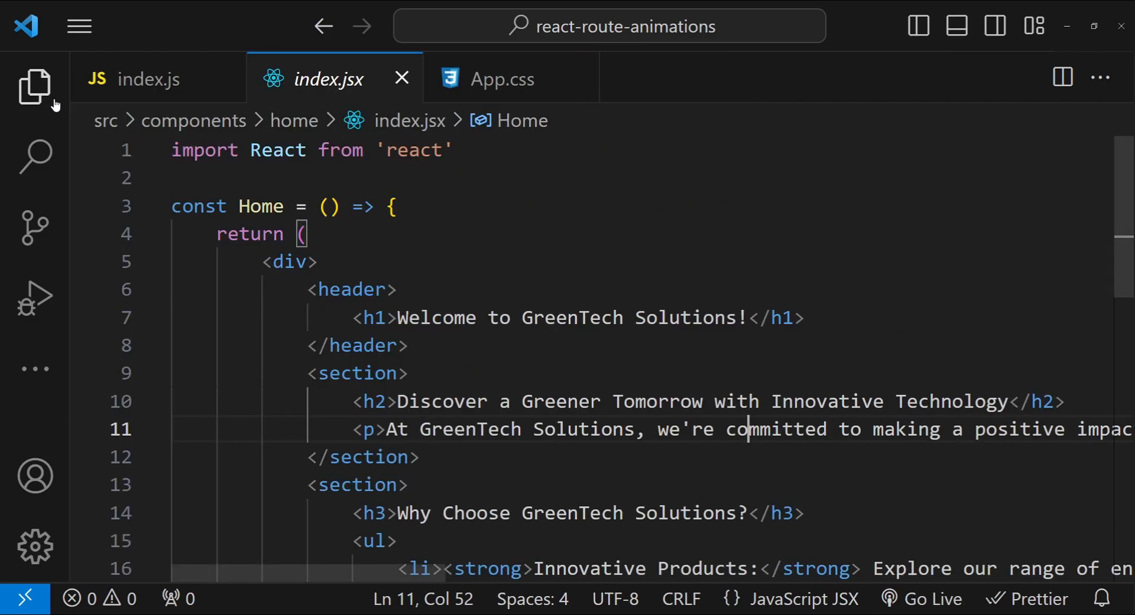
pyautogui.write('i')
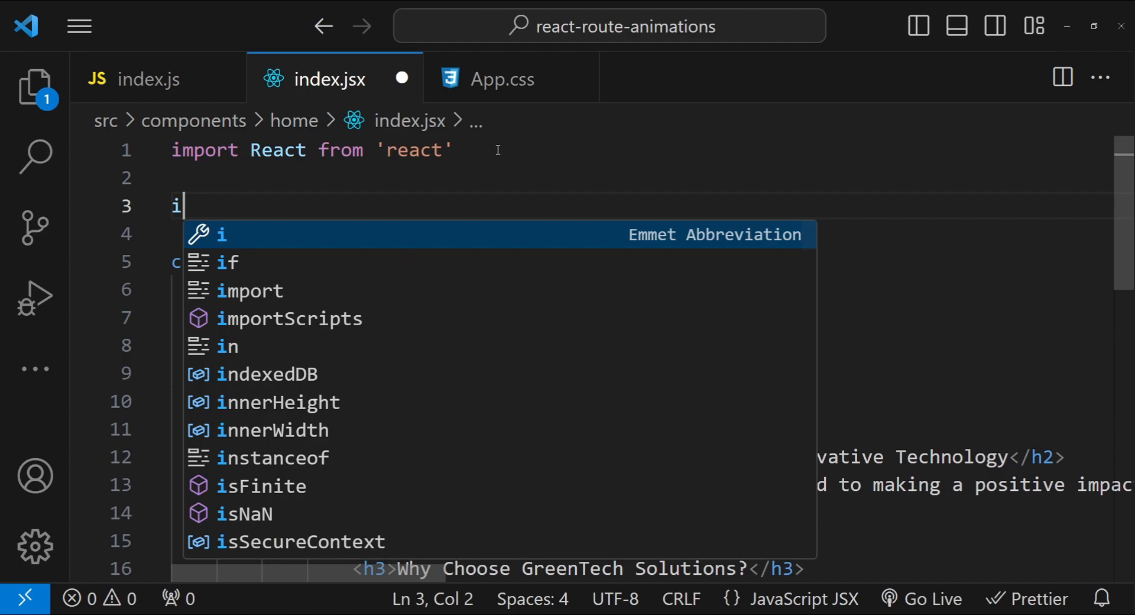
pyautogui.write('mport useanimateRoute')
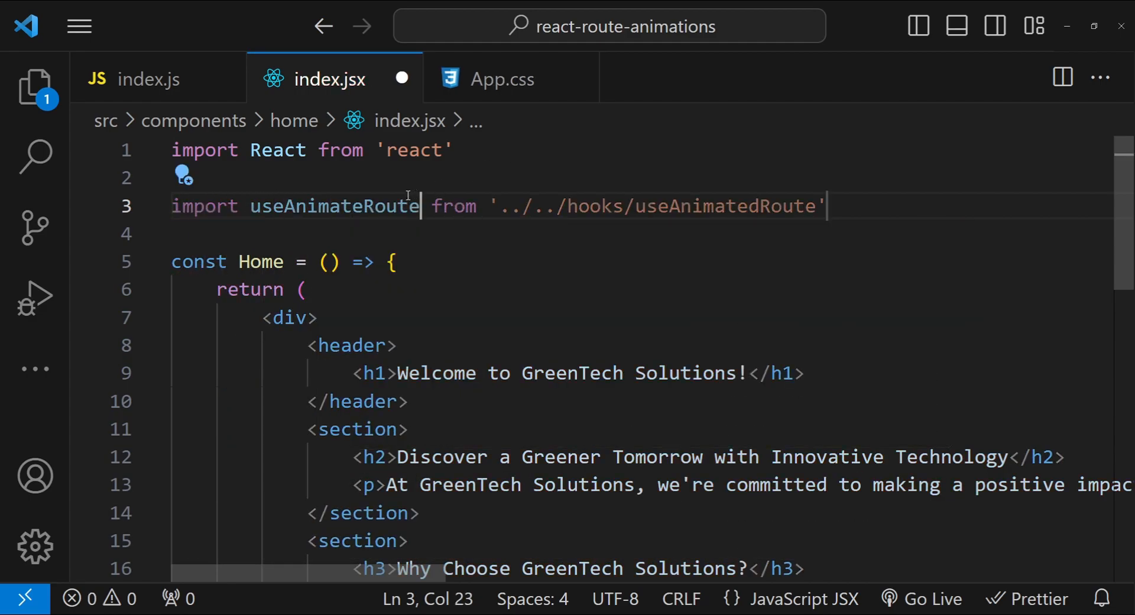
pyautogui.click(149, 78)
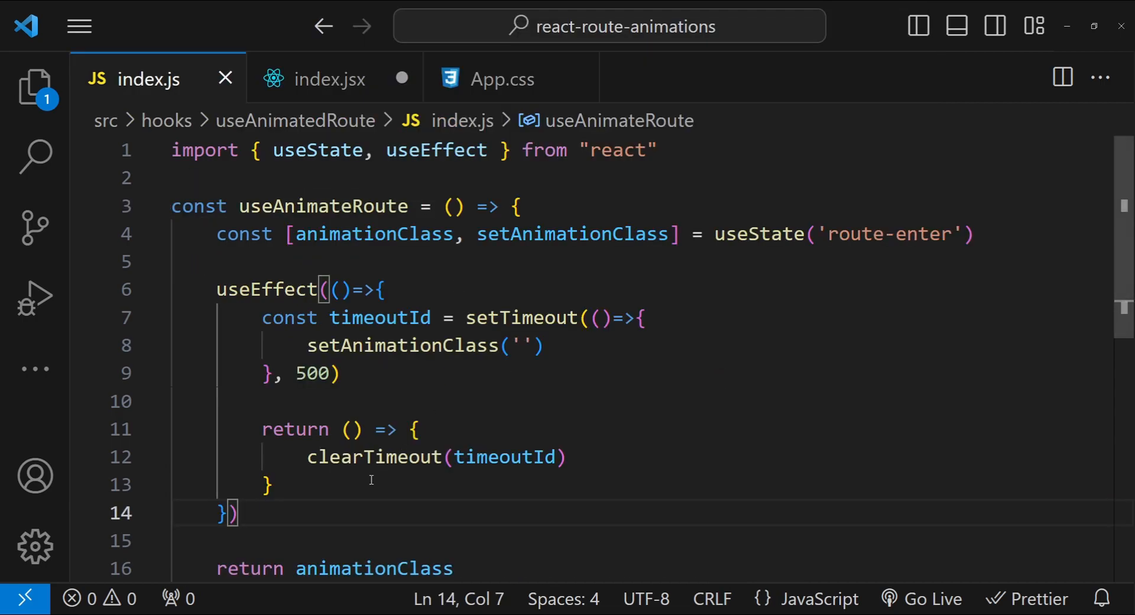
pyautogui.click(329, 79)
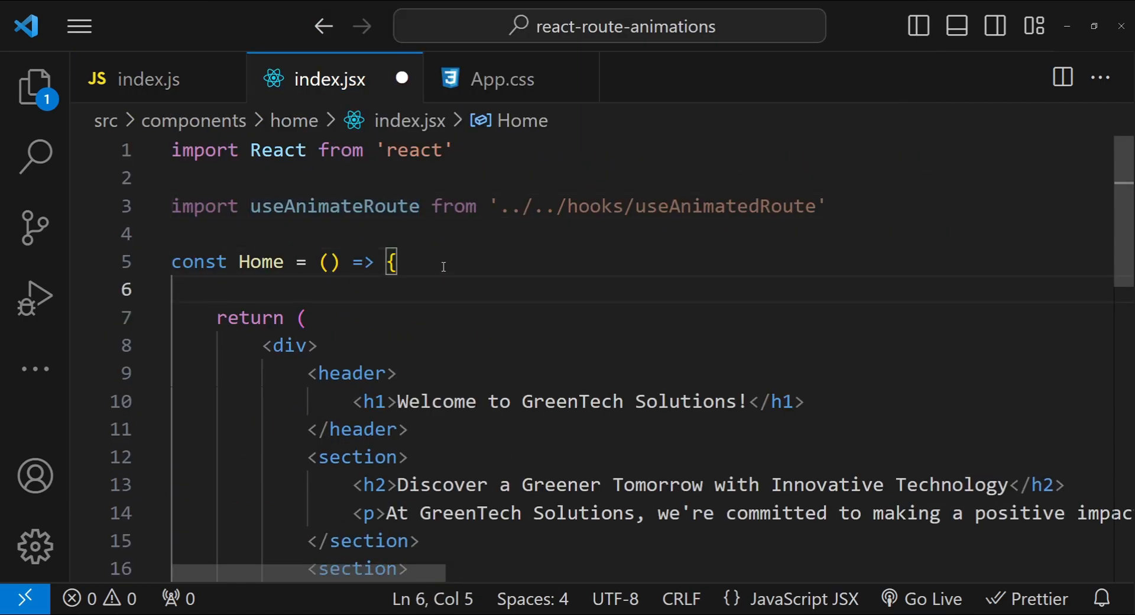
pyautogui.write('const animationClass')
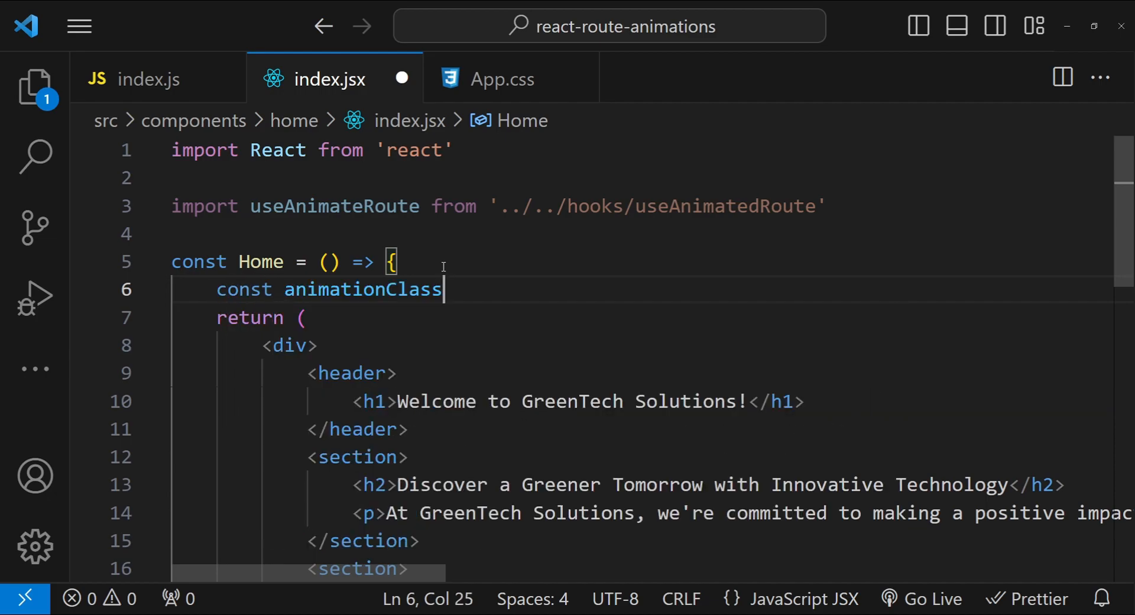
pyautogui.write('= useAnimateRoute')
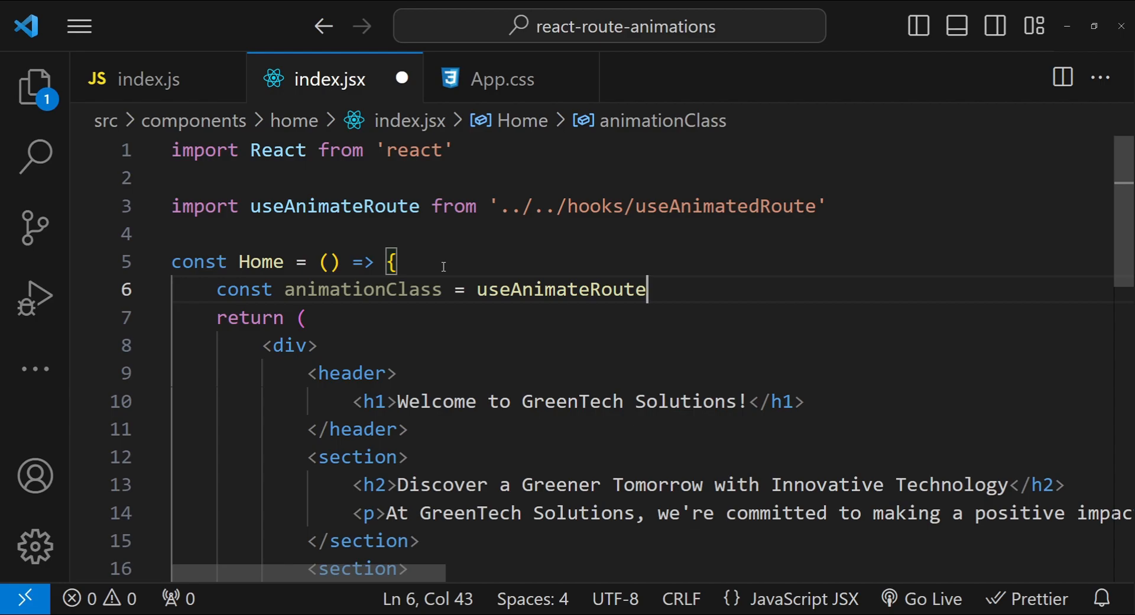
pyautogui.write('(')
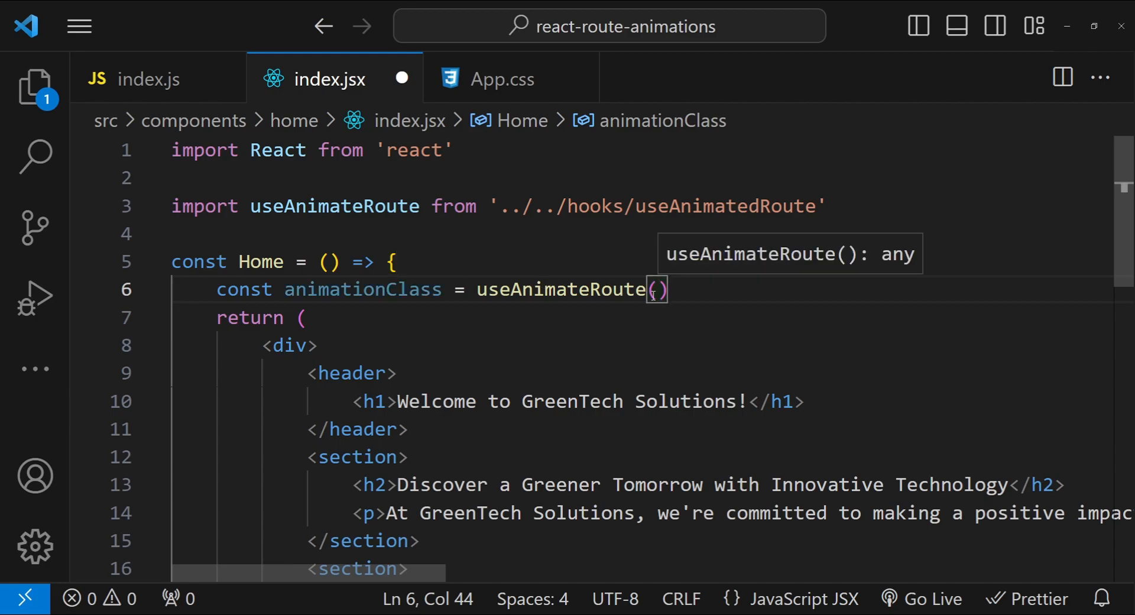
# Set className={animationClass} on the Home component's outer div
pyautogui.click(304, 345)
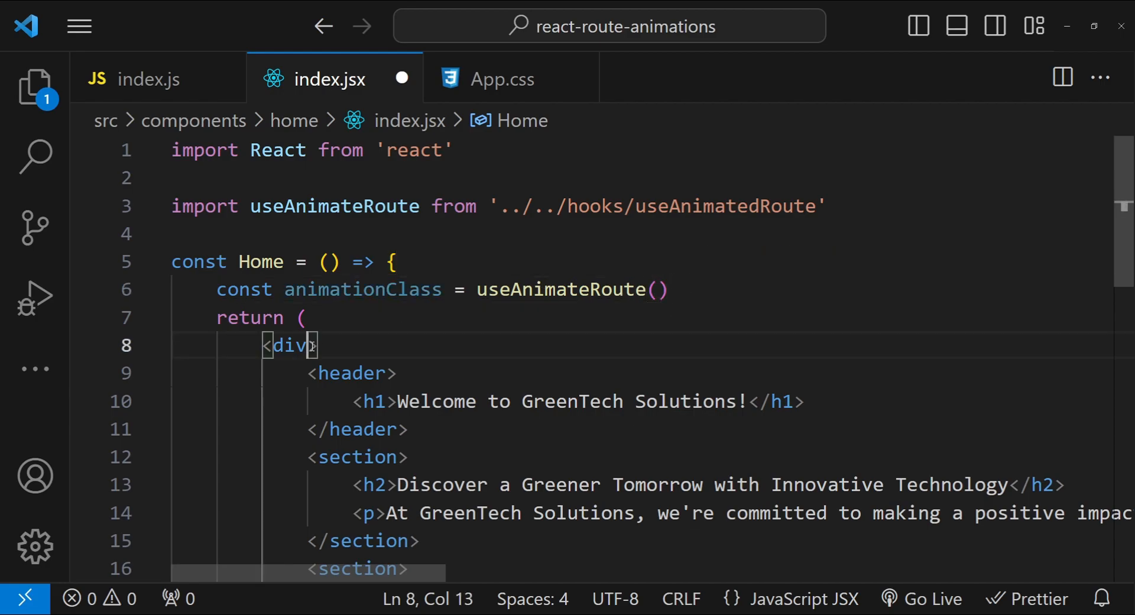
pyautogui.write('clas')
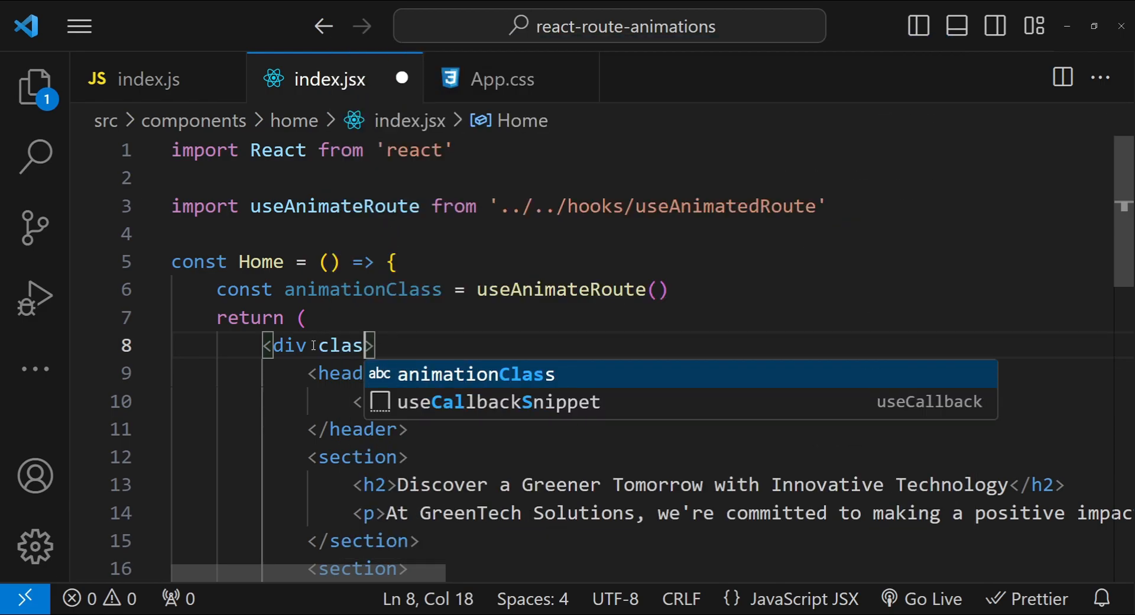
pyautogui.write('sN')
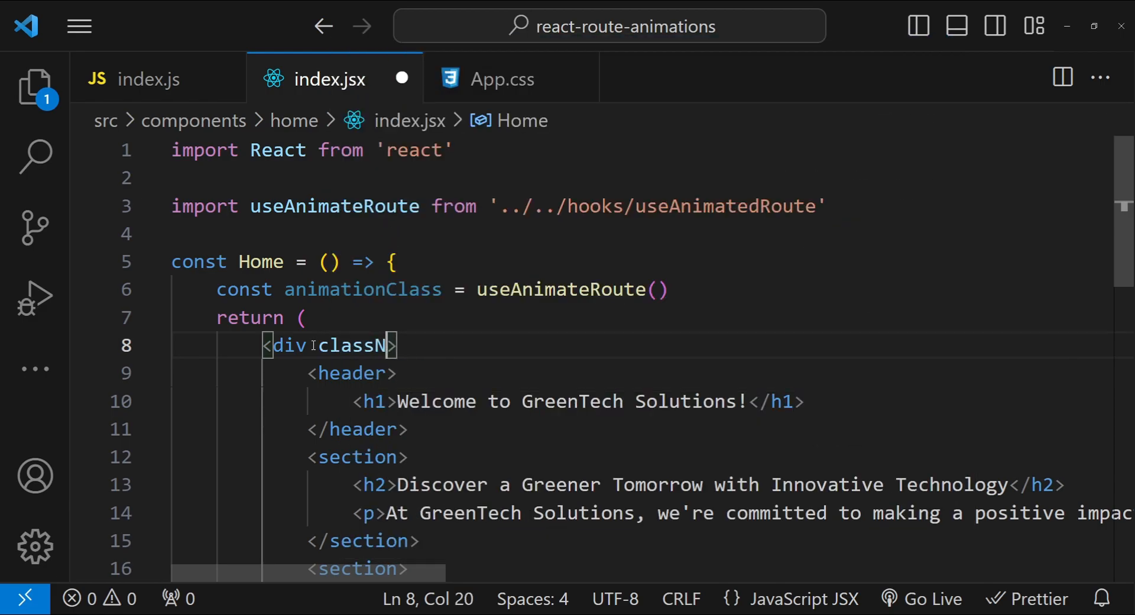
pyautogui.write('ame={}')
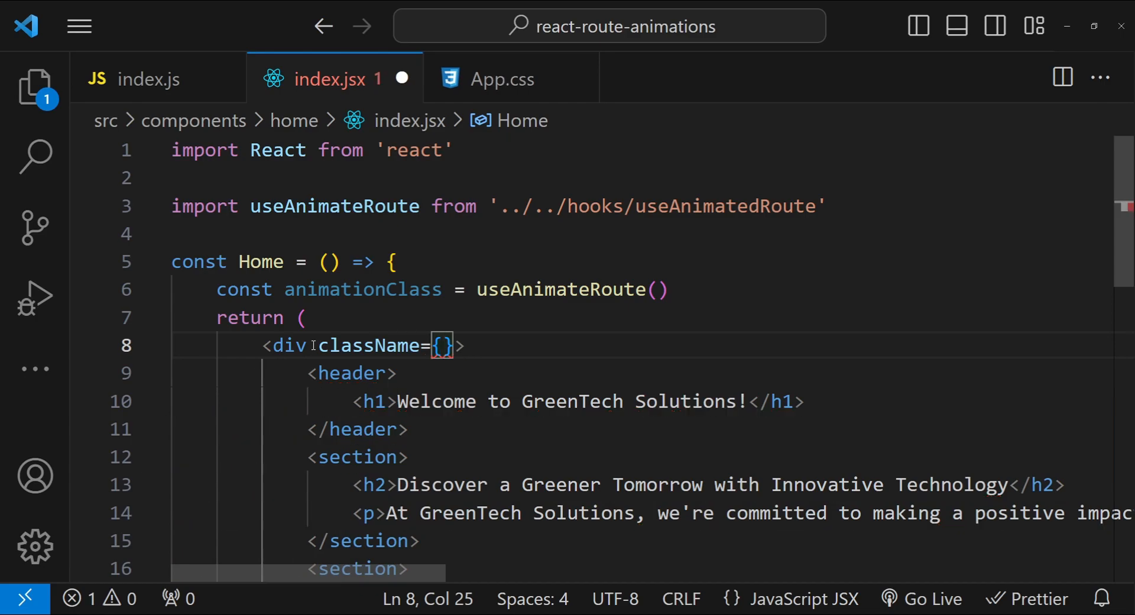
pyautogui.write('animationClass')
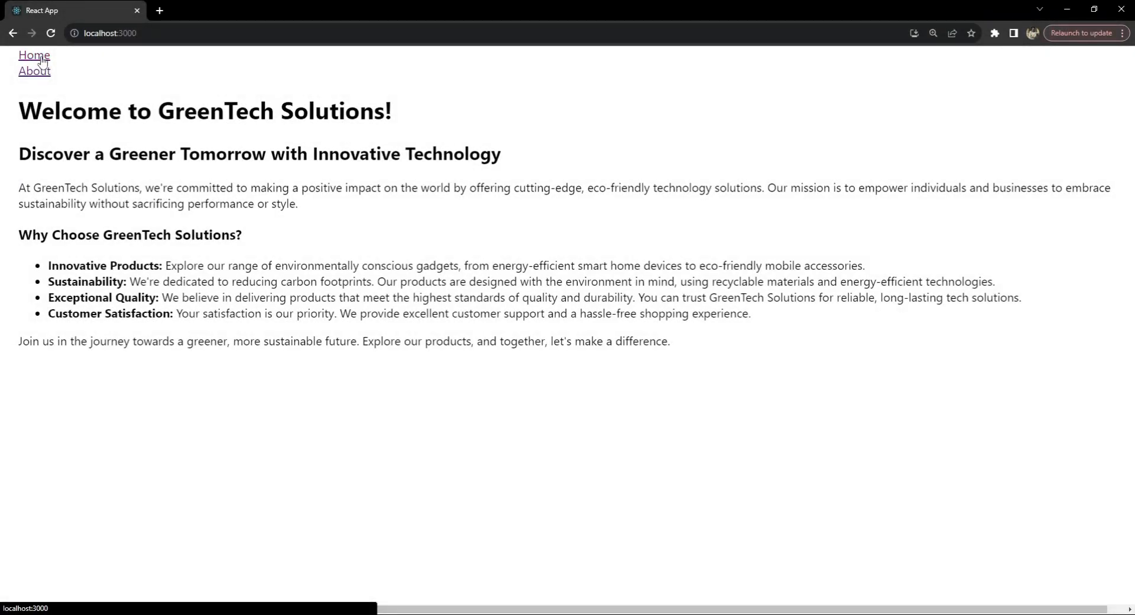
# Navigate from the GreenTech Home page to the About page in Chrome
pyautogui.click(35, 71)
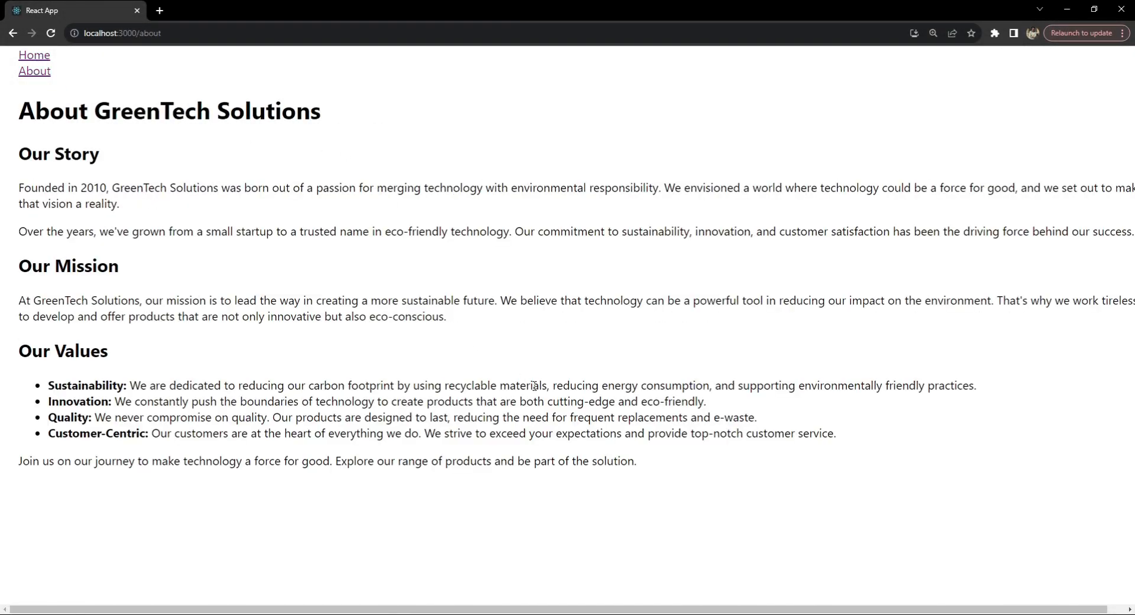
pyautogui.moveTo(504, 365)
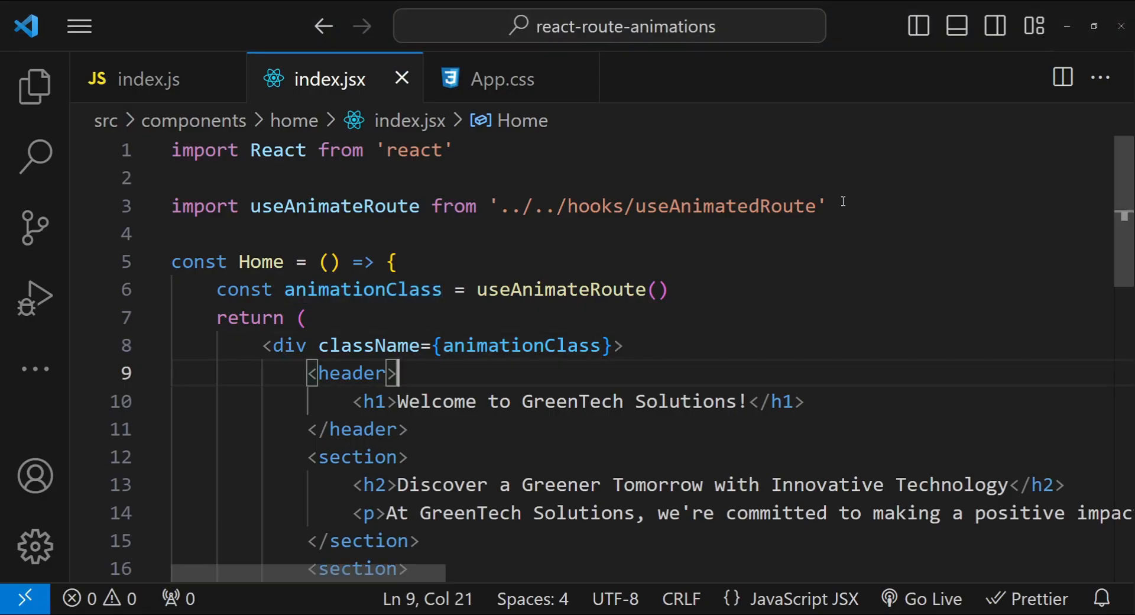
# In about/index.jsx, import useAnimateRoute, copy Home's animationClass line, and set className={animationClass}
pyautogui.click(35, 86)
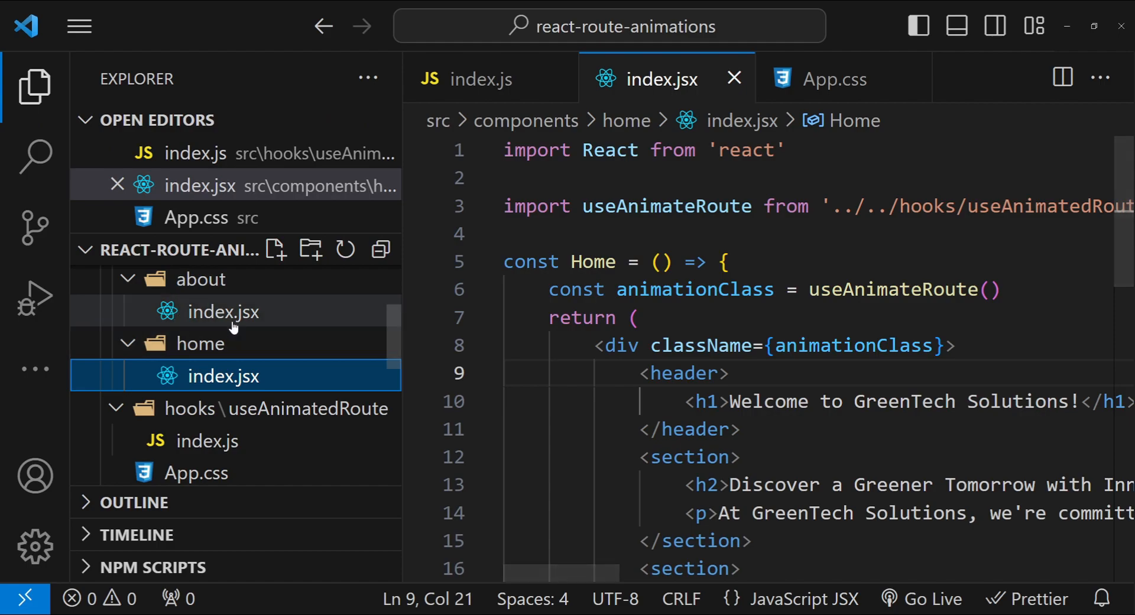
pyautogui.click(226, 312)
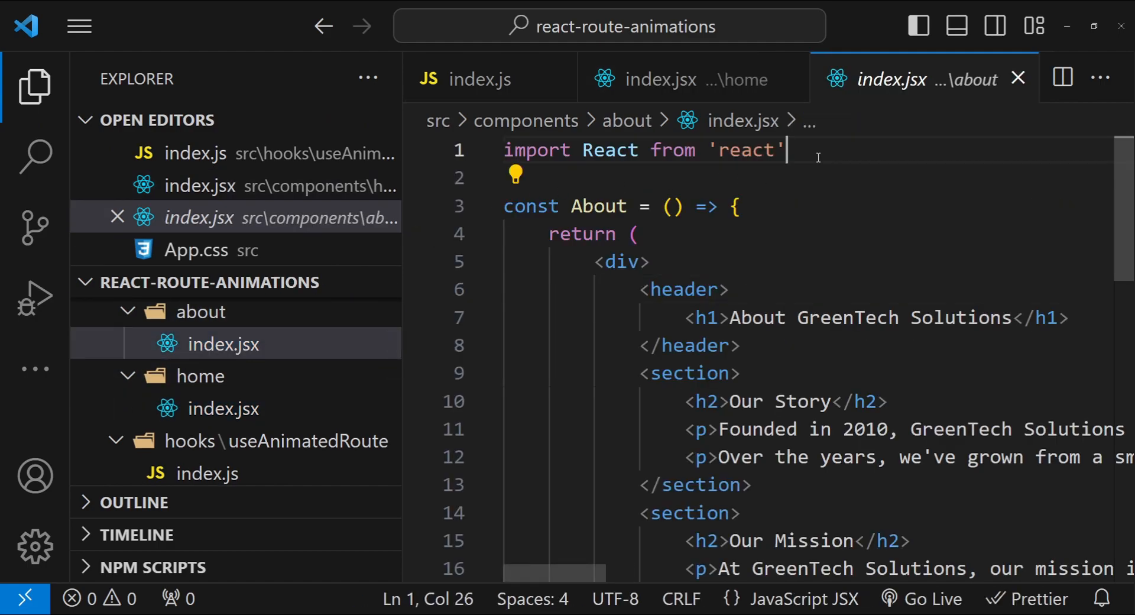
pyautogui.write('import useAnimateRoute')
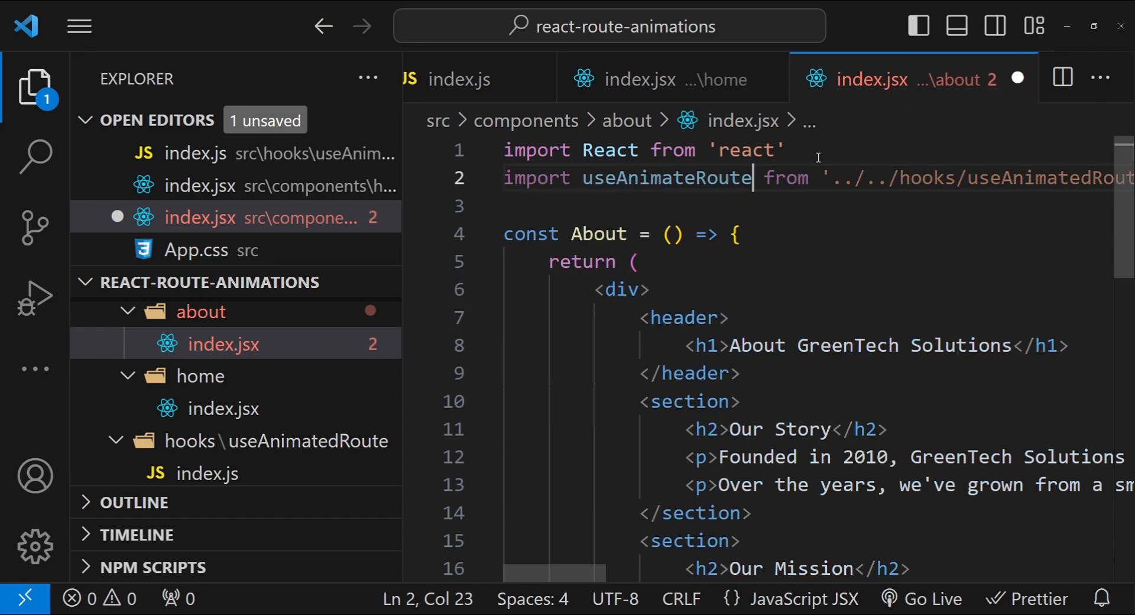
pyautogui.click(649, 79)
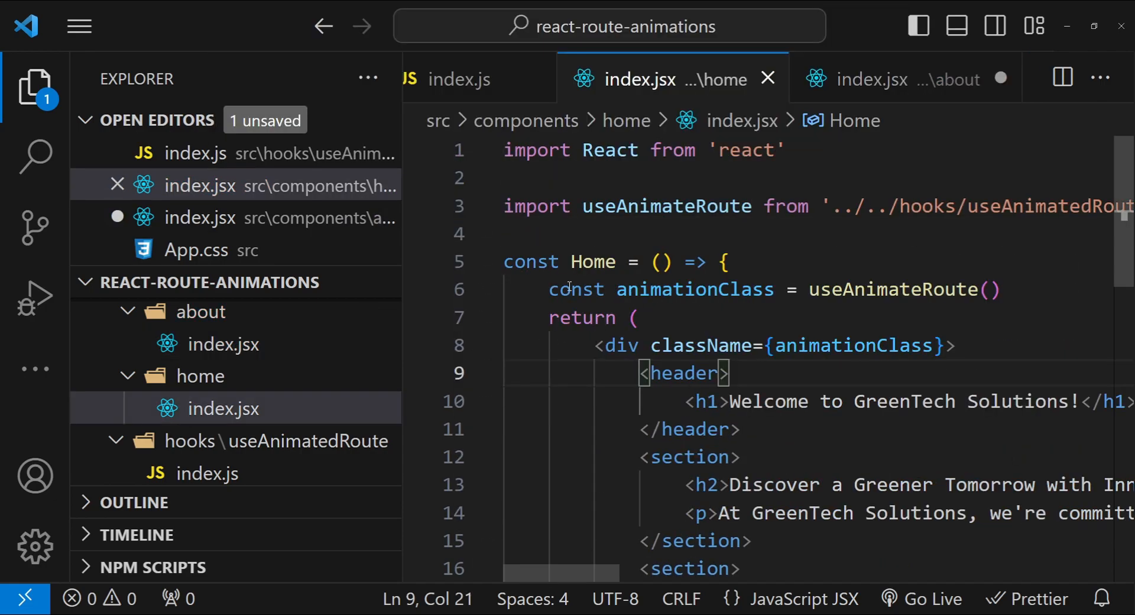
pyautogui.click(905, 79)
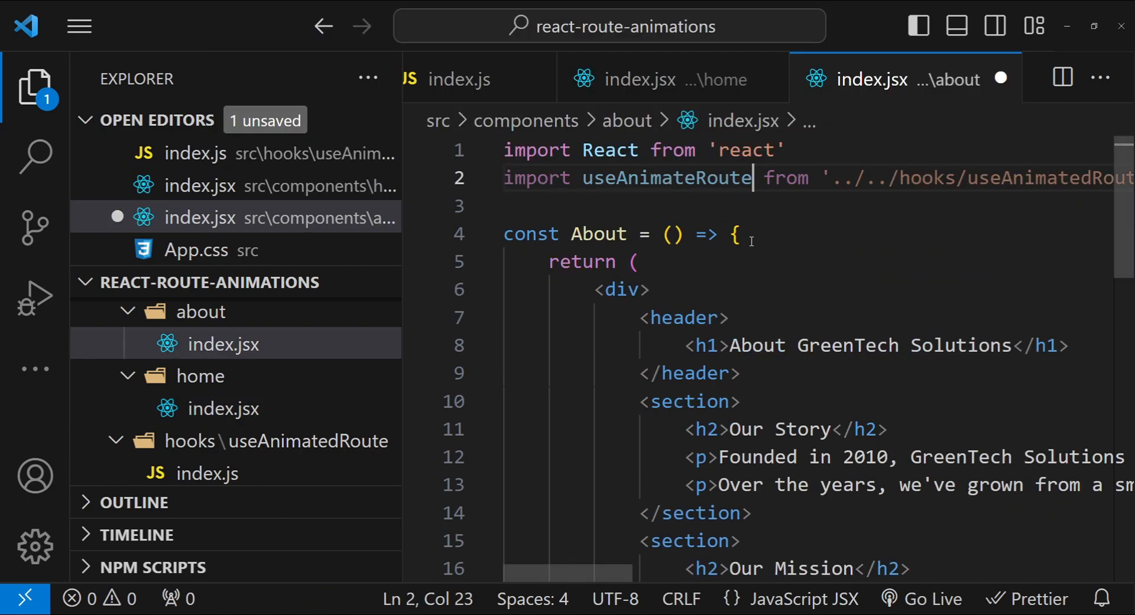
pyautogui.click(641, 79)
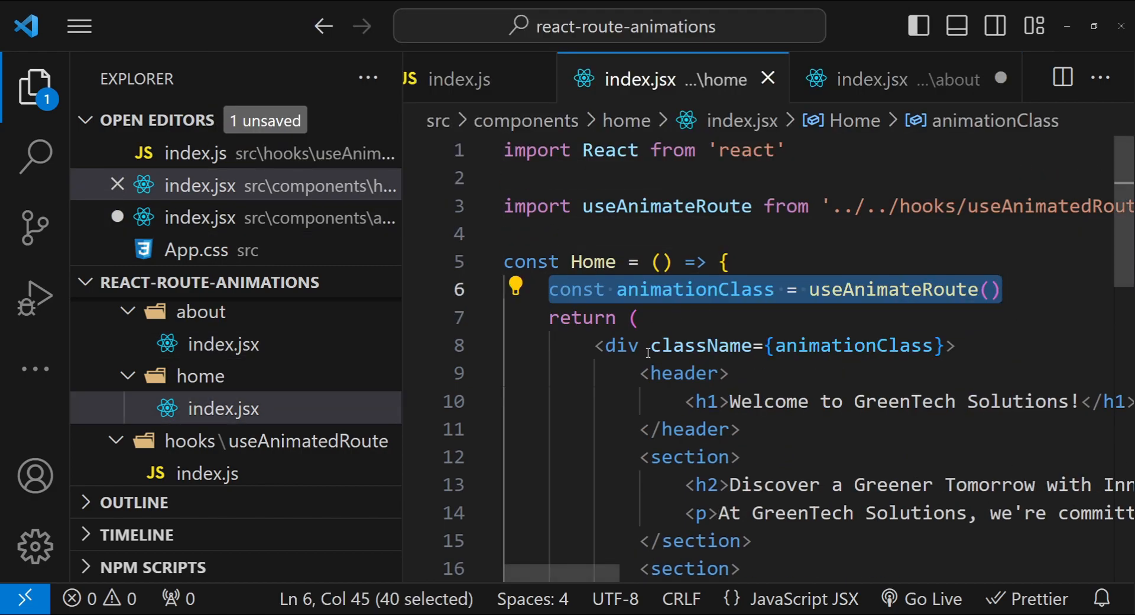
pyautogui.click(906, 80)
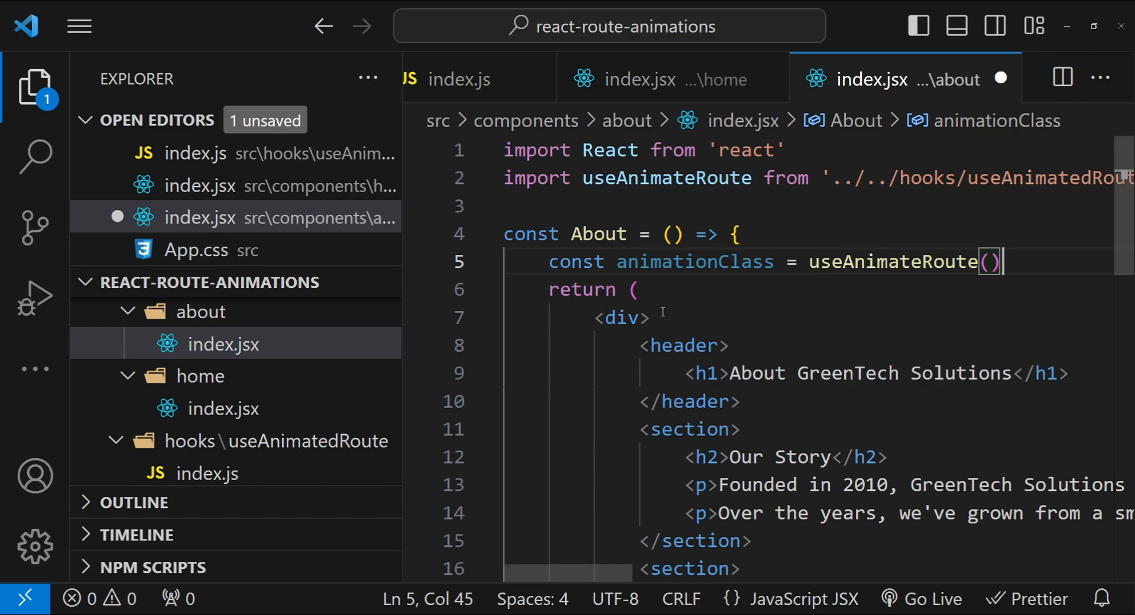
pyautogui.write('className={animationClass}')
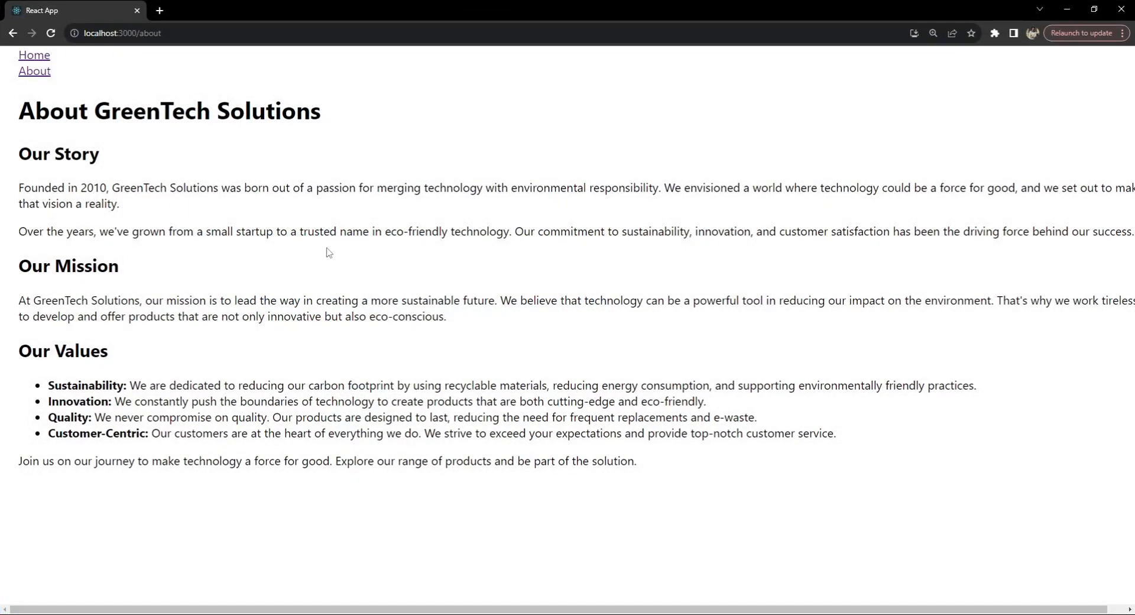
# Check the fade-in by visiting About and Home, then return to the About code
pyautogui.doubleClick(55, 111)
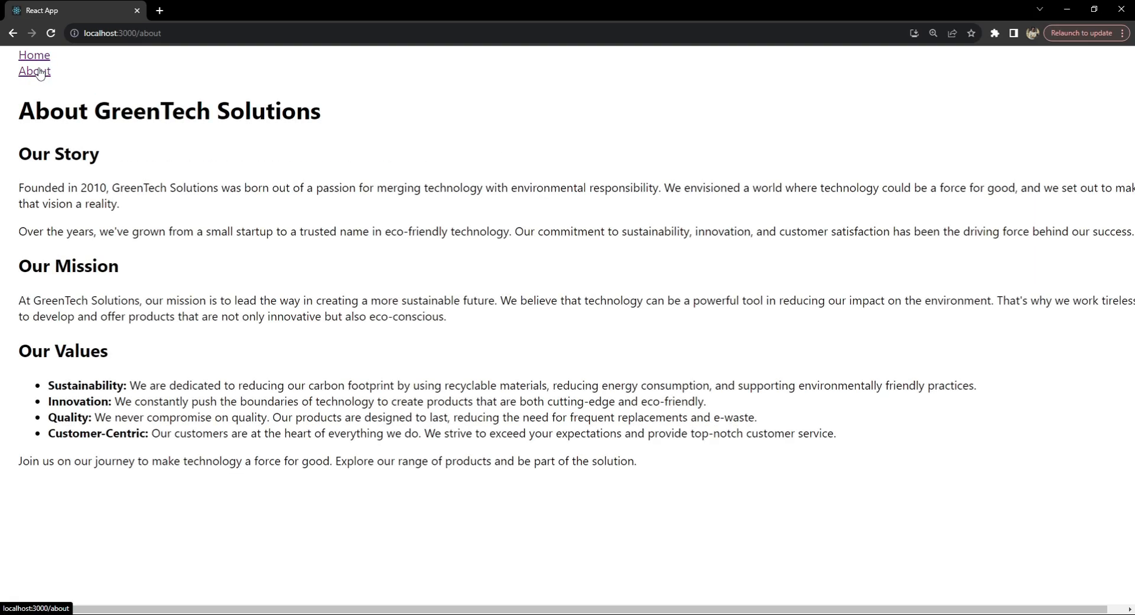
pyautogui.moveTo(81, 108)
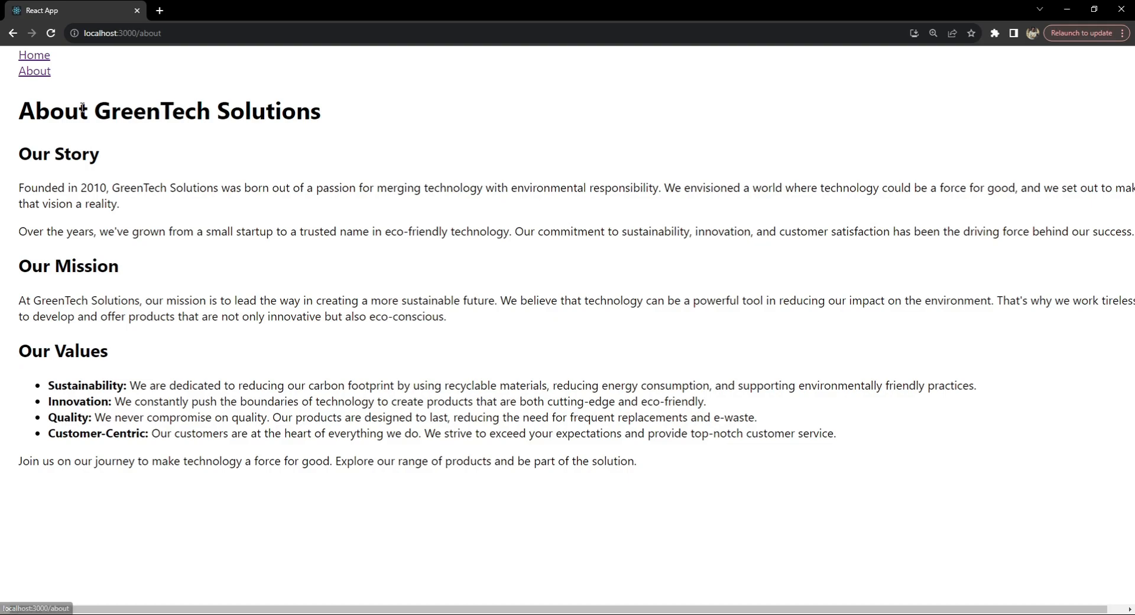
pyautogui.moveTo(77, 89)
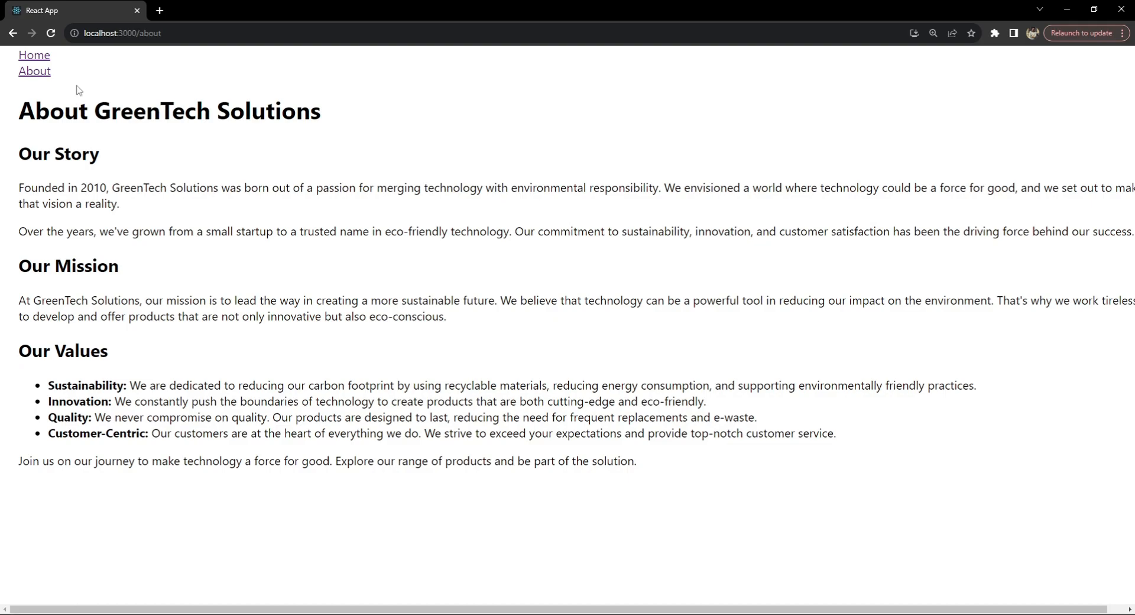
pyautogui.moveTo(34, 71)
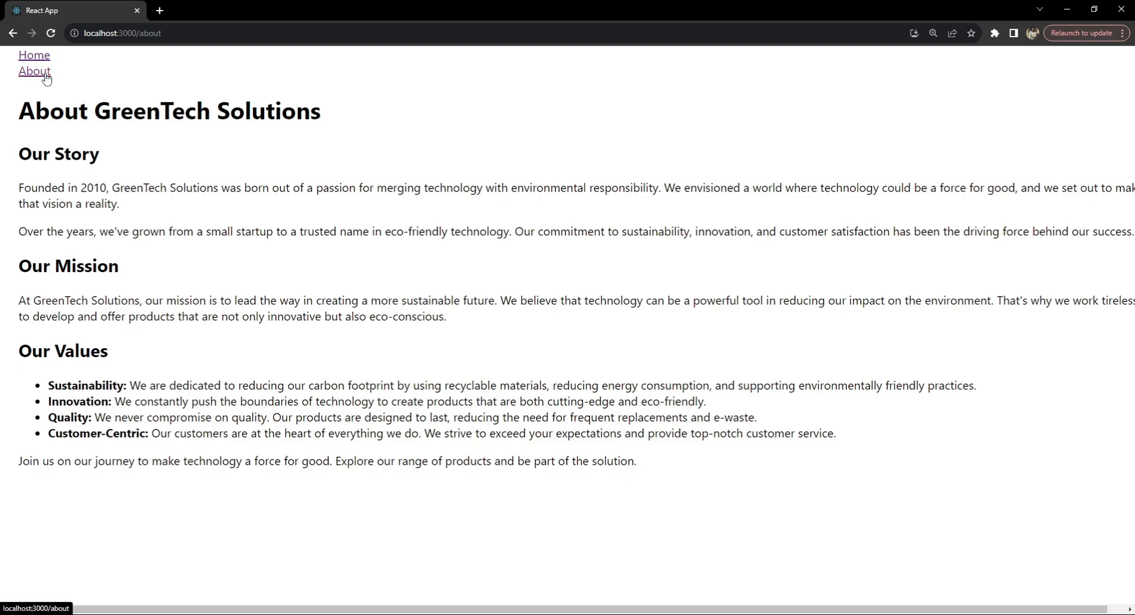
pyautogui.moveTo(70, 64)
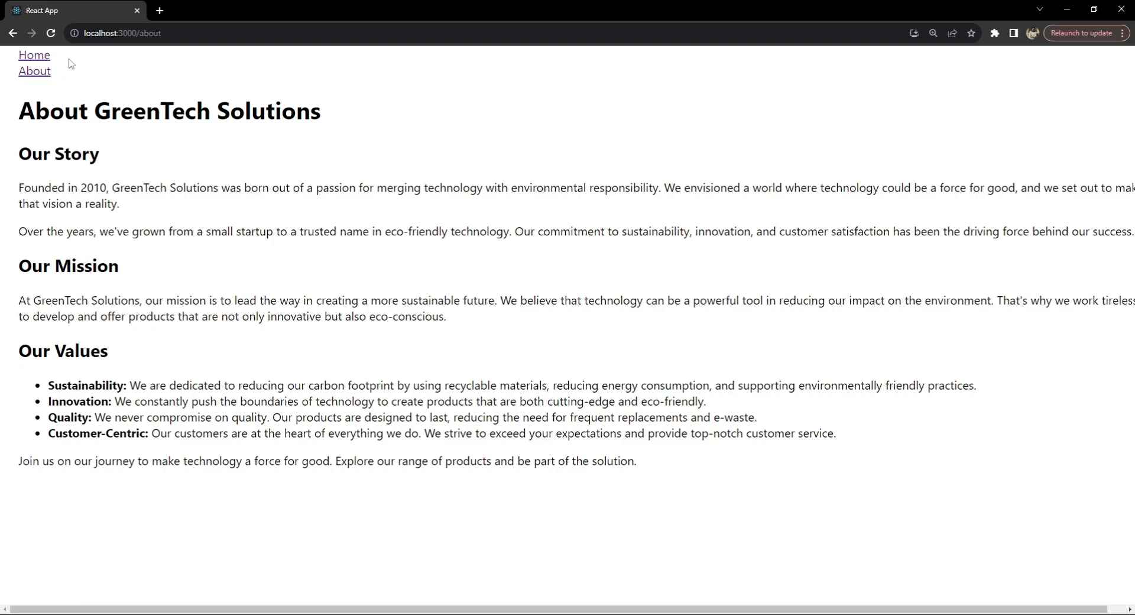
pyautogui.moveTo(142, 76)
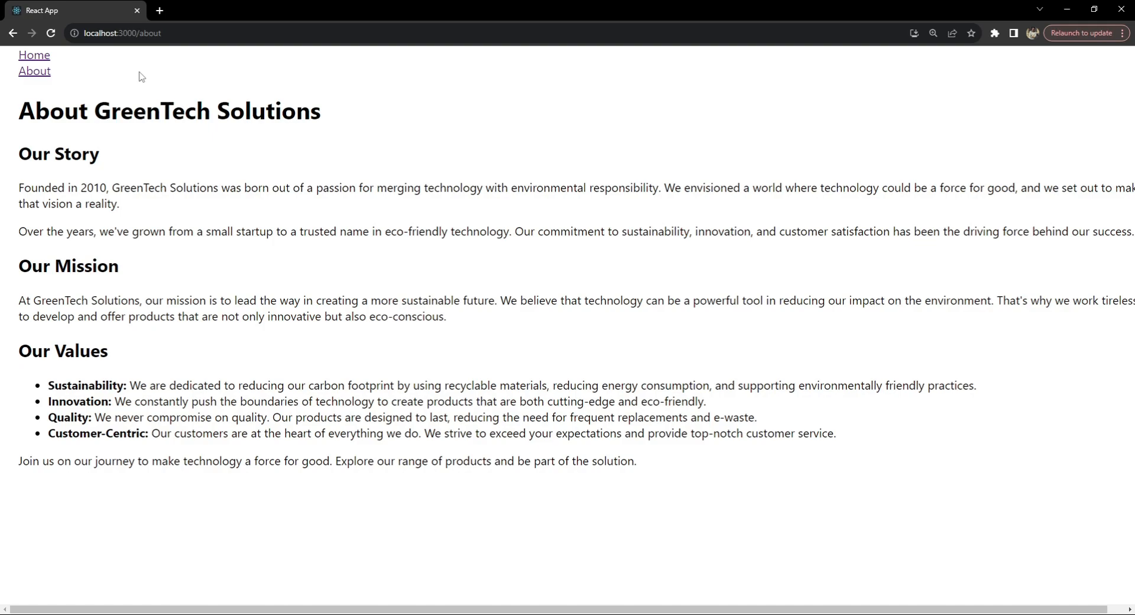
pyautogui.click(33, 55)
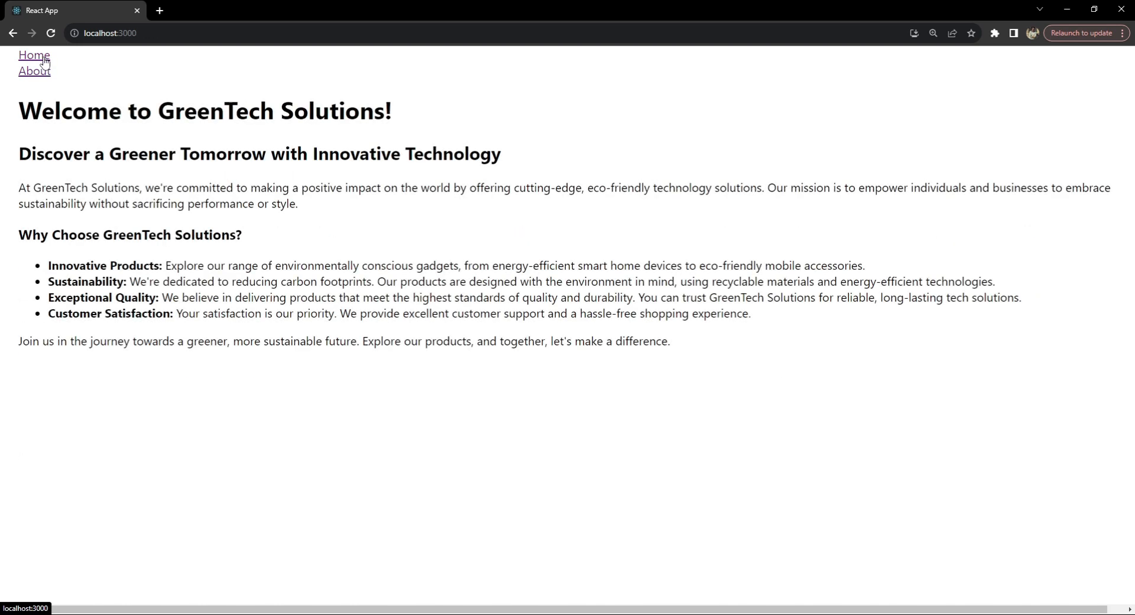
pyautogui.click(35, 71)
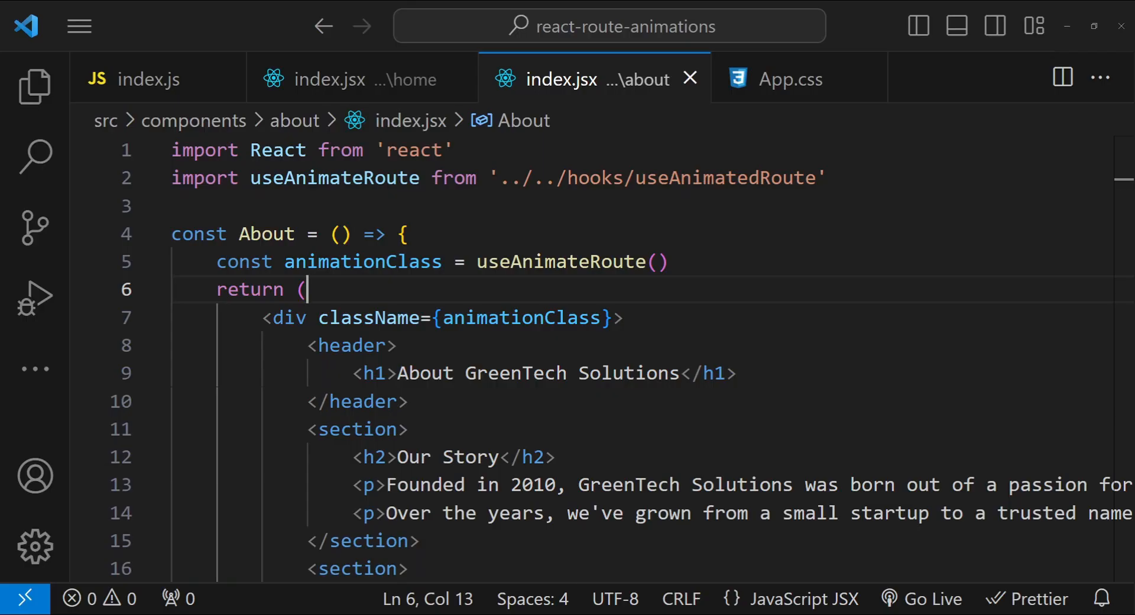
pyautogui.click(34, 86)
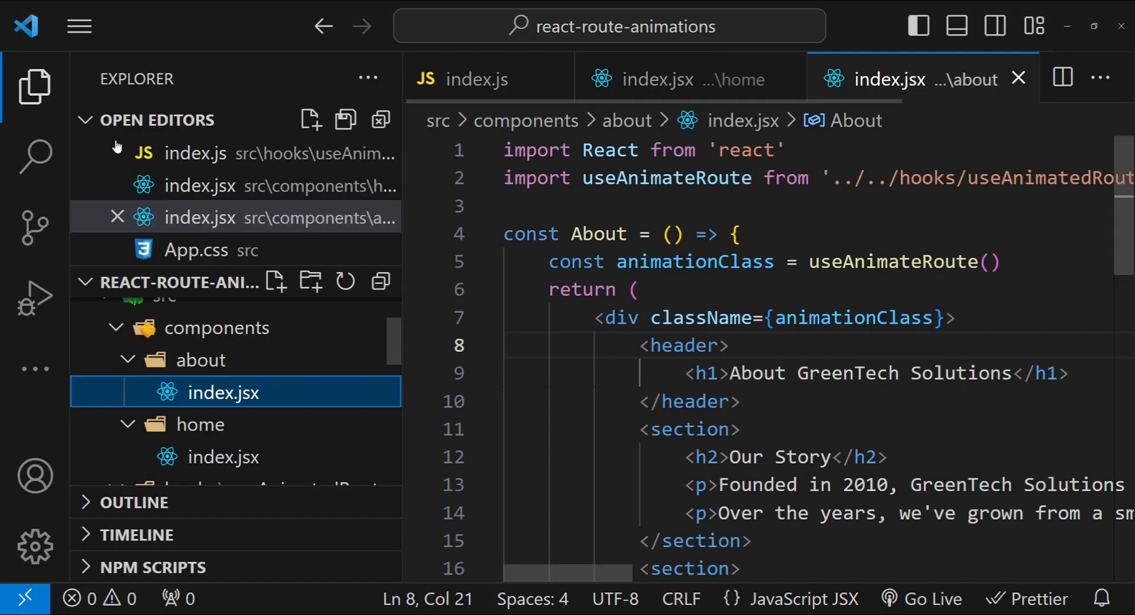